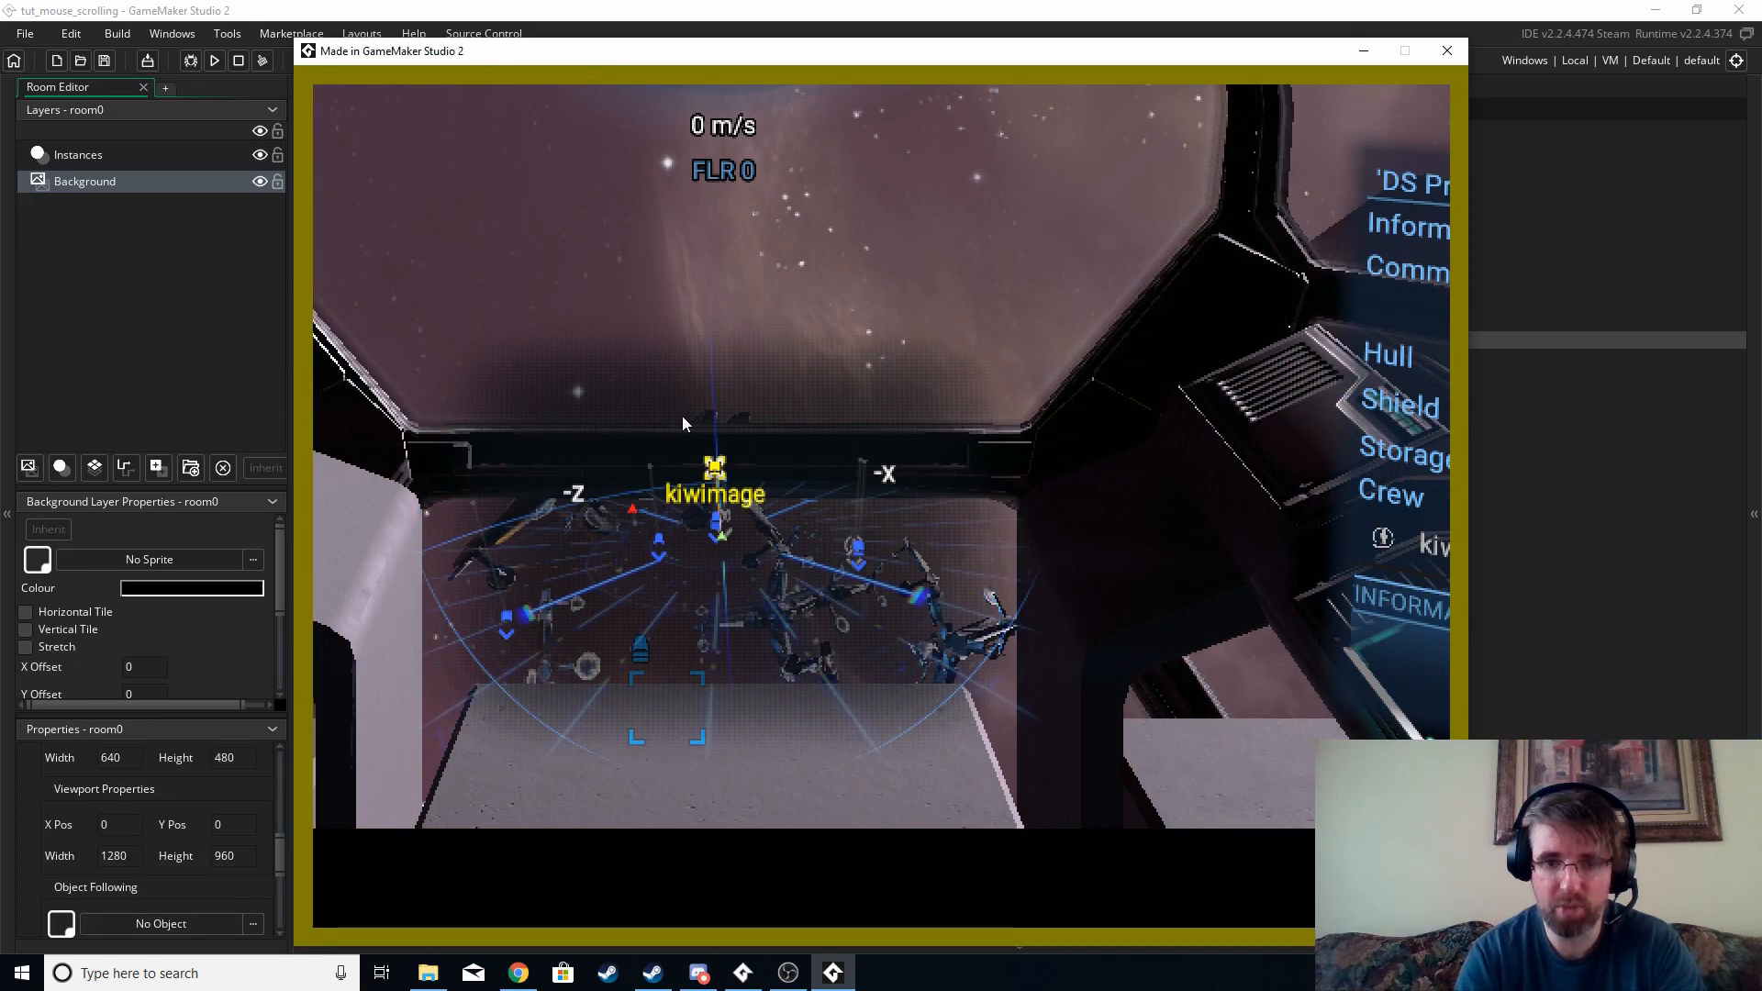
mouse_move(721, 439)
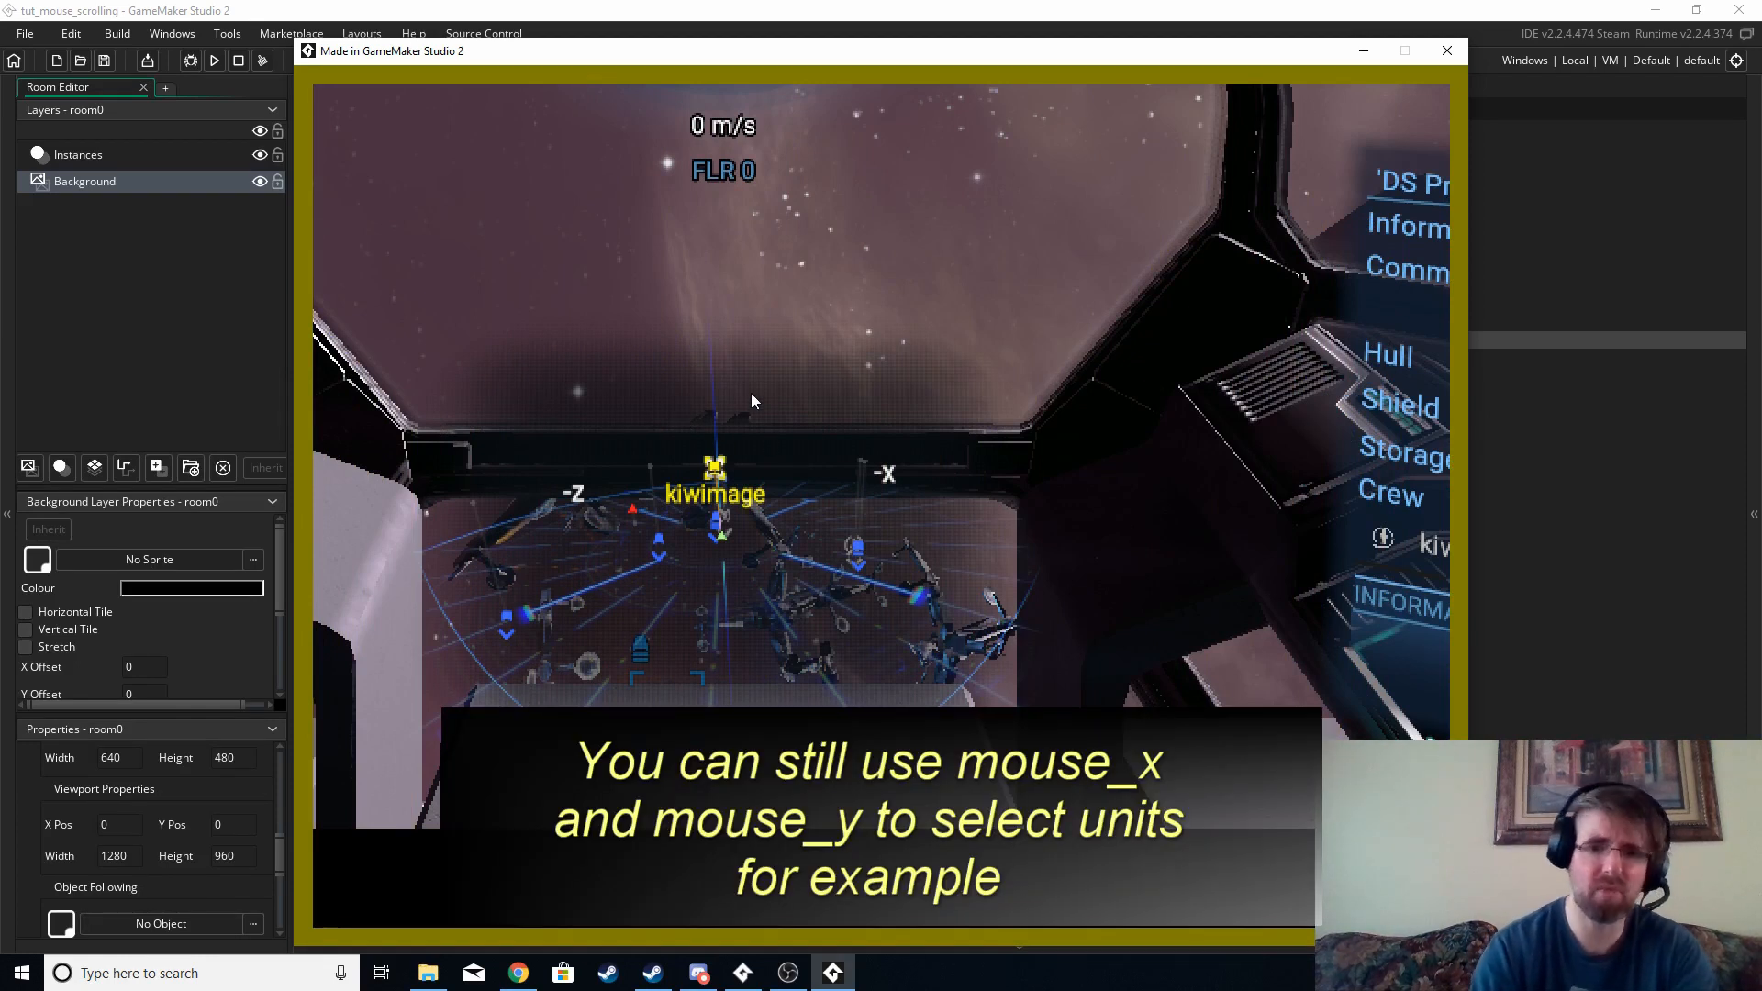
mouse_move(641, 312)
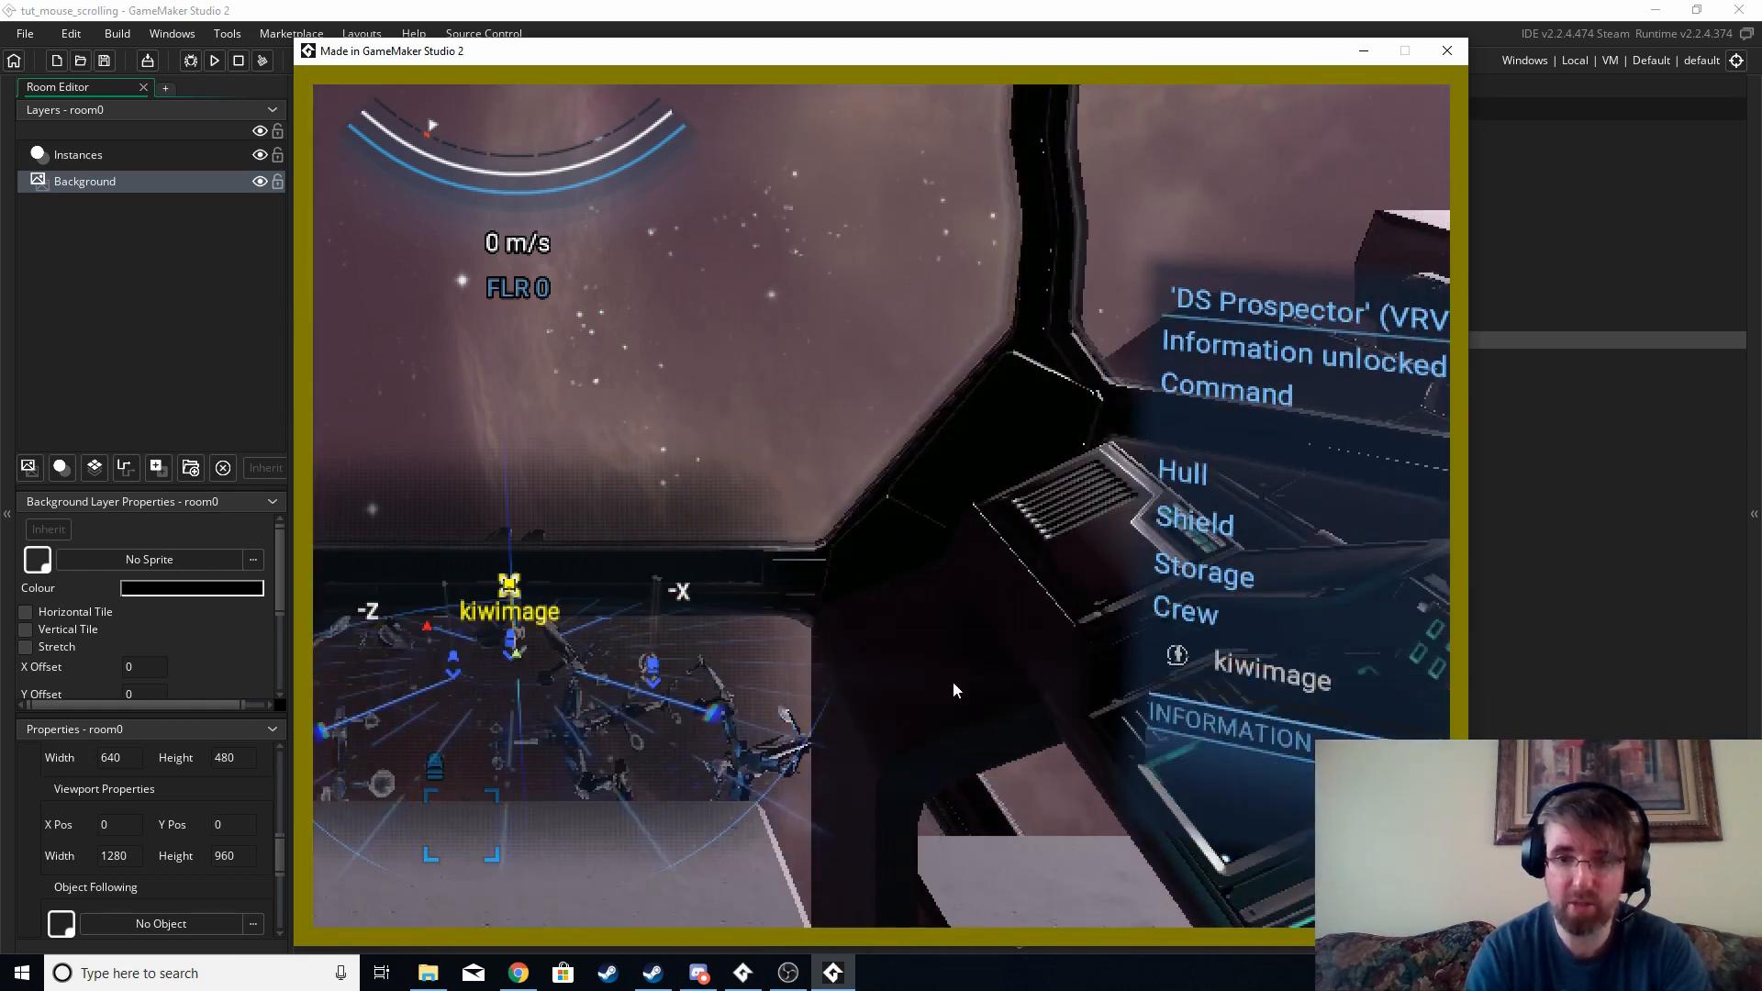
mouse_move(1000, 494)
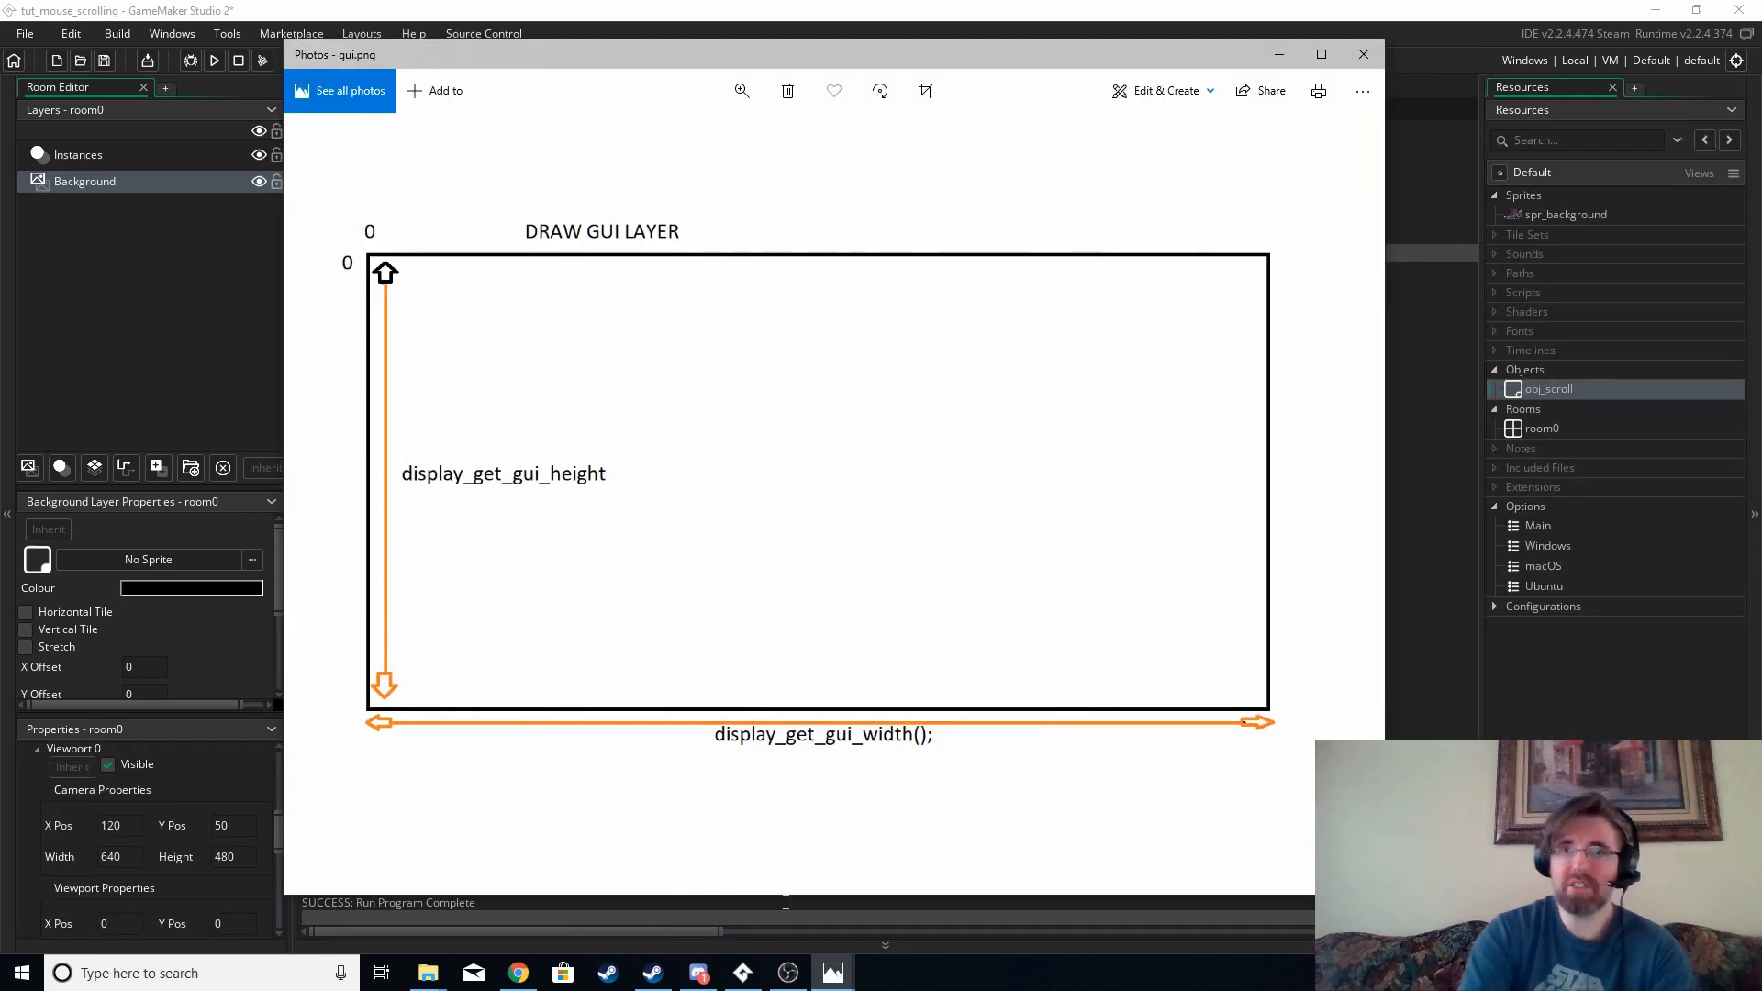
mouse_move(804, 832)
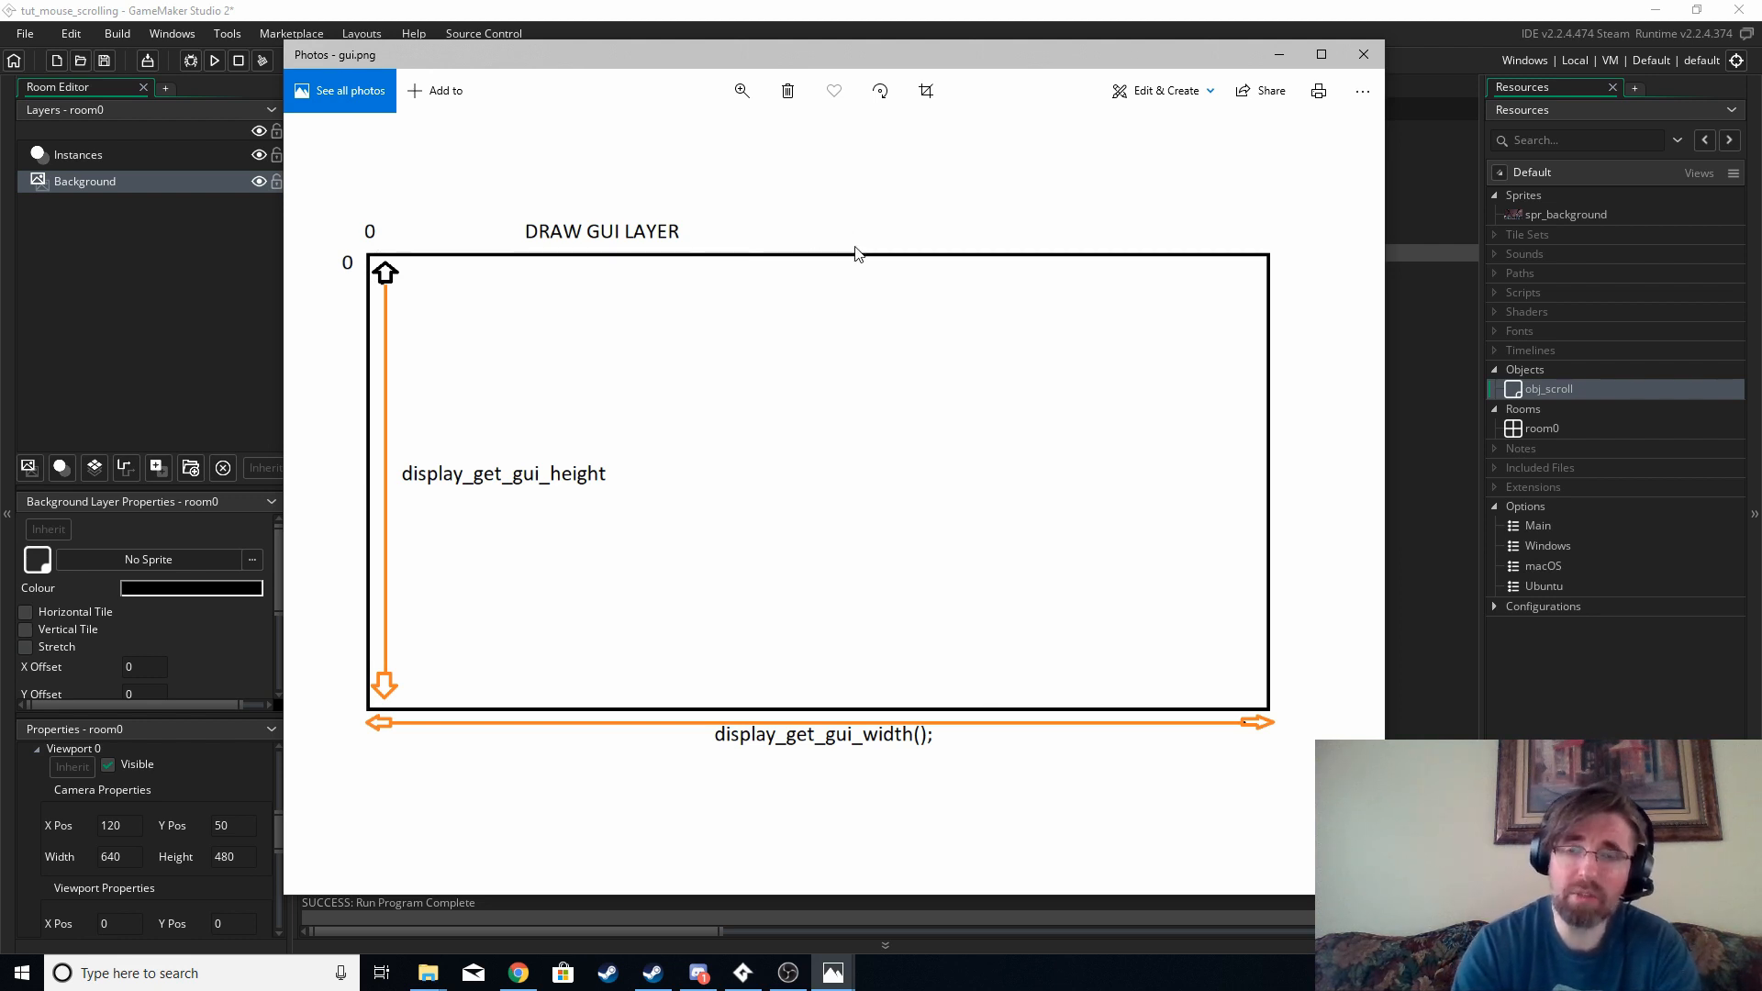
mouse_move(382, 436)
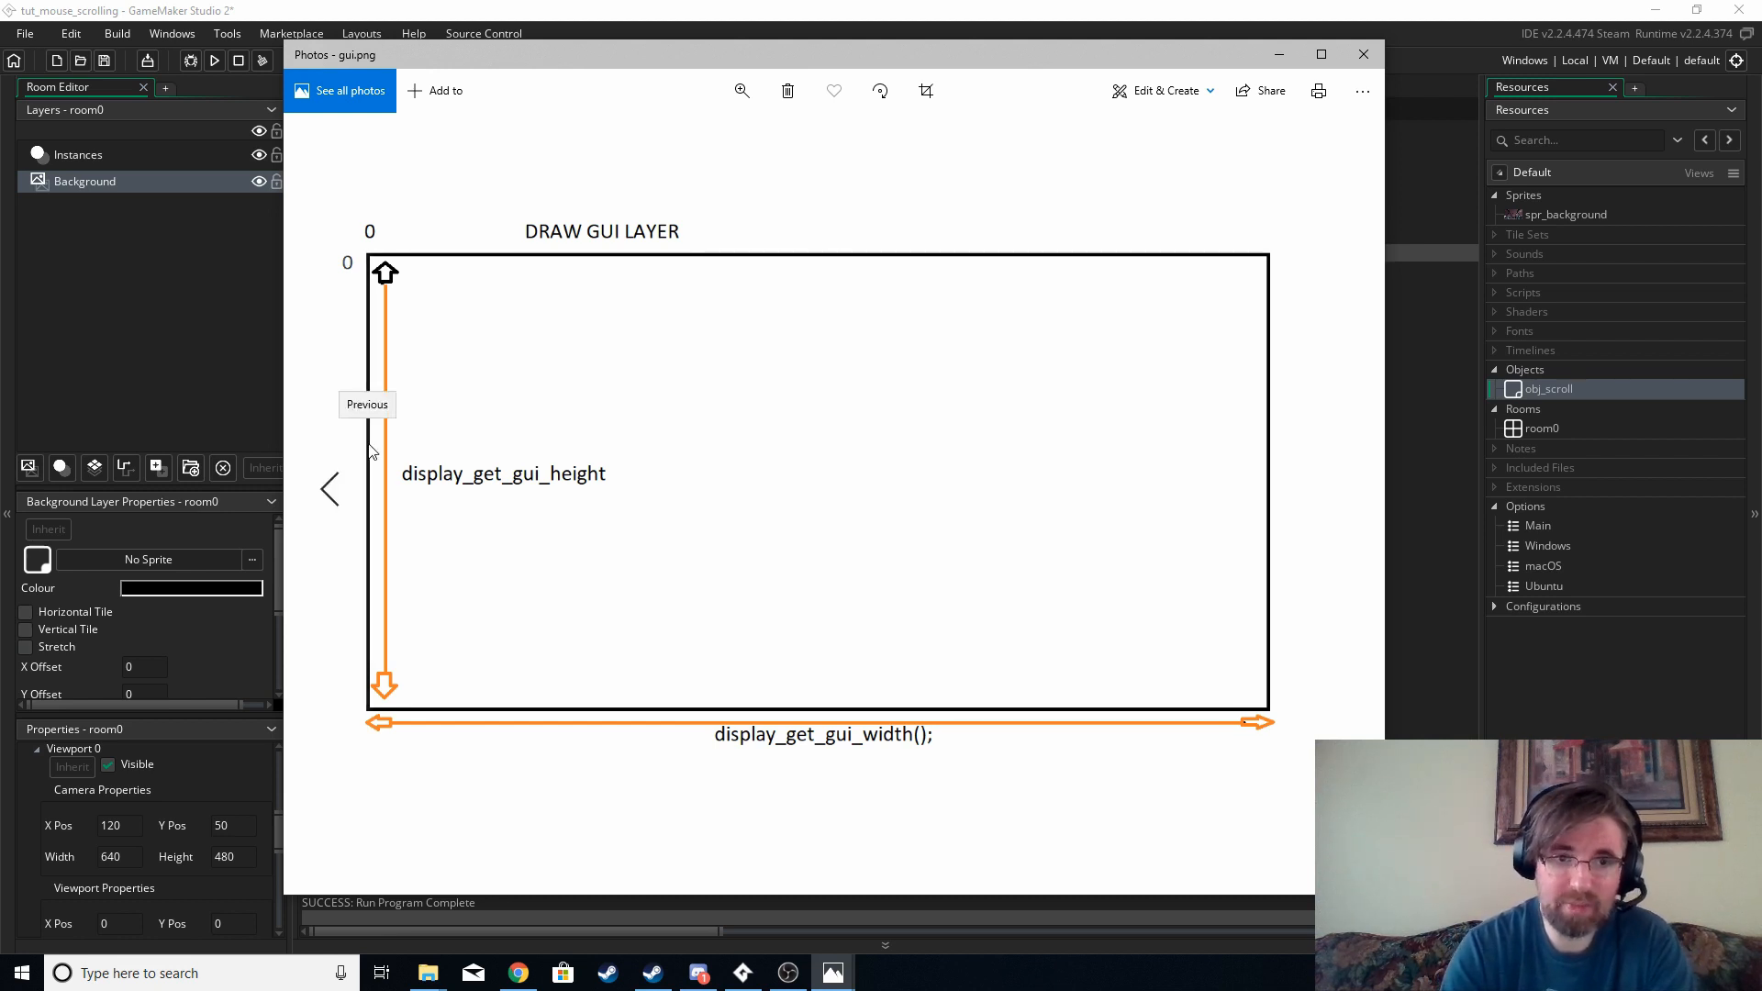
mouse_move(363, 455)
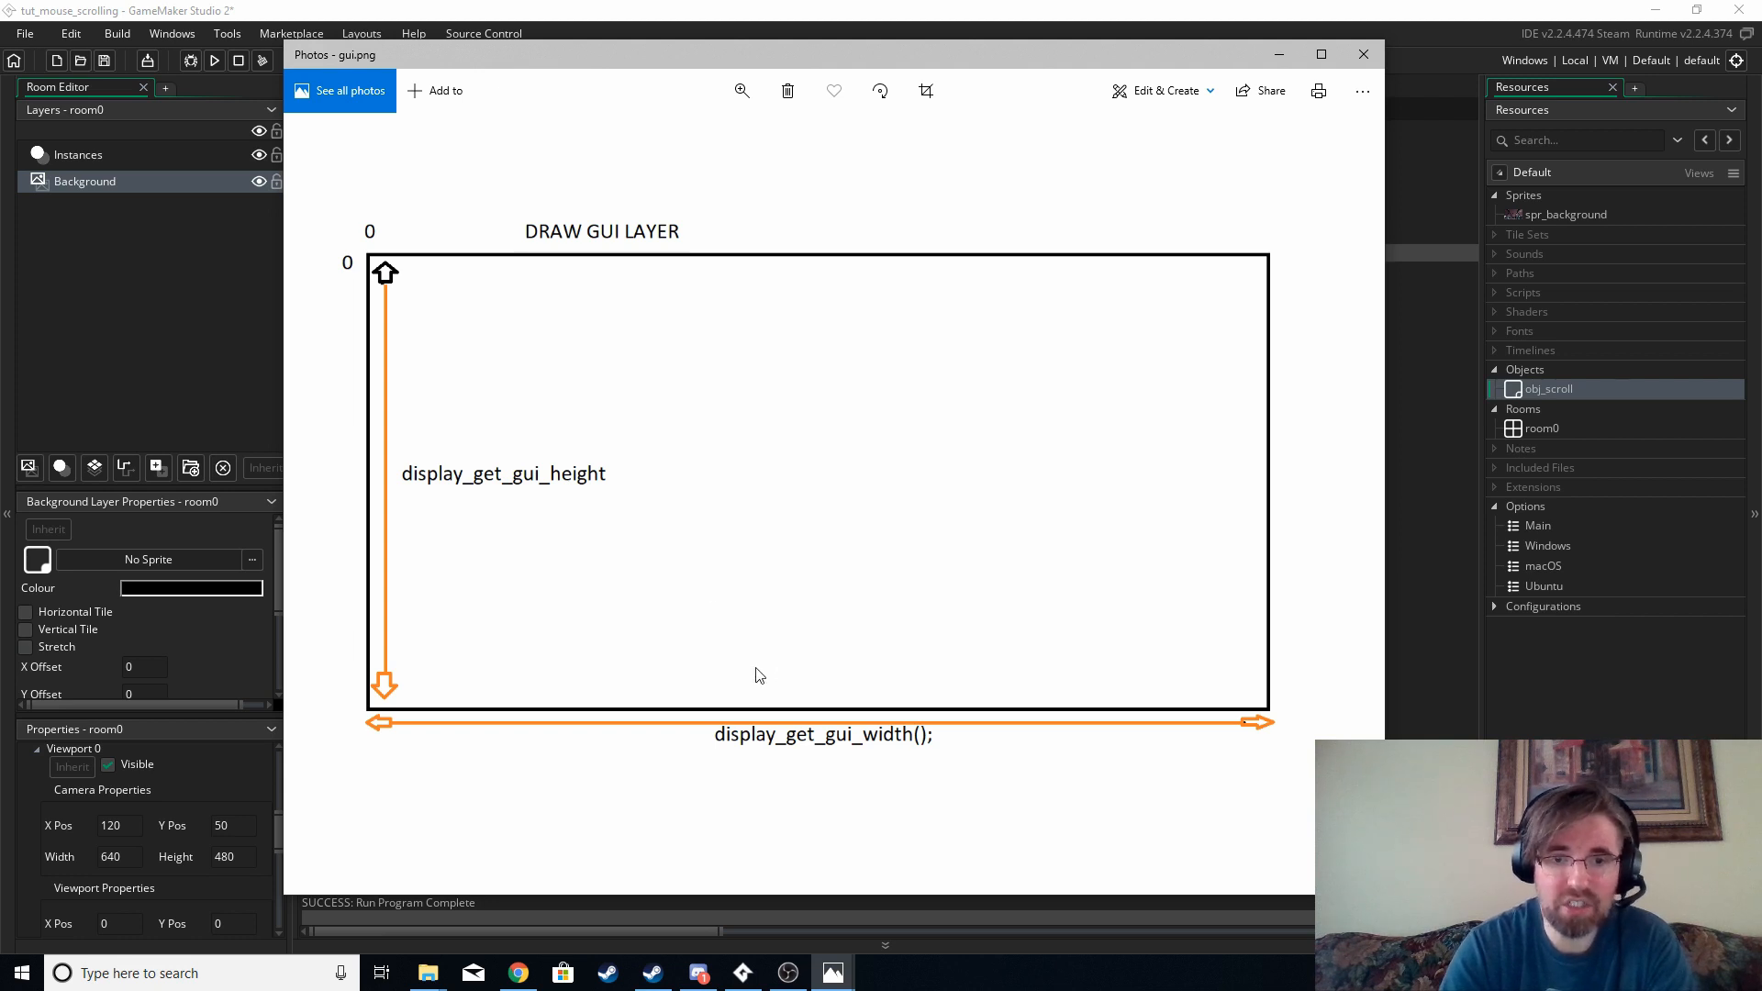
mouse_move(720, 720)
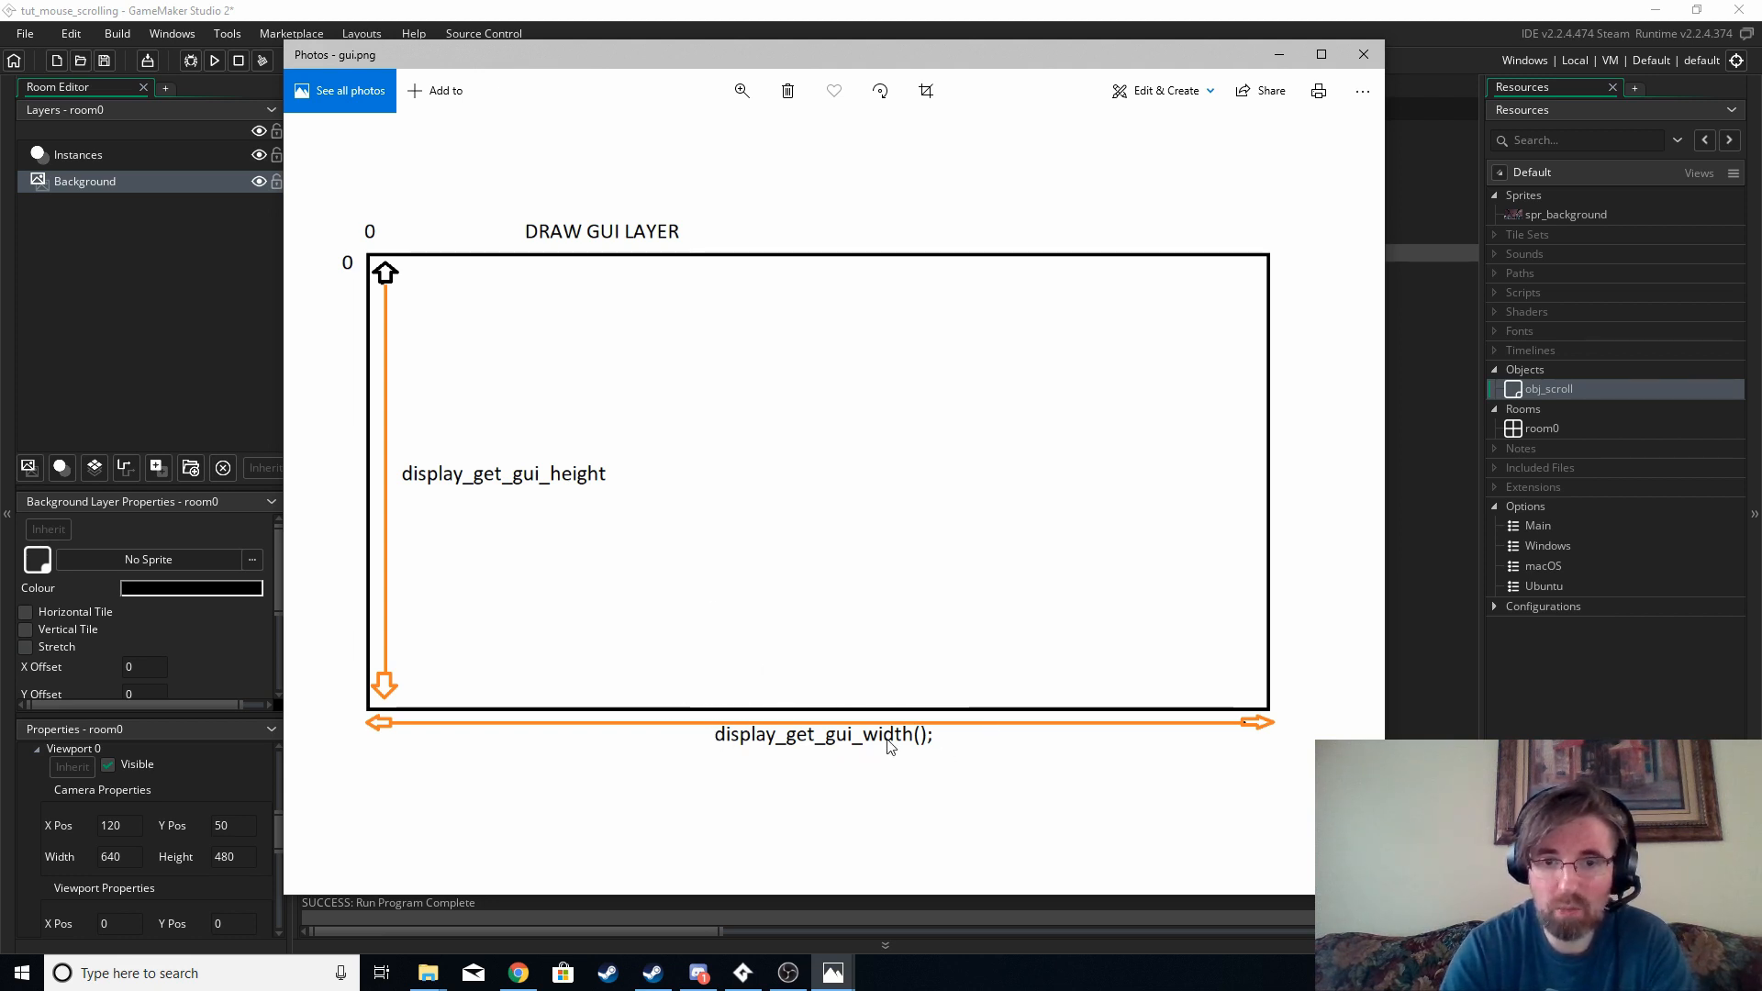
mouse_move(1277, 439)
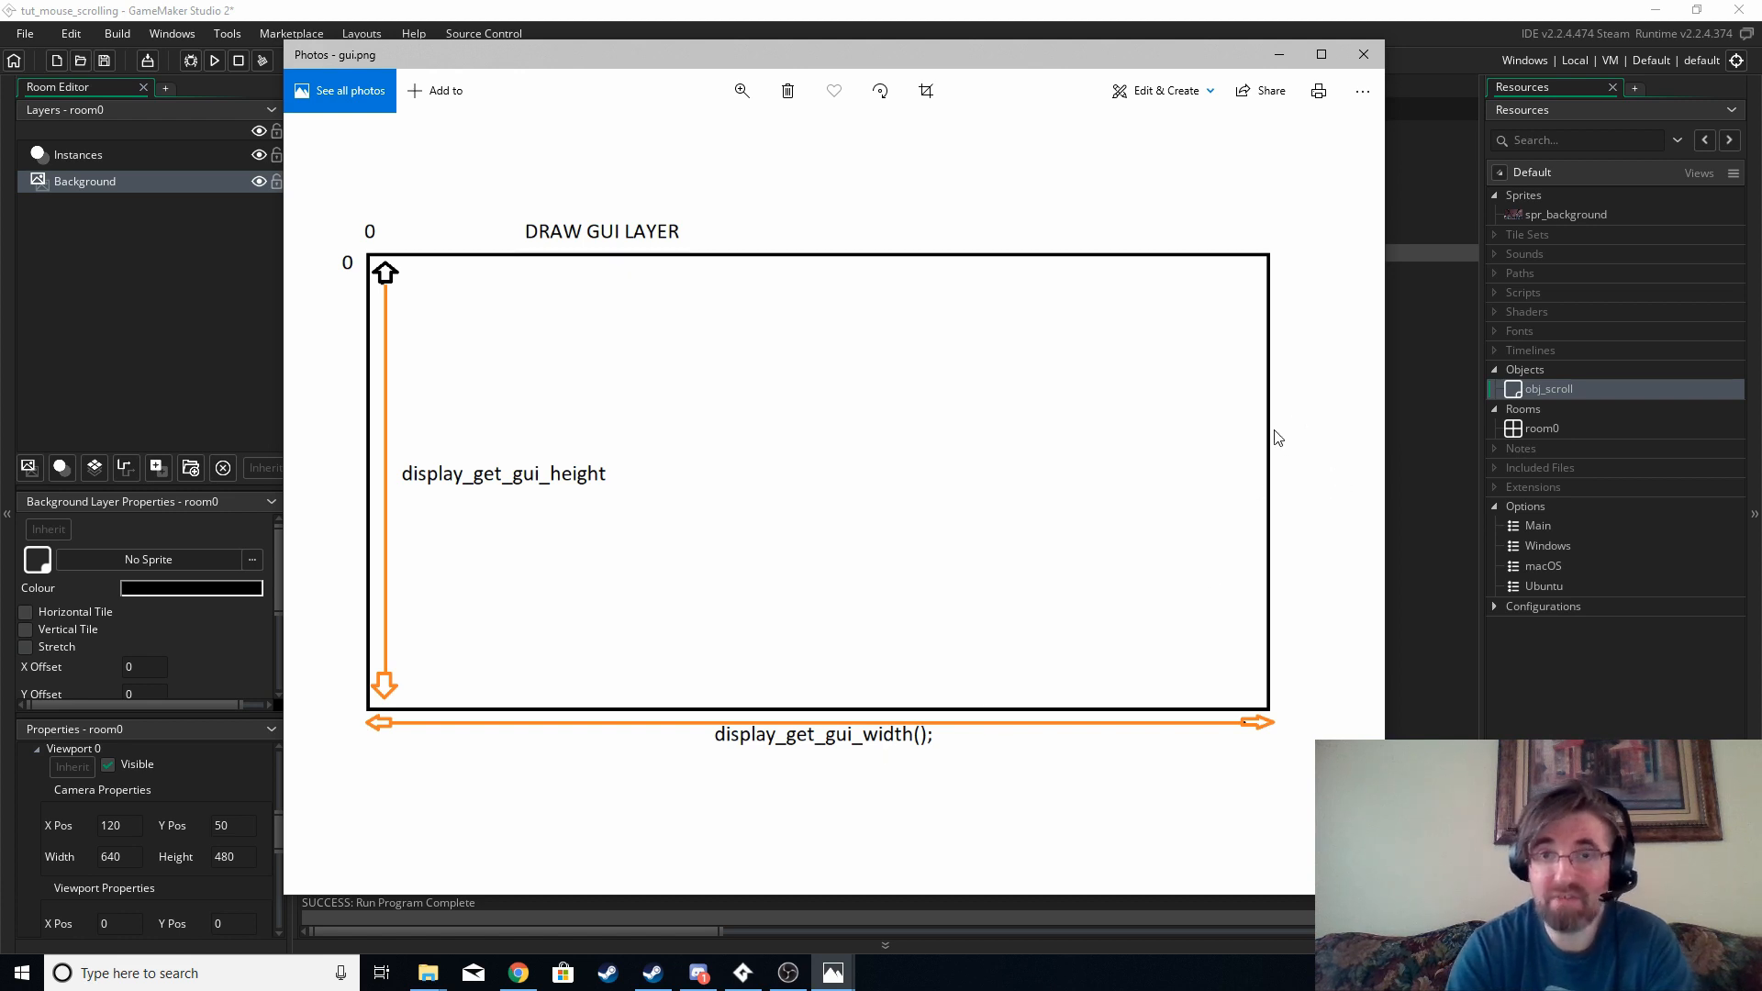
mouse_move(883, 652)
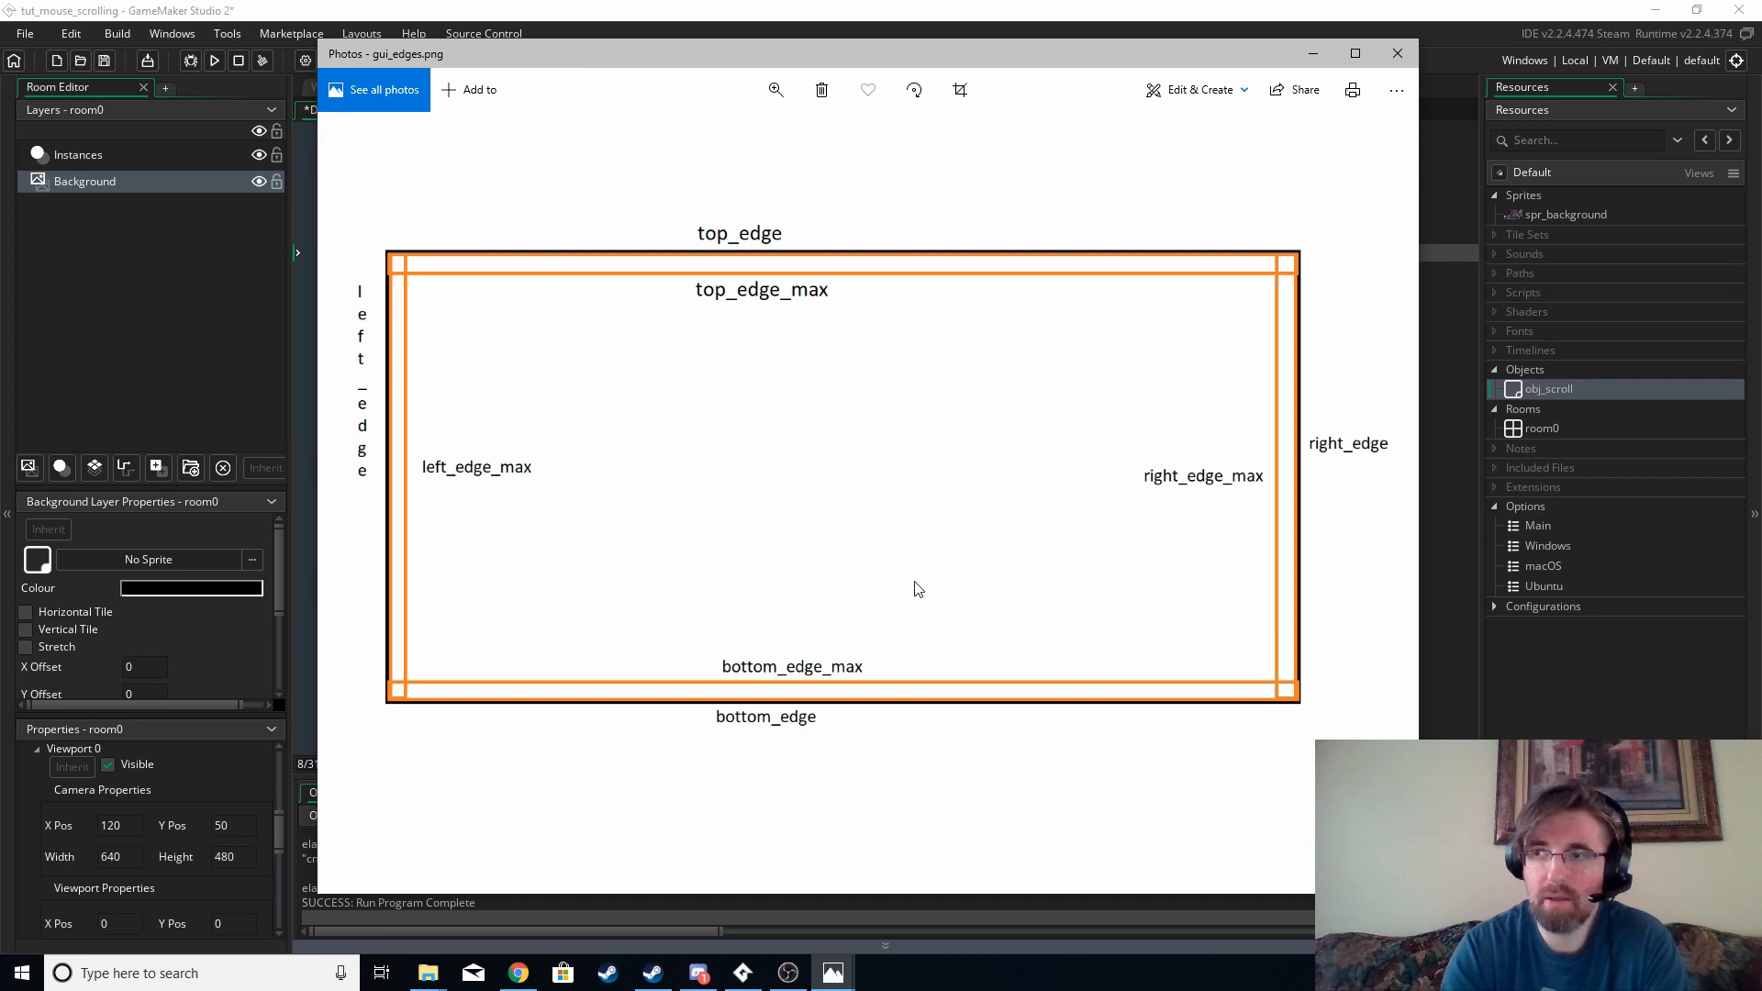
mouse_move(870, 559)
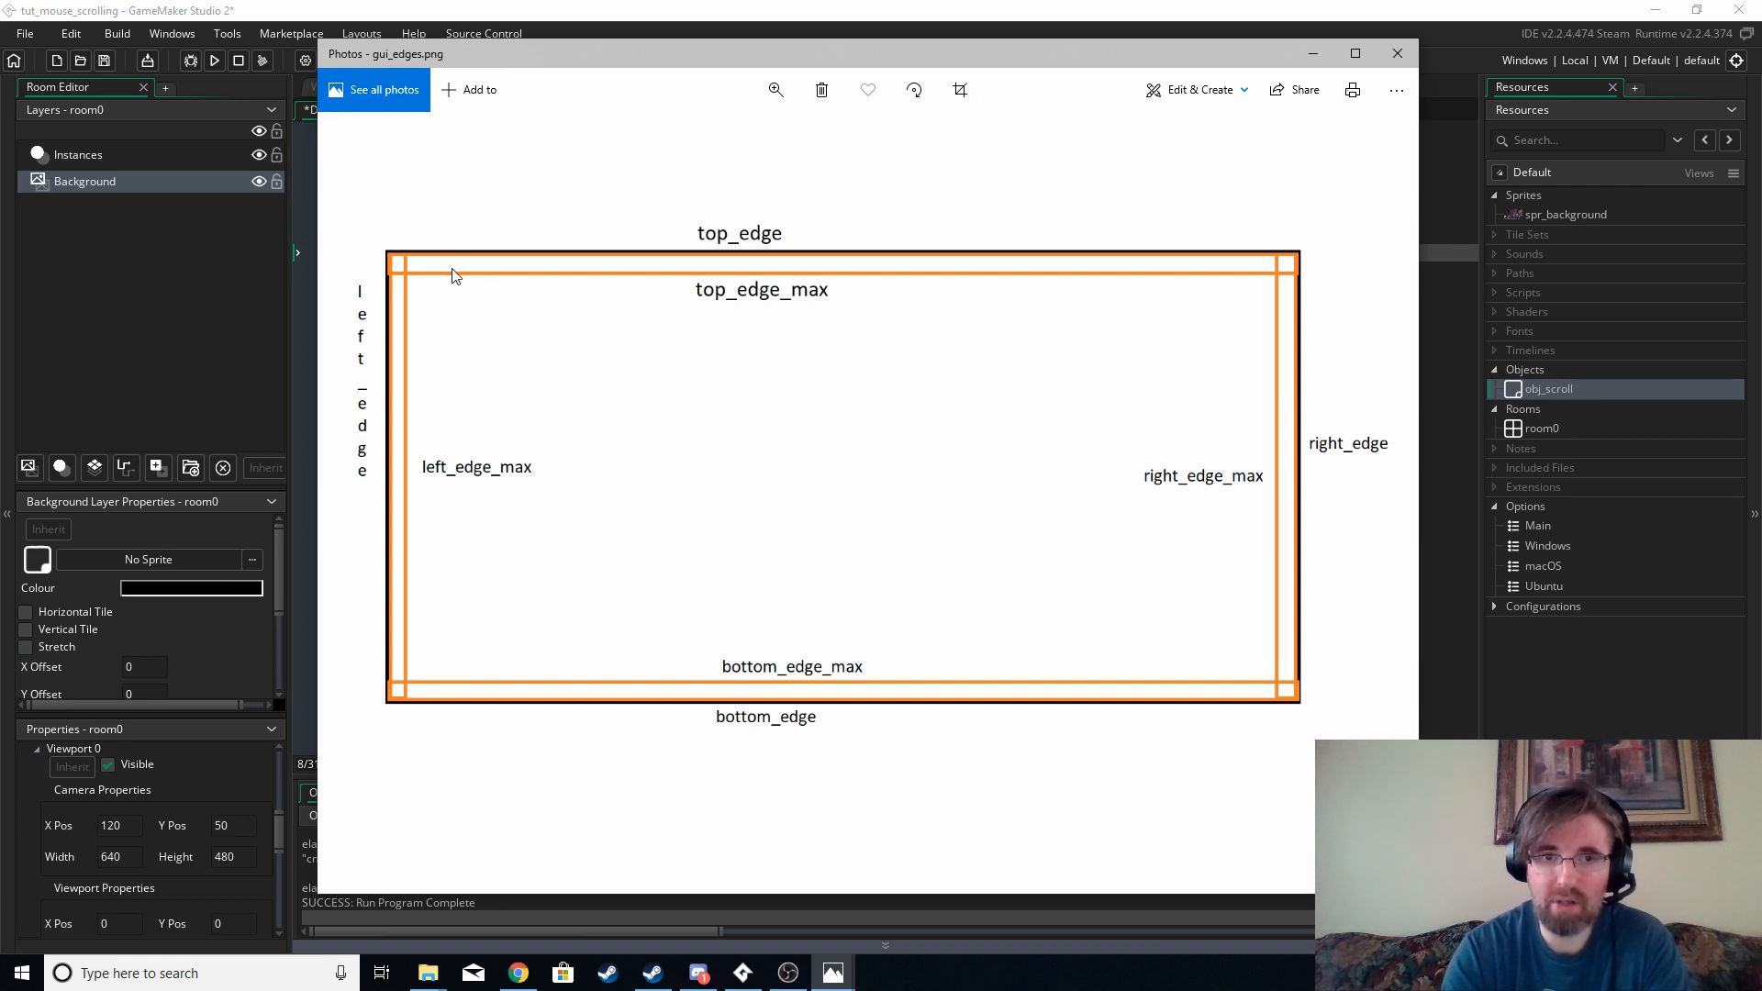
mouse_move(1281, 241)
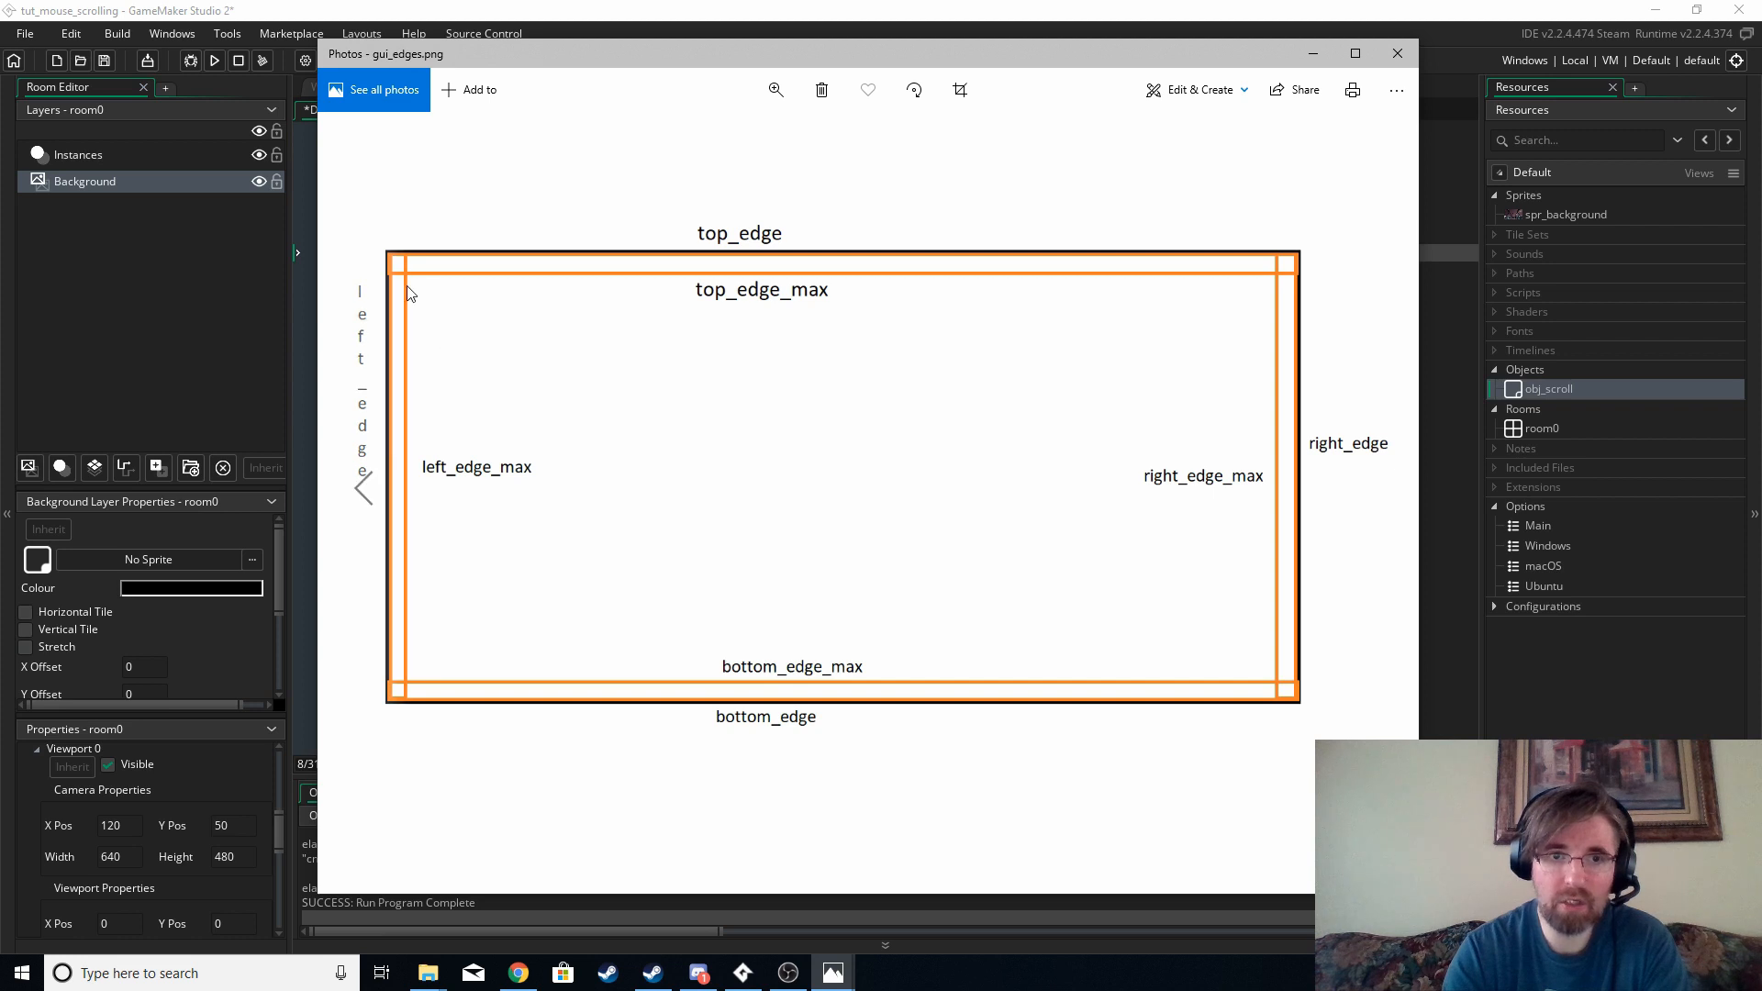
mouse_move(407, 624)
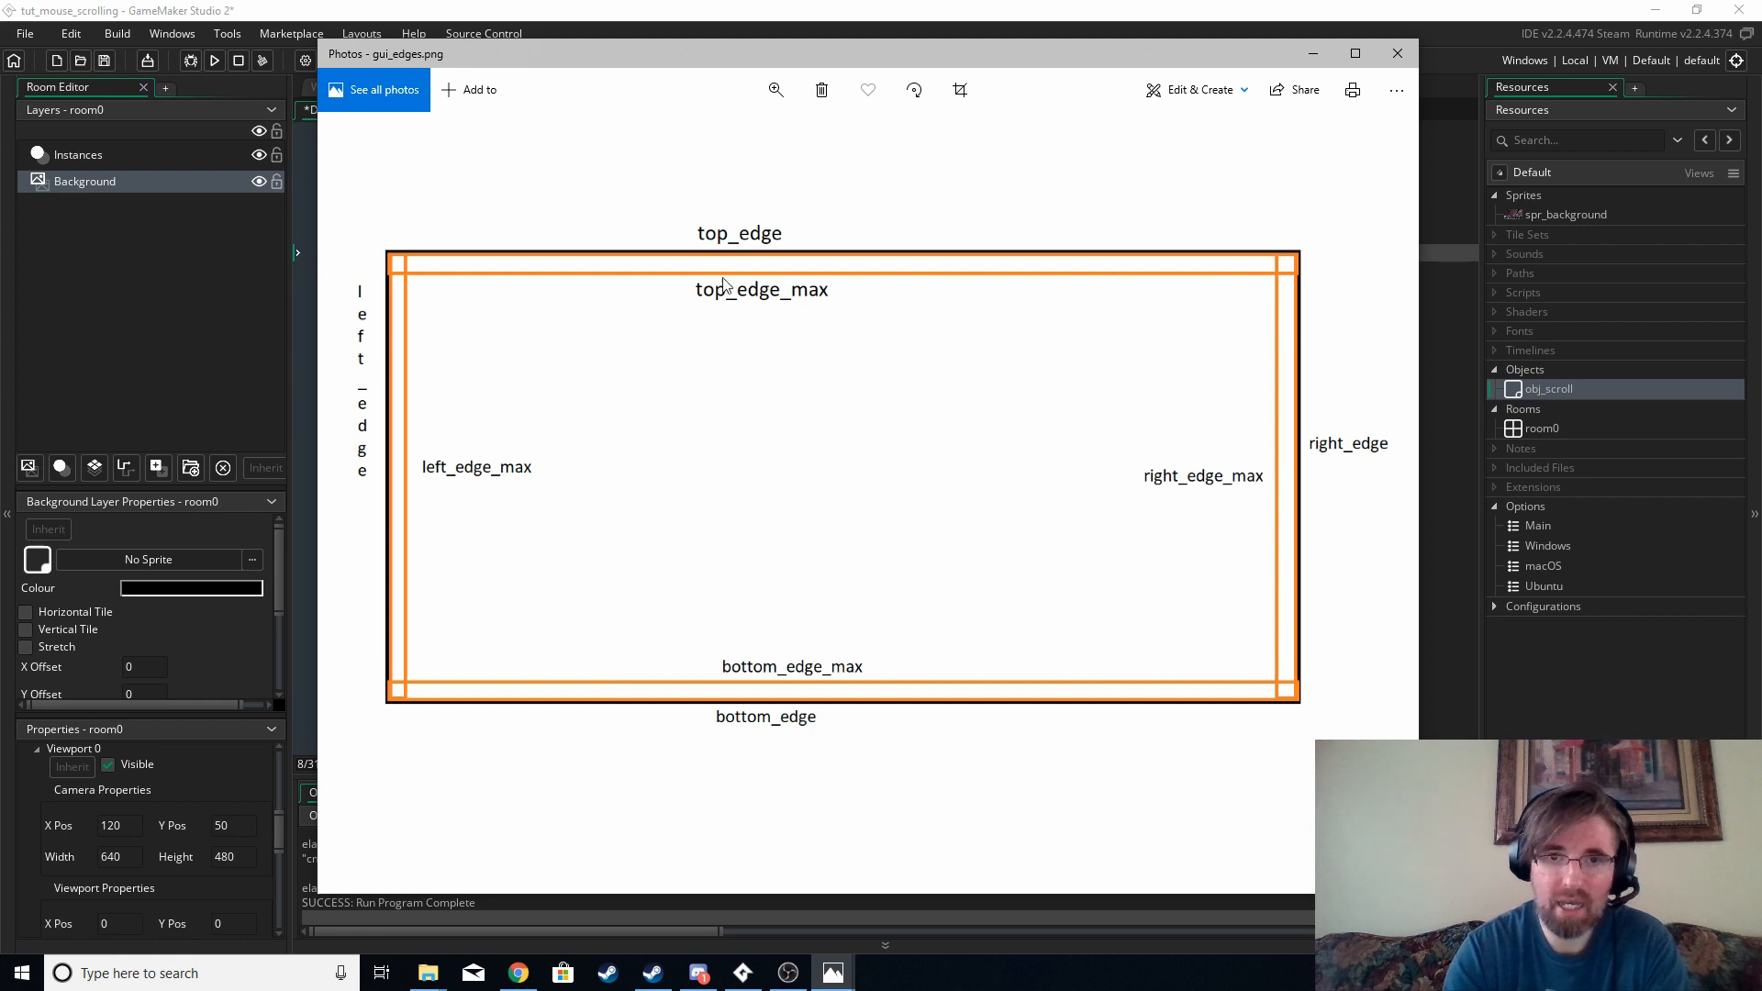
mouse_move(440, 457)
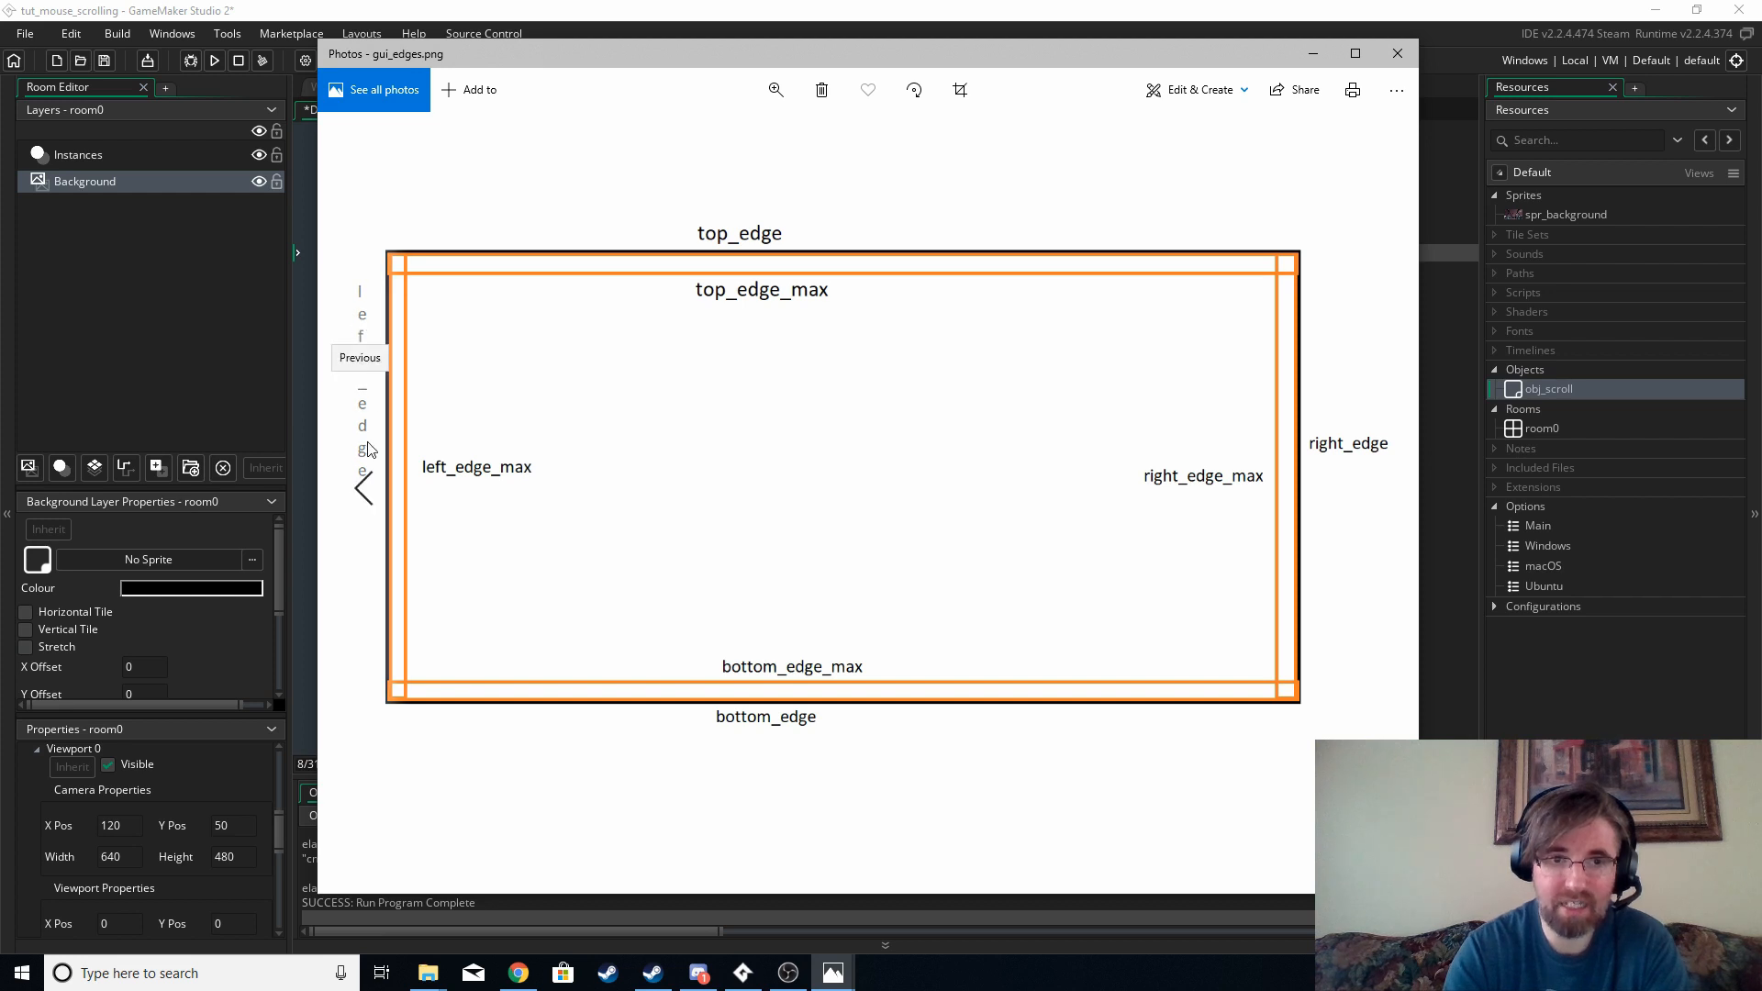
mouse_move(375, 477)
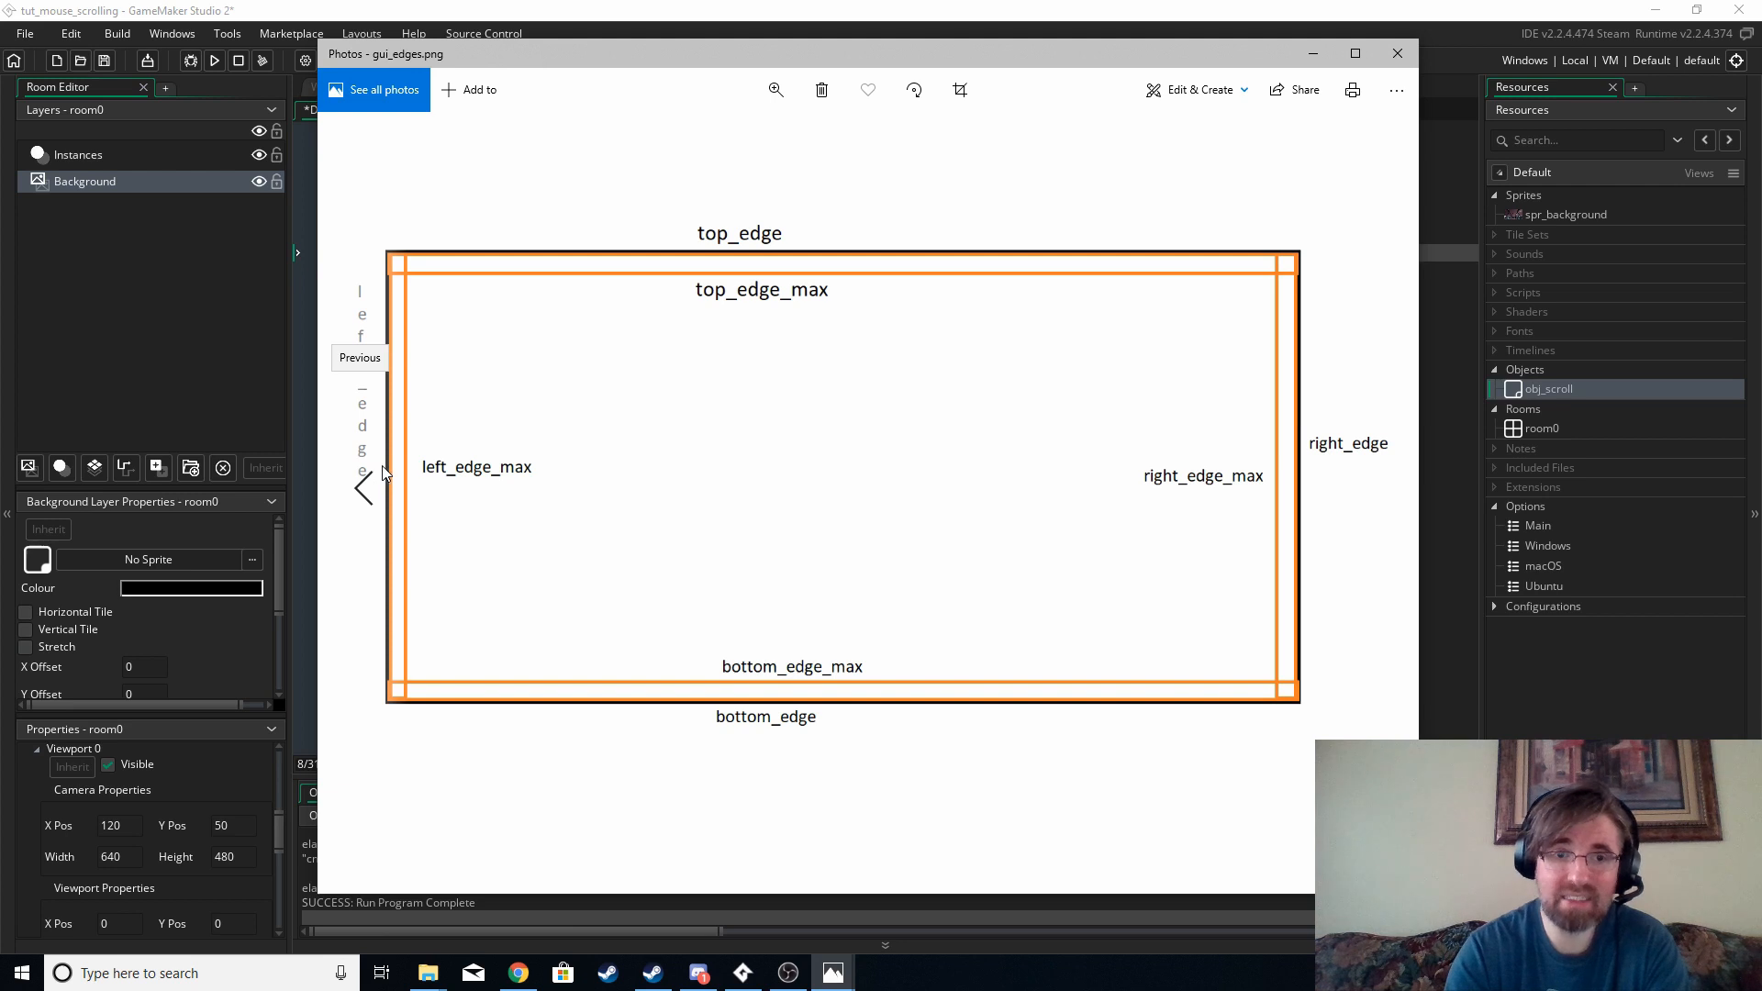
mouse_move(415, 476)
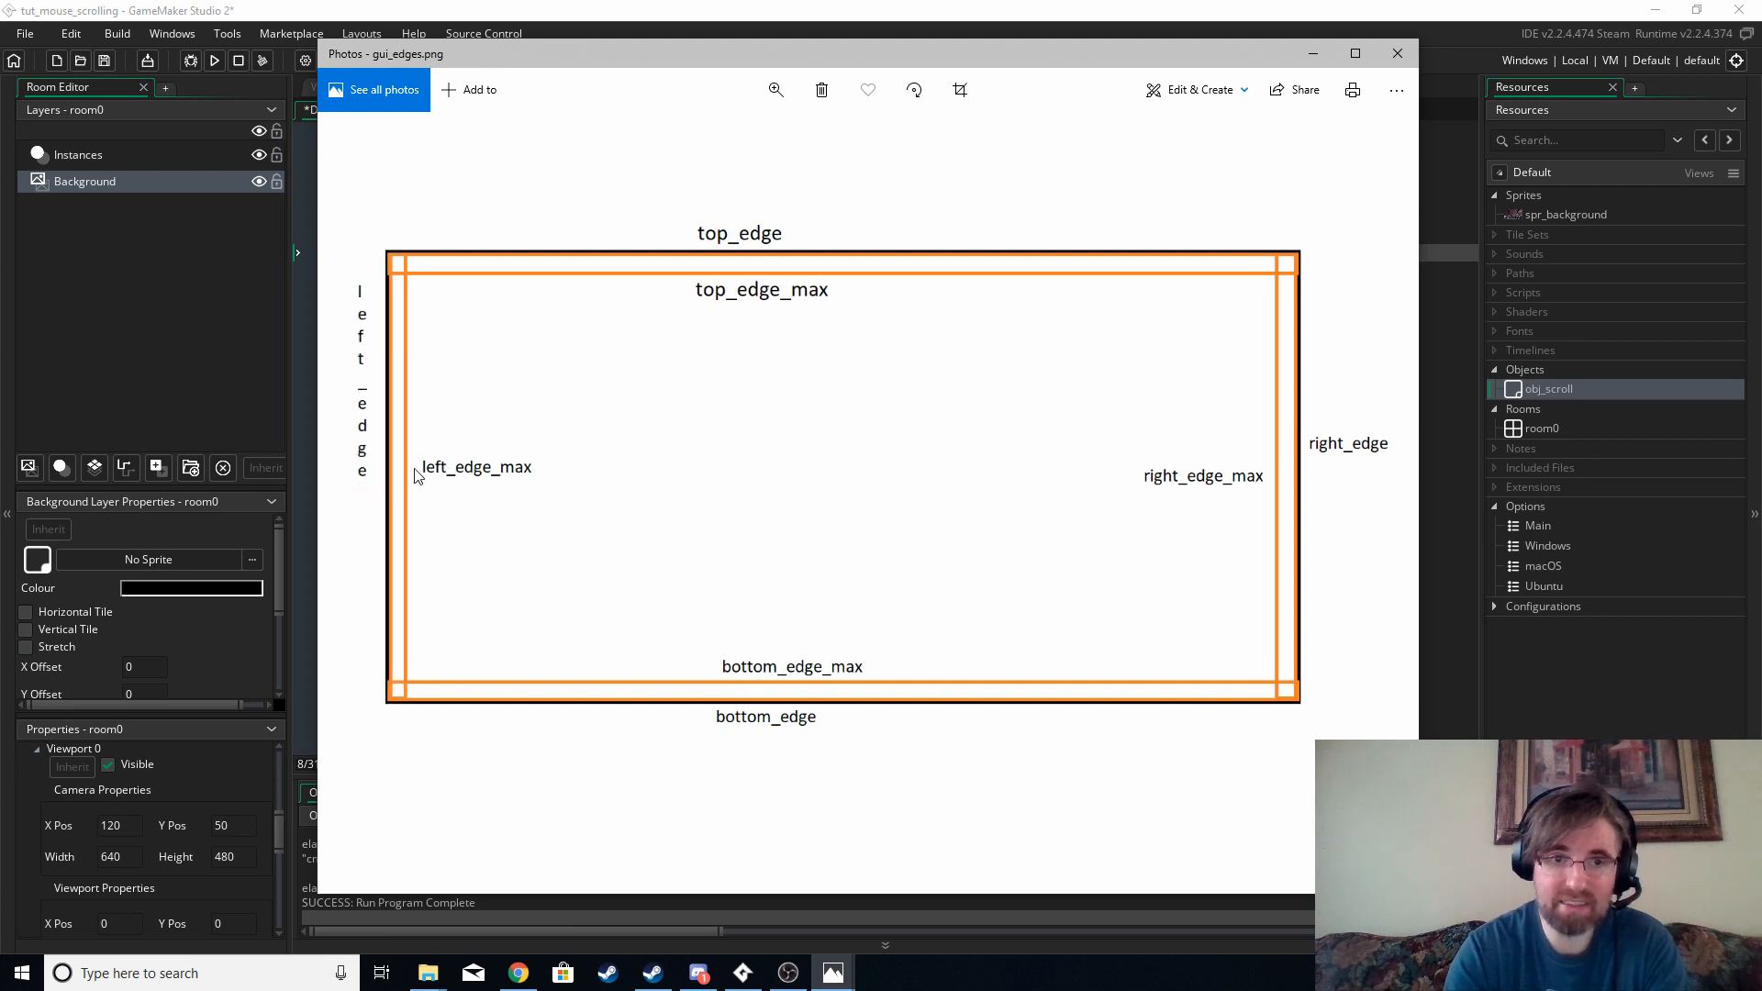
mouse_move(363, 488)
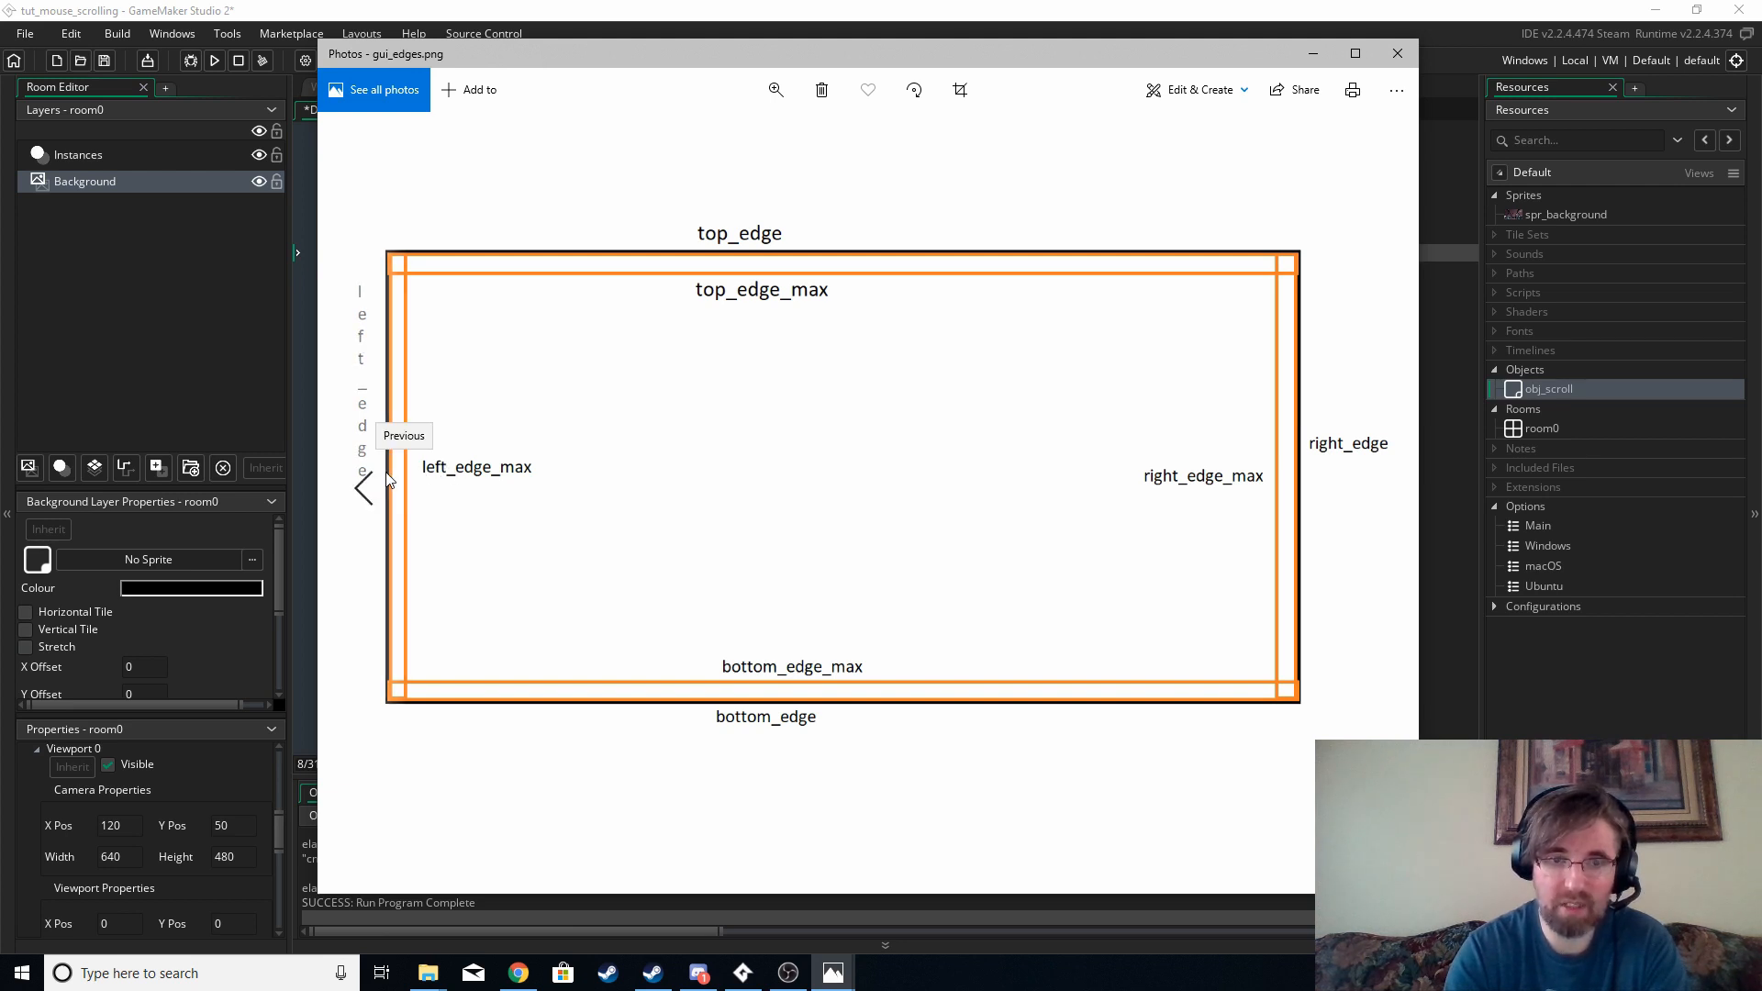
mouse_move(767, 250)
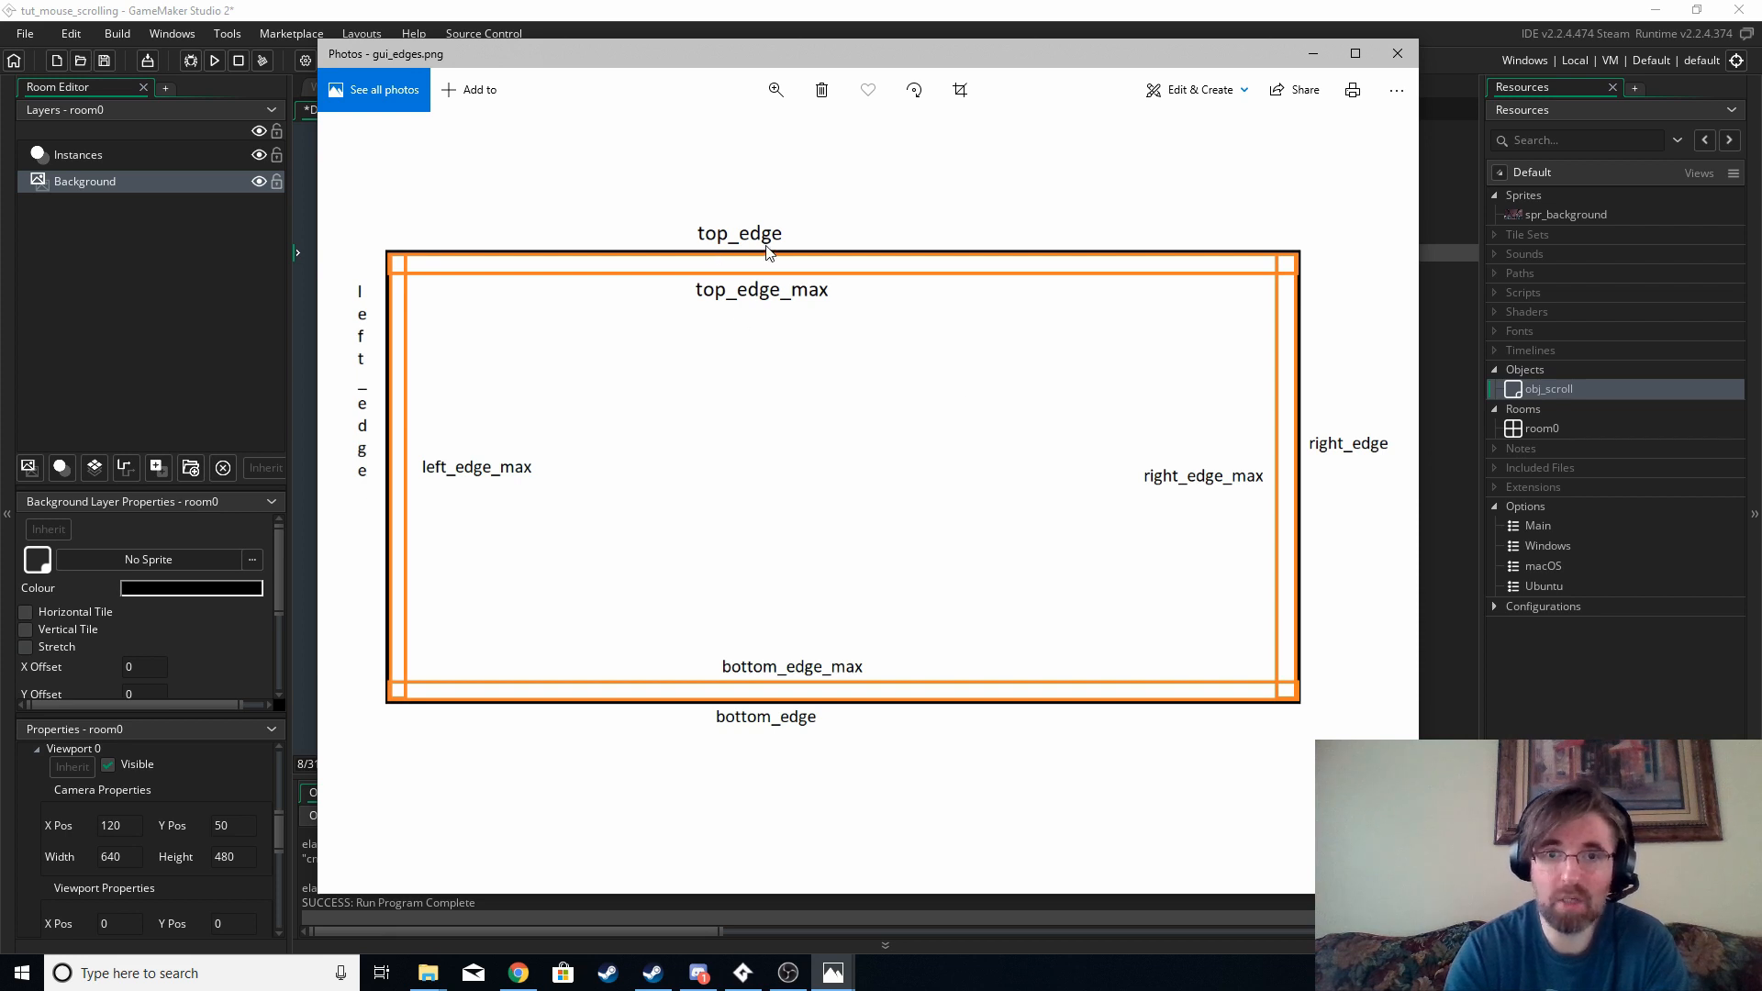
mouse_move(691, 282)
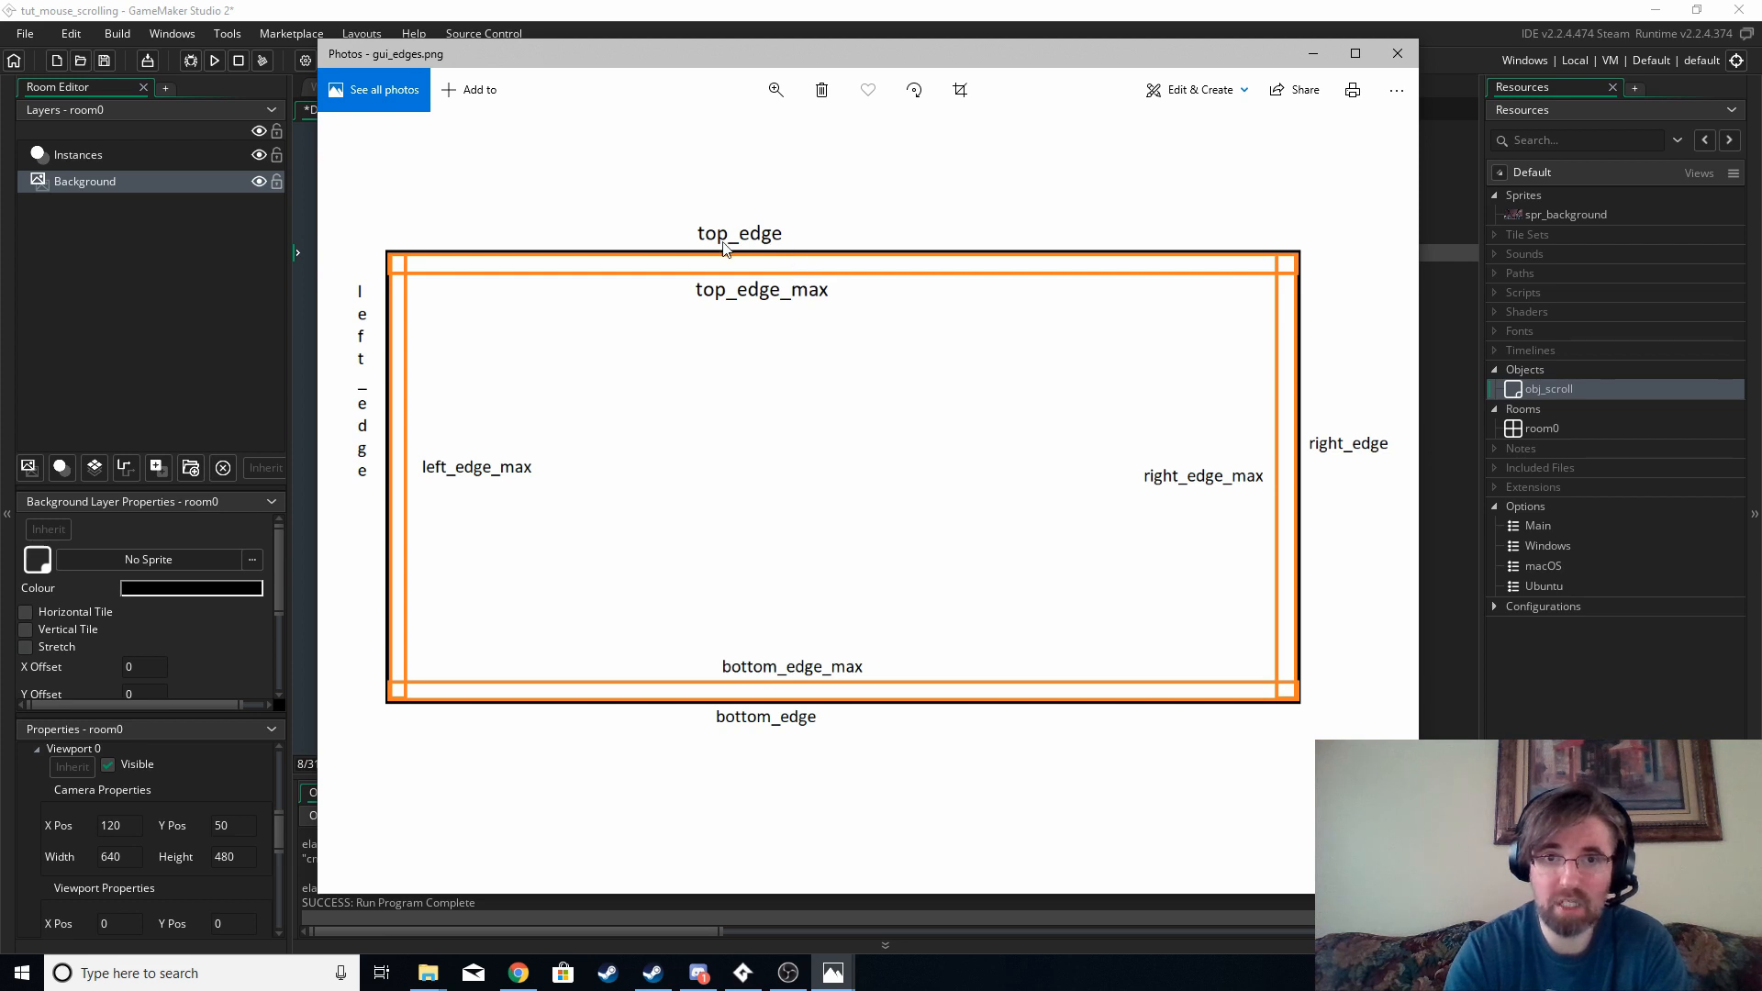
mouse_move(993, 361)
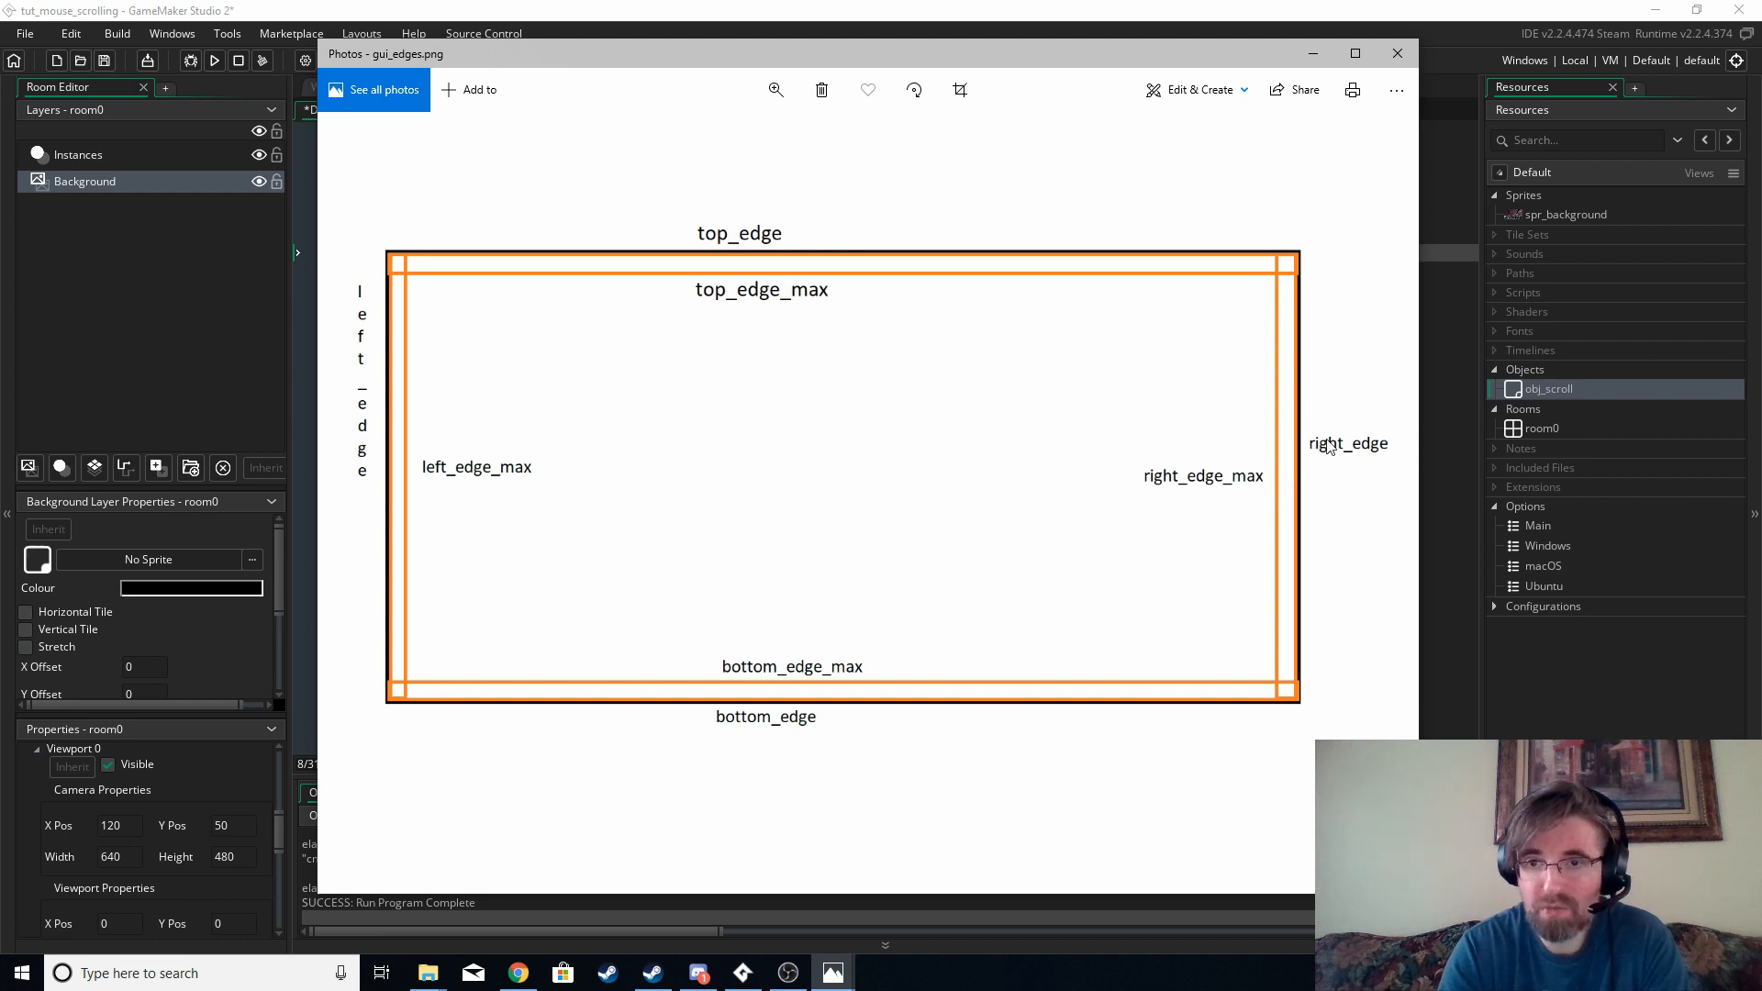
mouse_move(1323, 447)
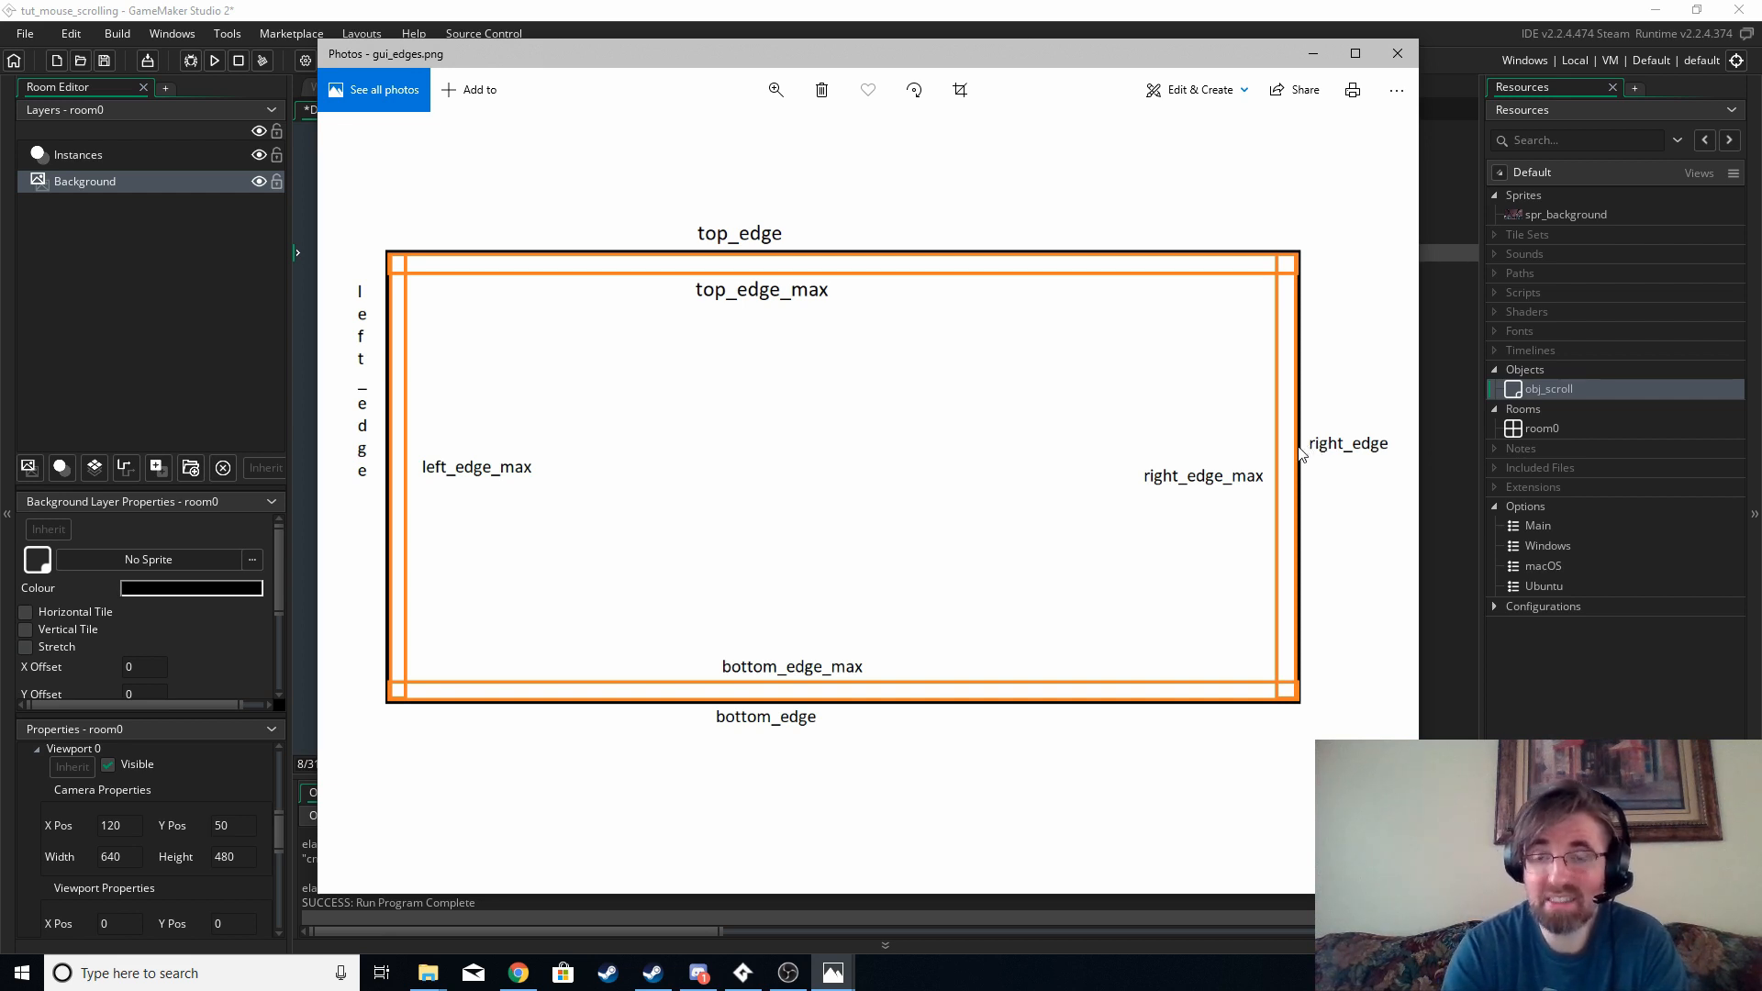
mouse_move(1148, 485)
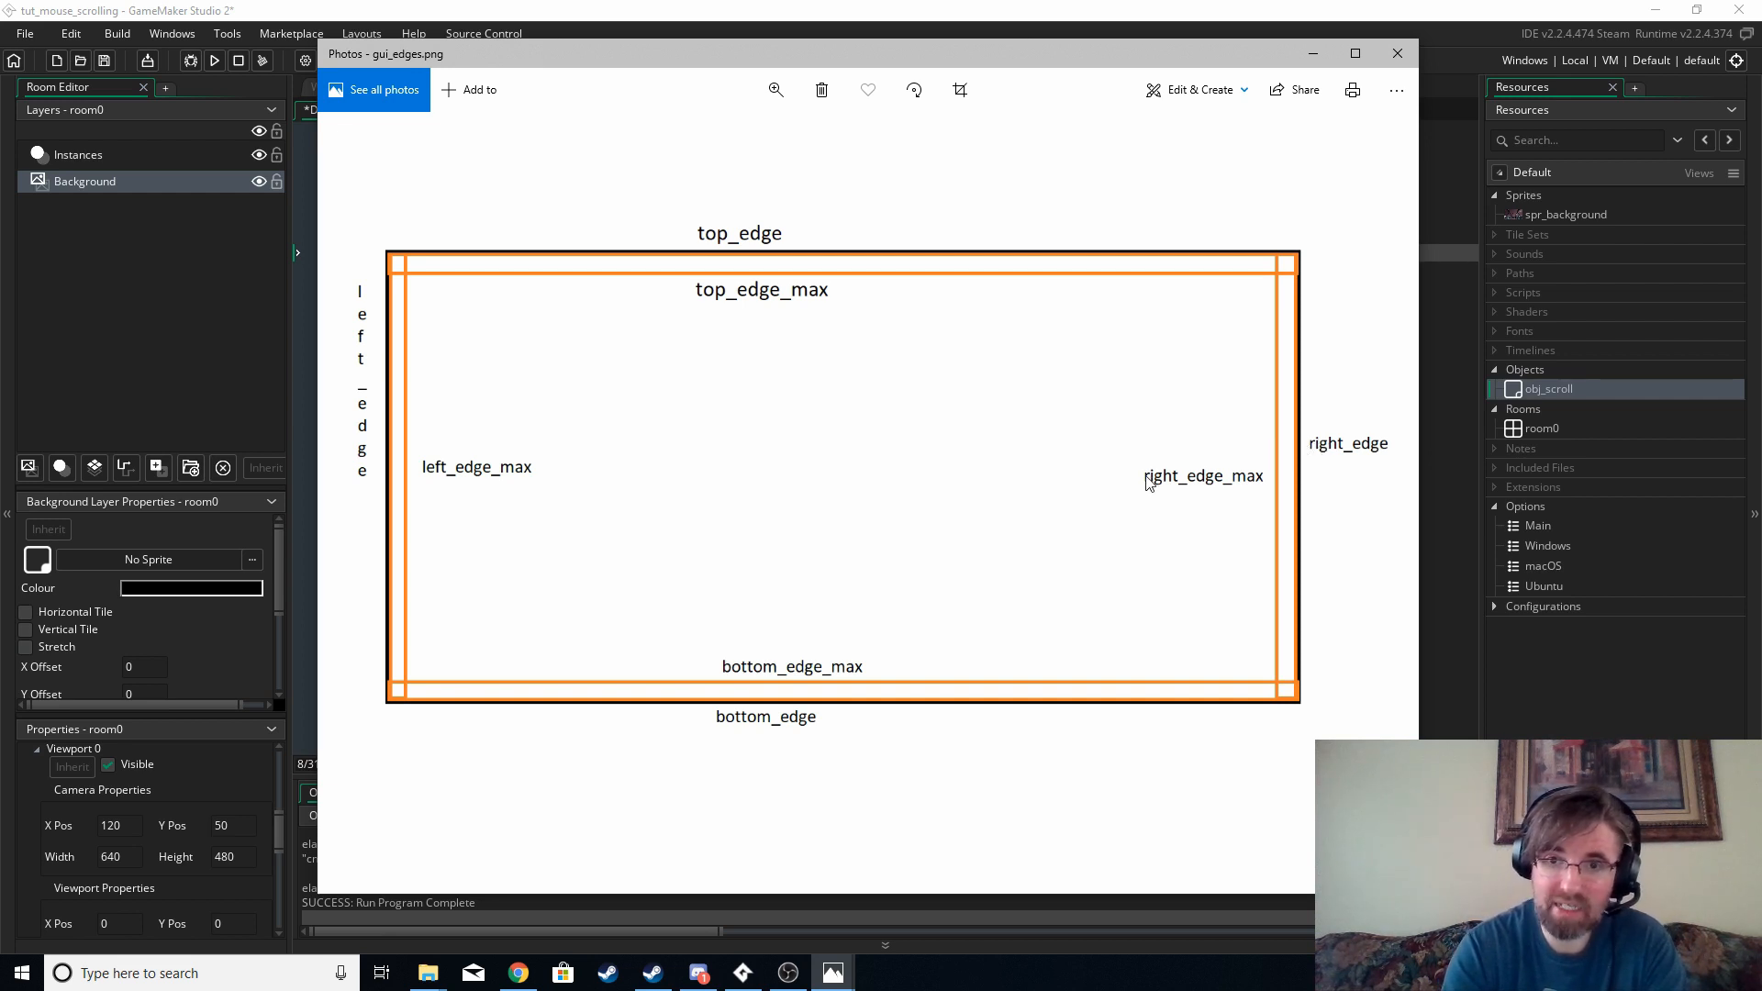
mouse_move(772, 708)
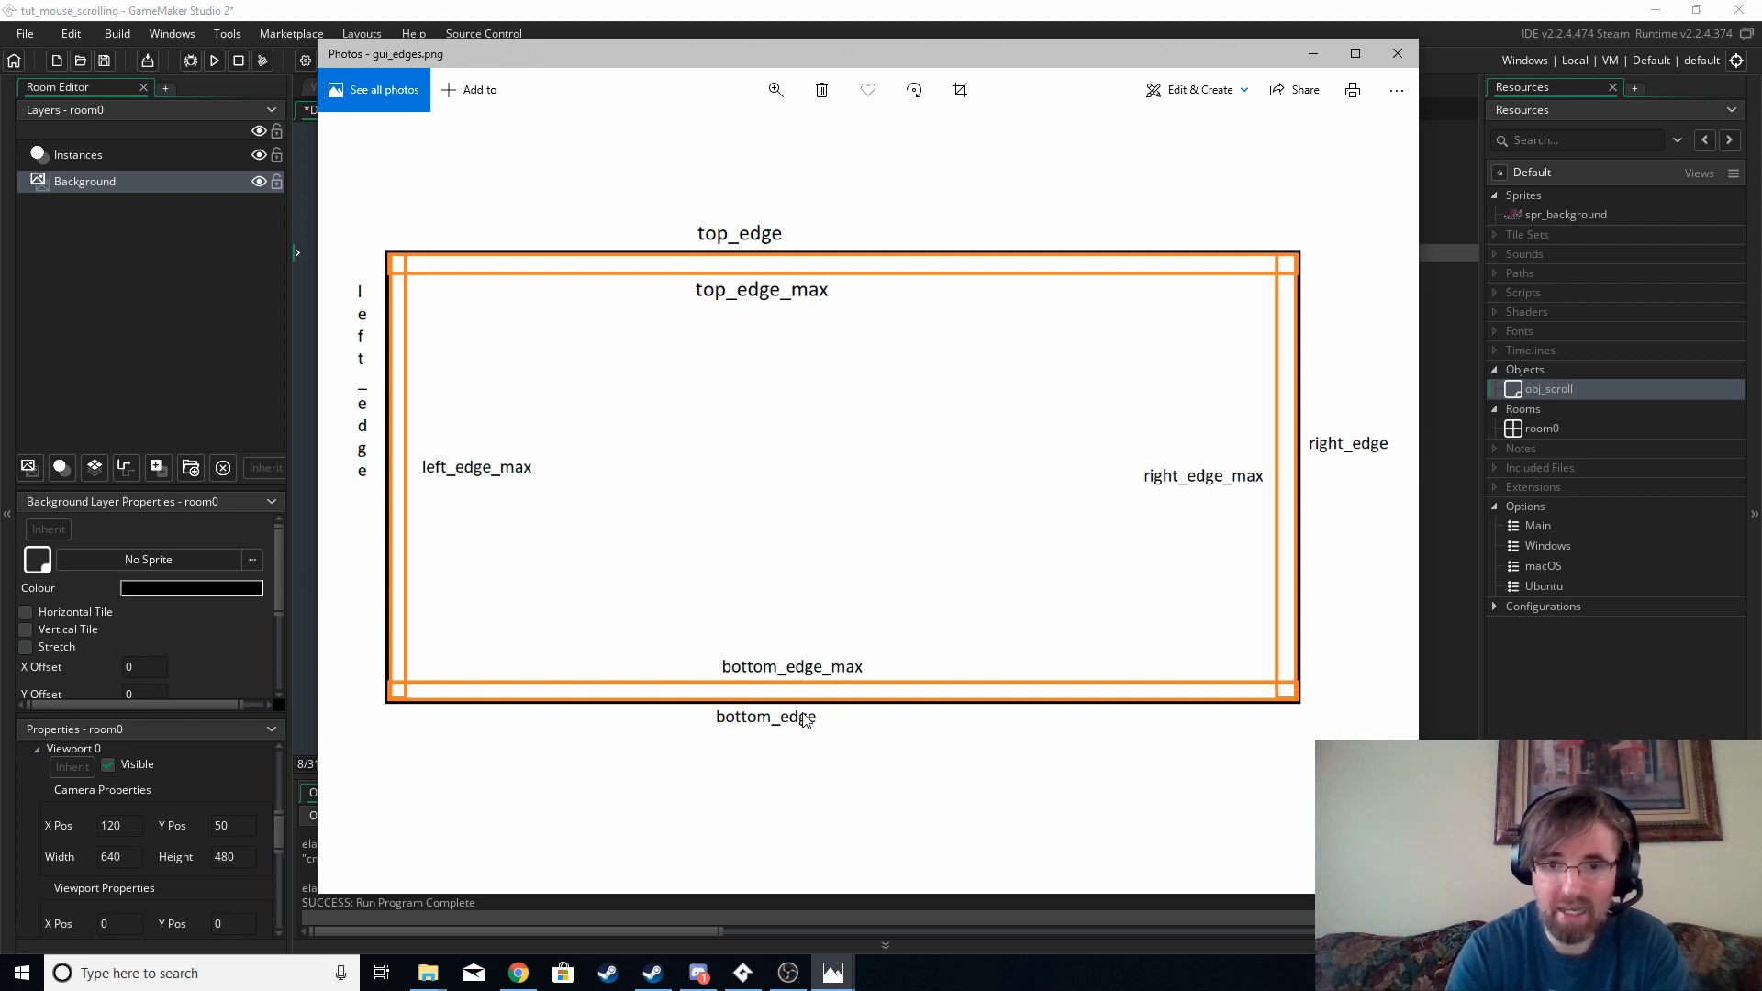
mouse_move(608, 641)
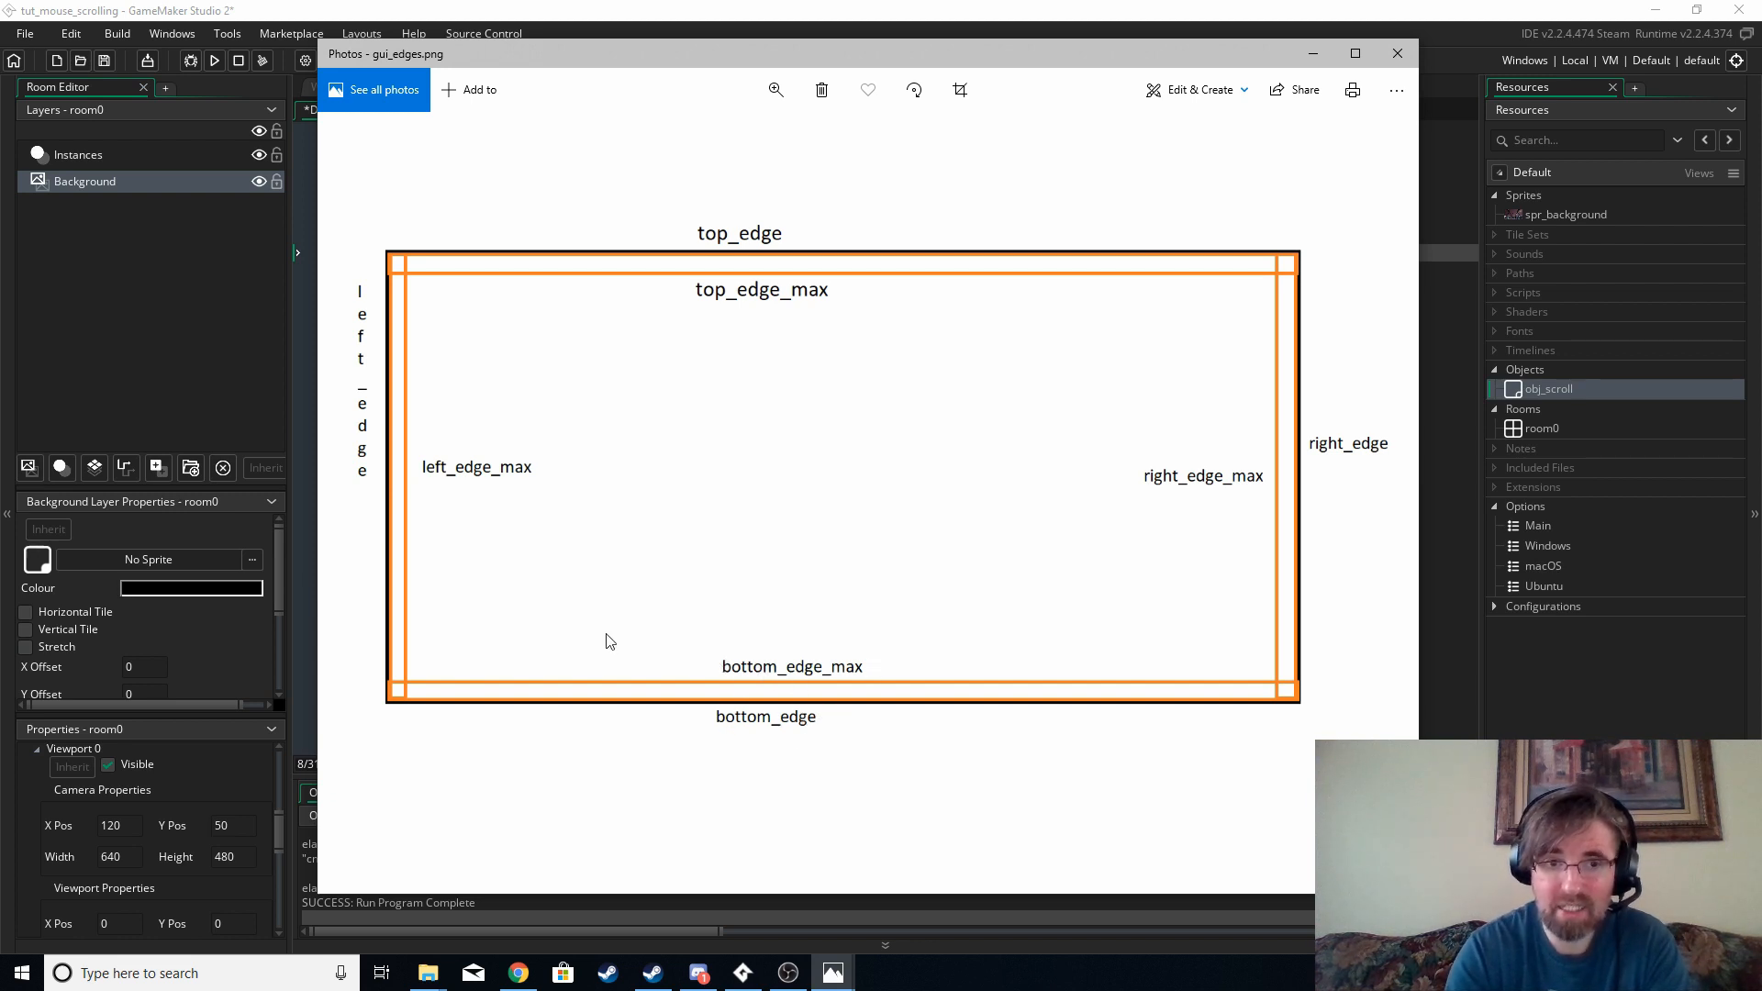
mouse_move(531, 270)
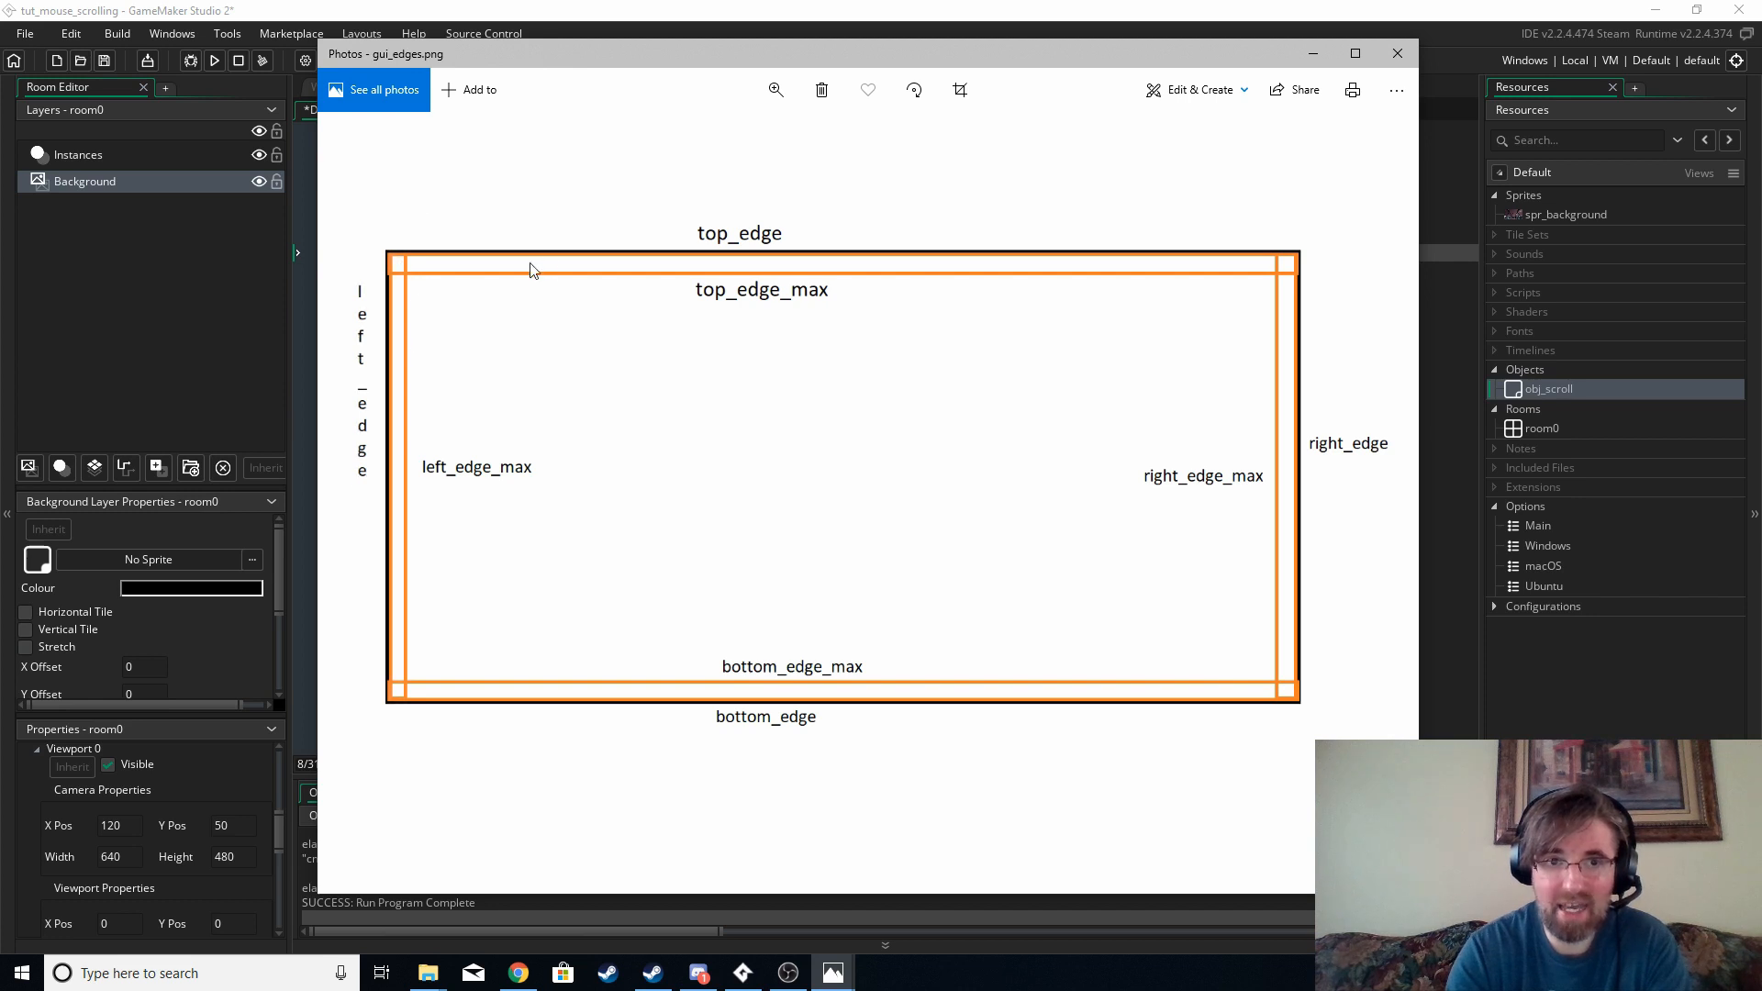
mouse_move(1318, 706)
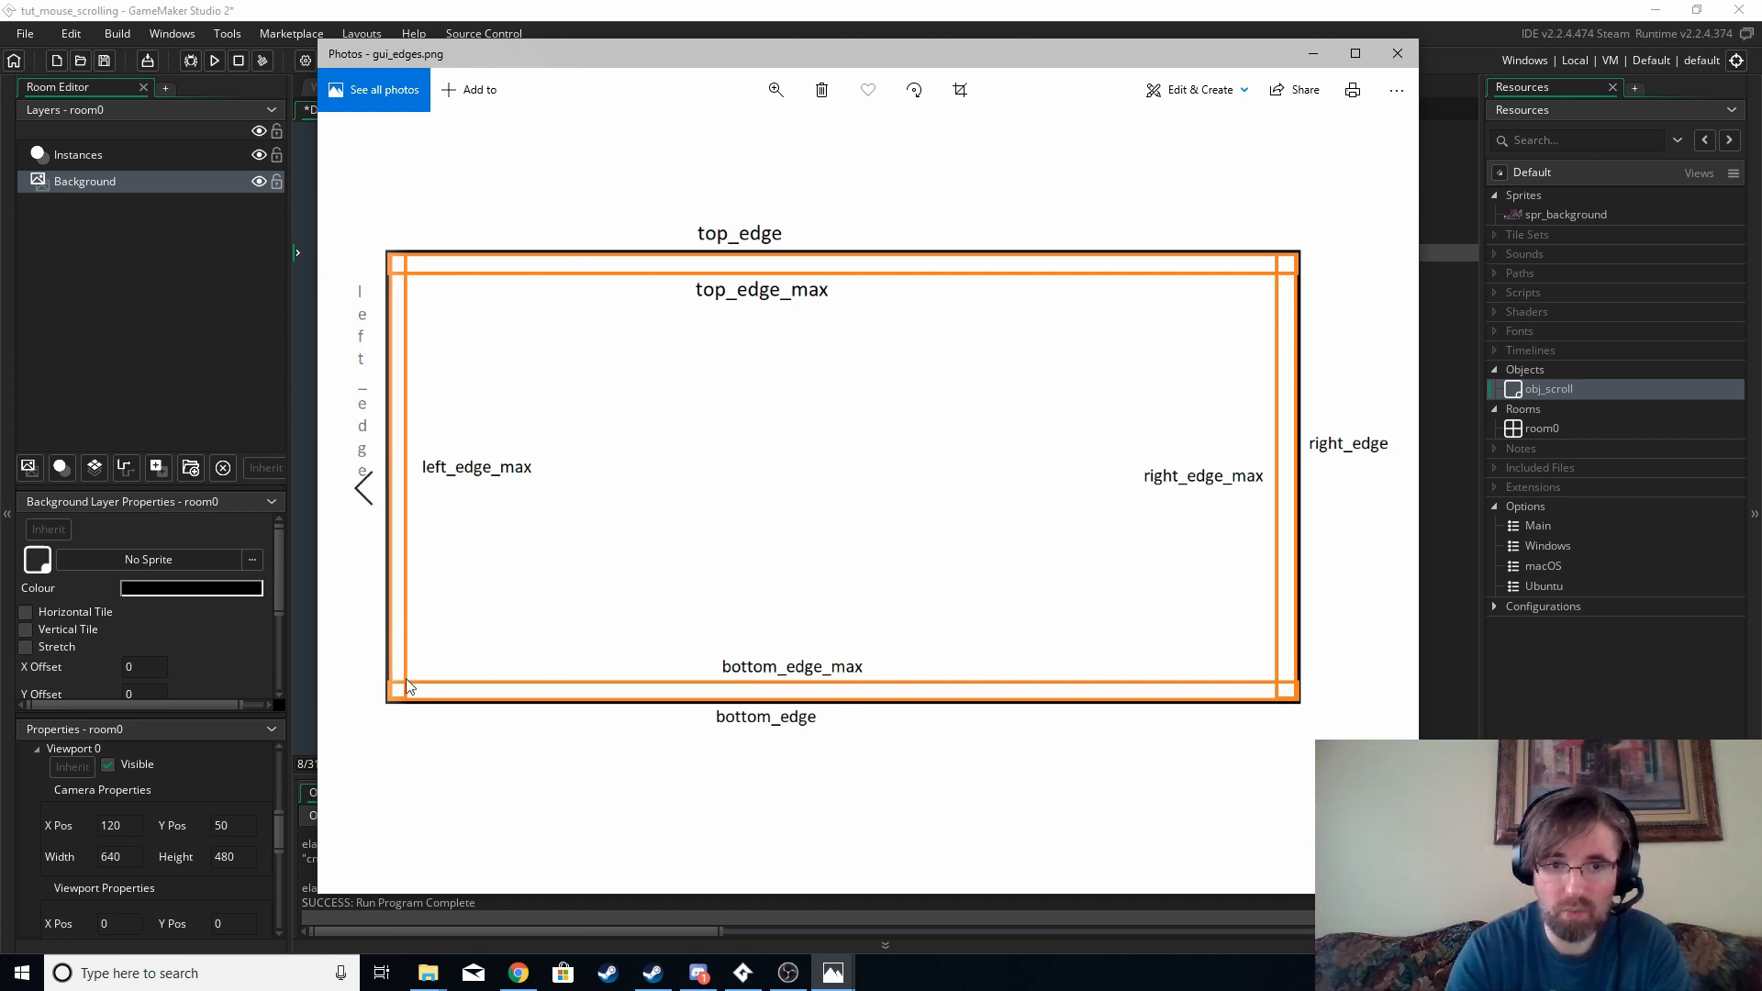
mouse_move(1022, 269)
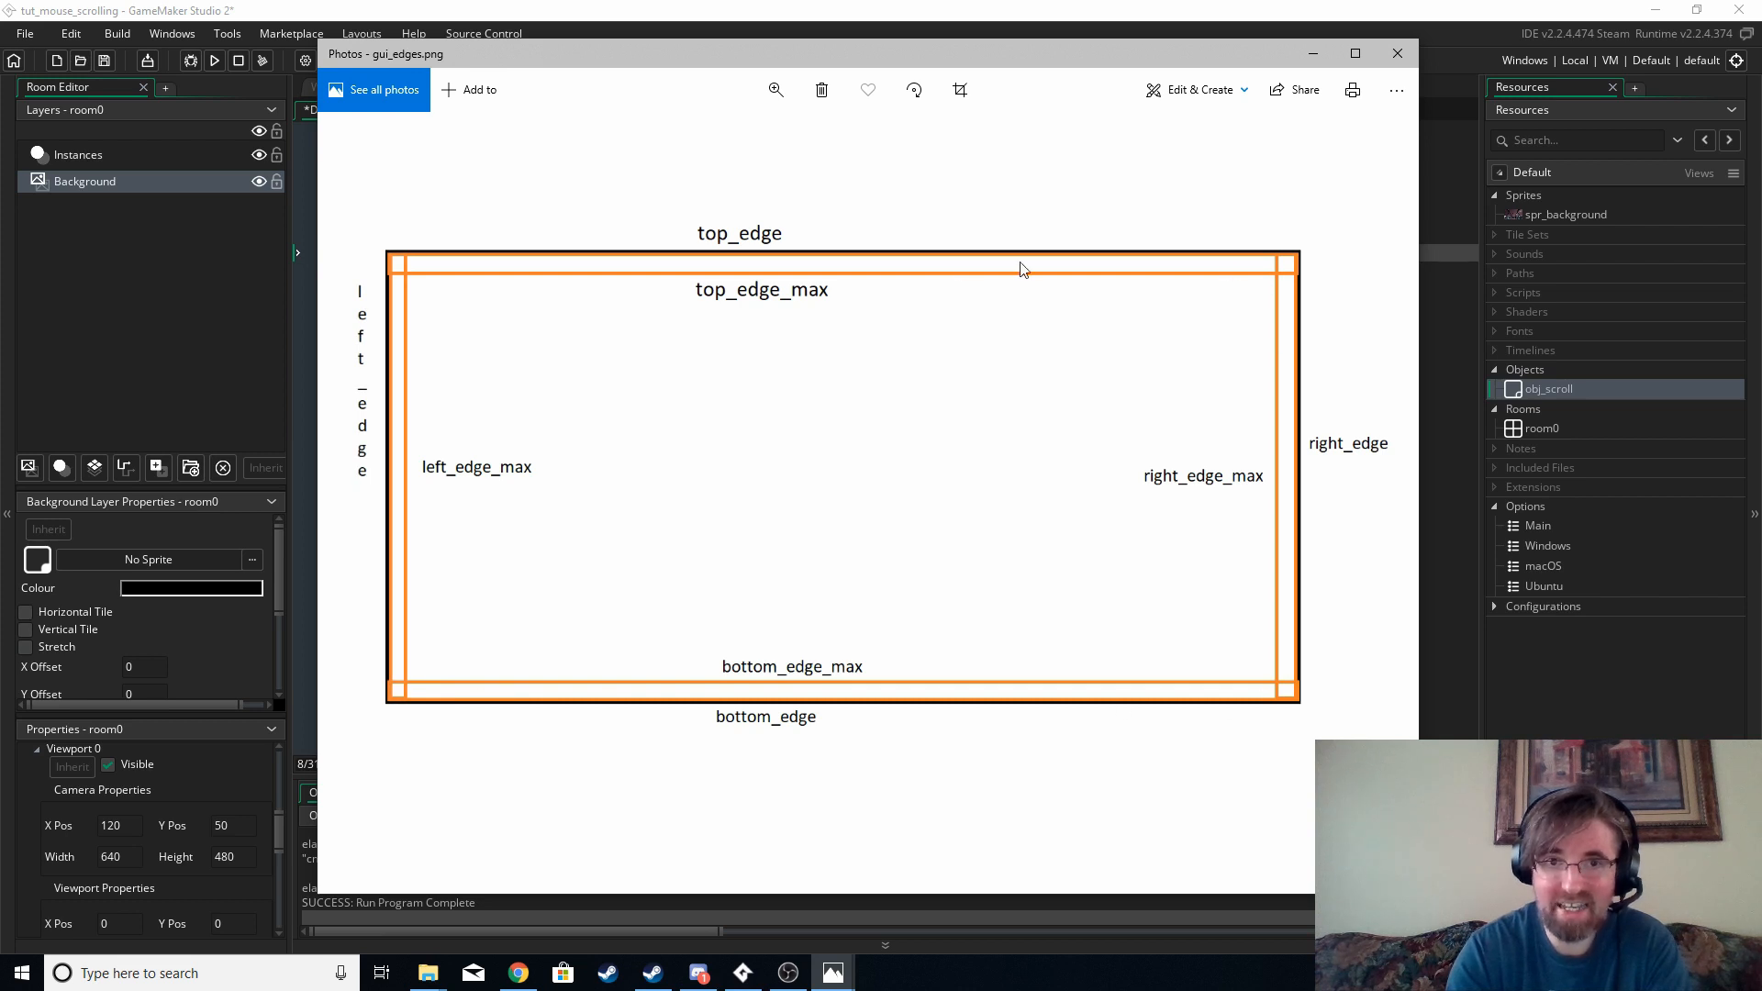
mouse_move(926, 289)
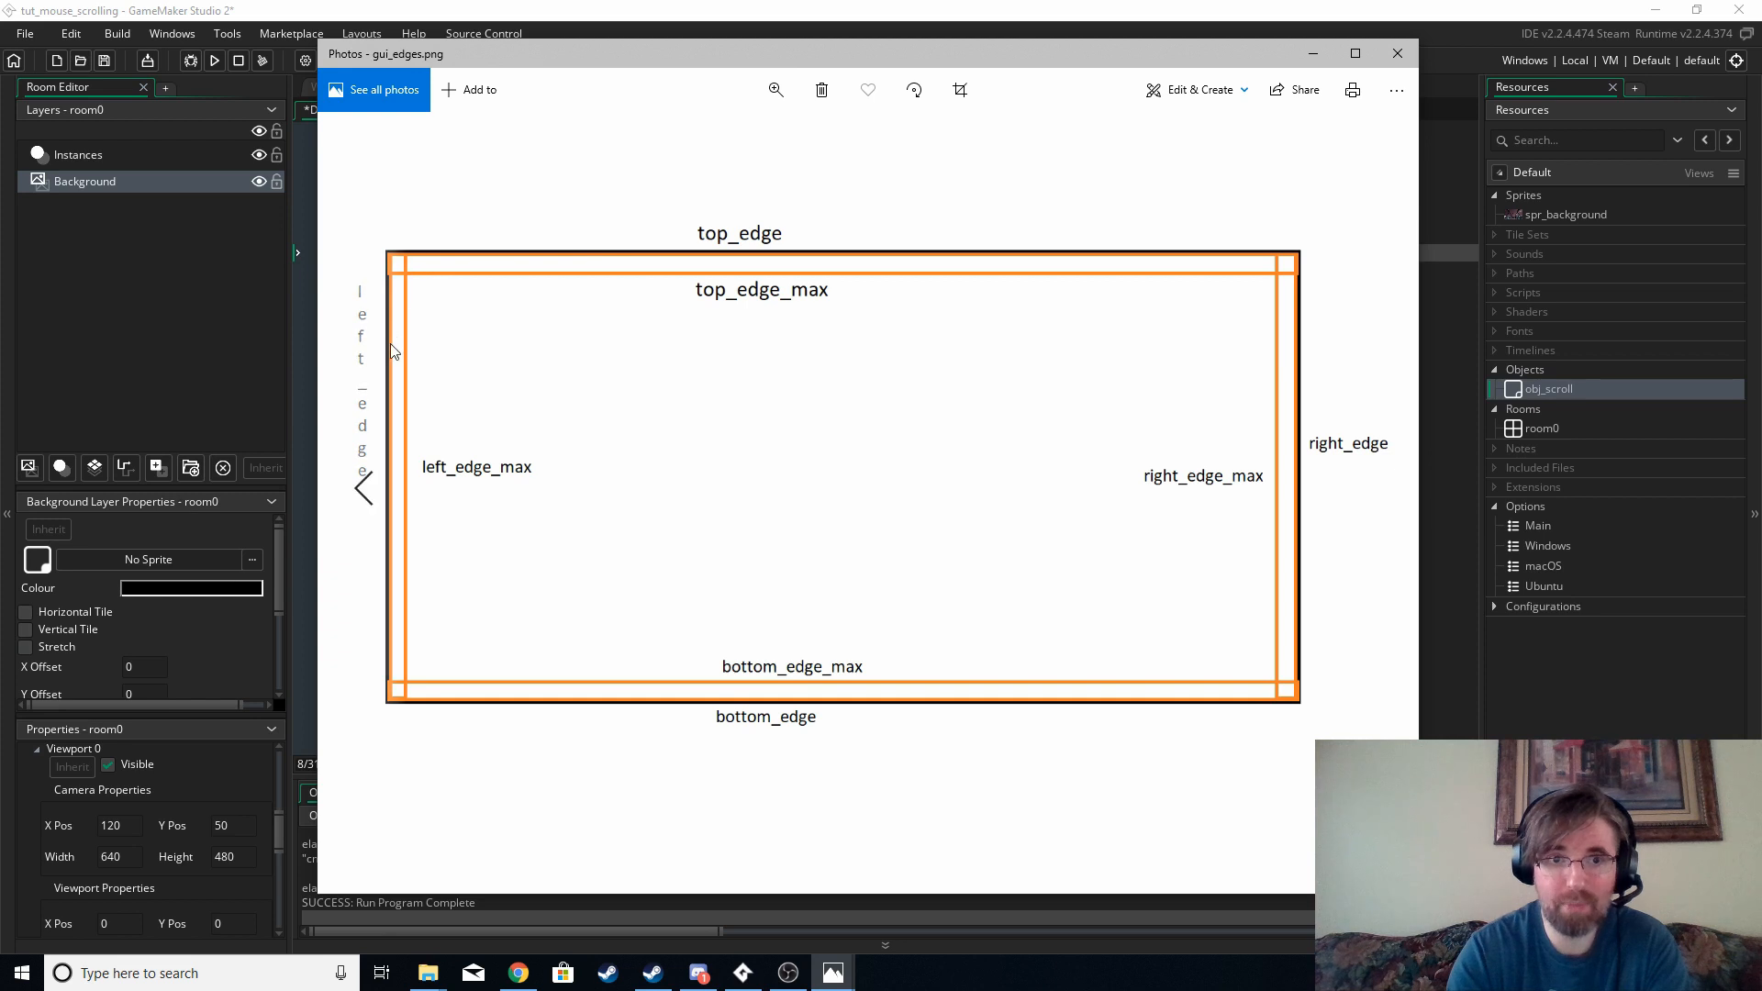
mouse_move(1306, 273)
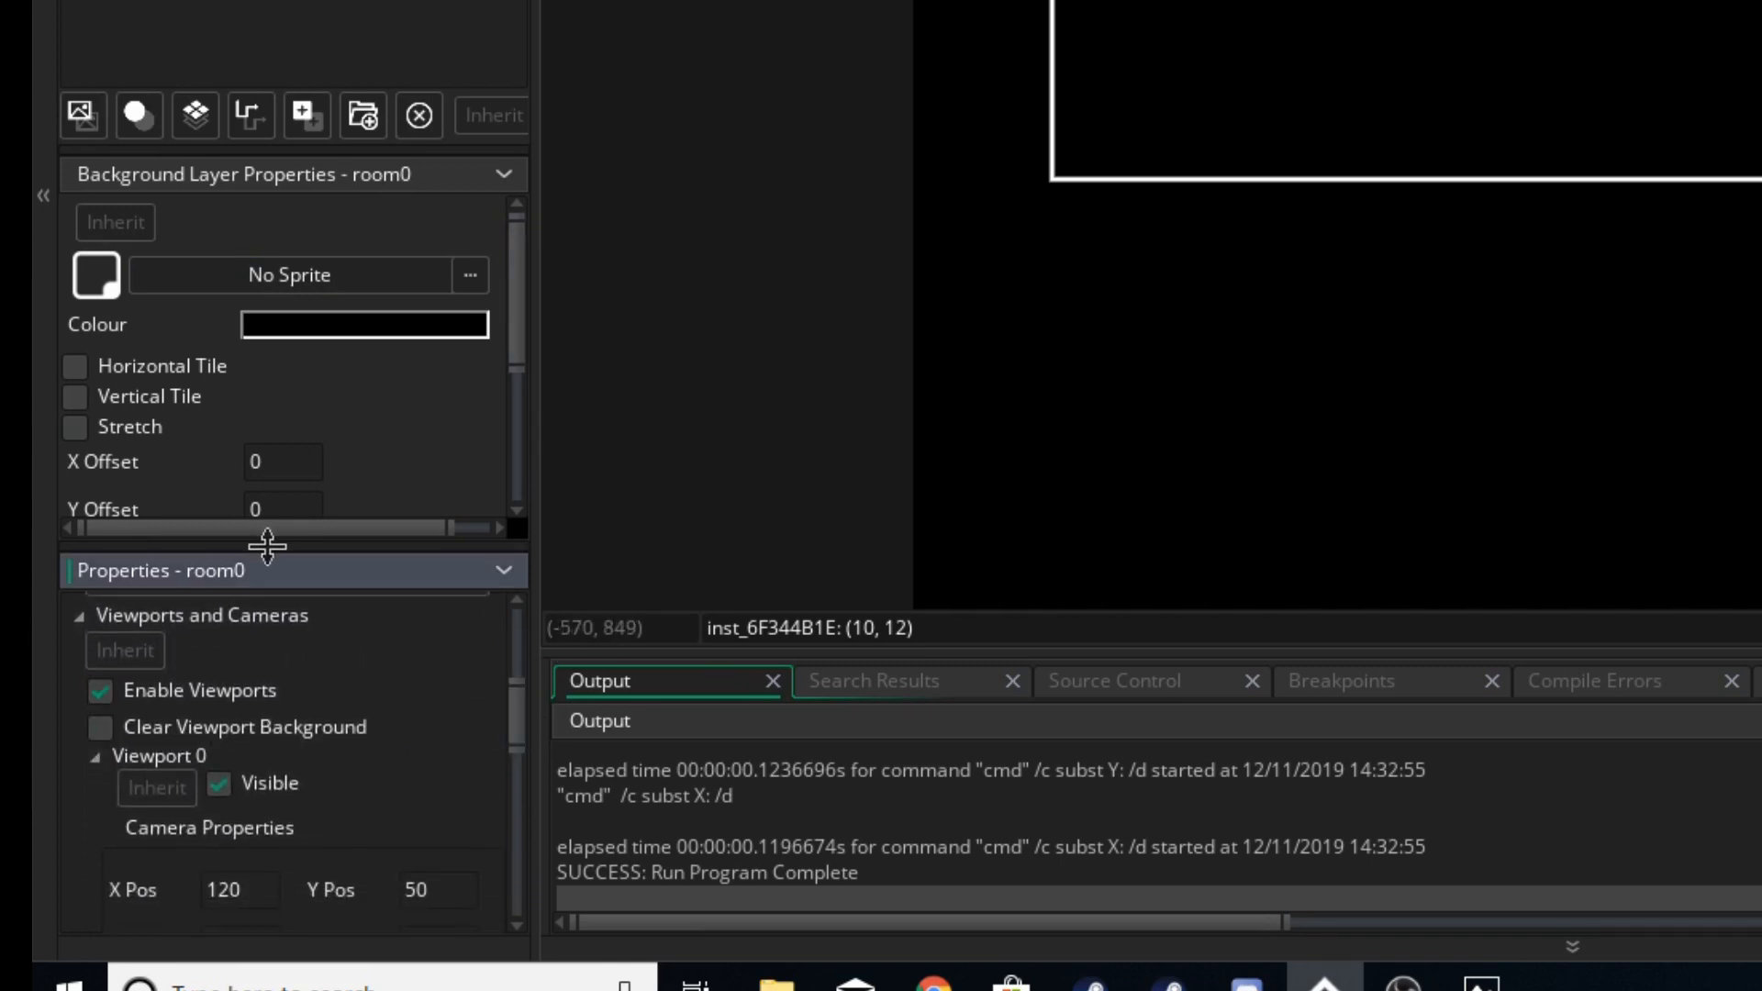
Toggle room0's Viewport 0 visibility off and back on while scrolling the properties.
scroll(down, 3)
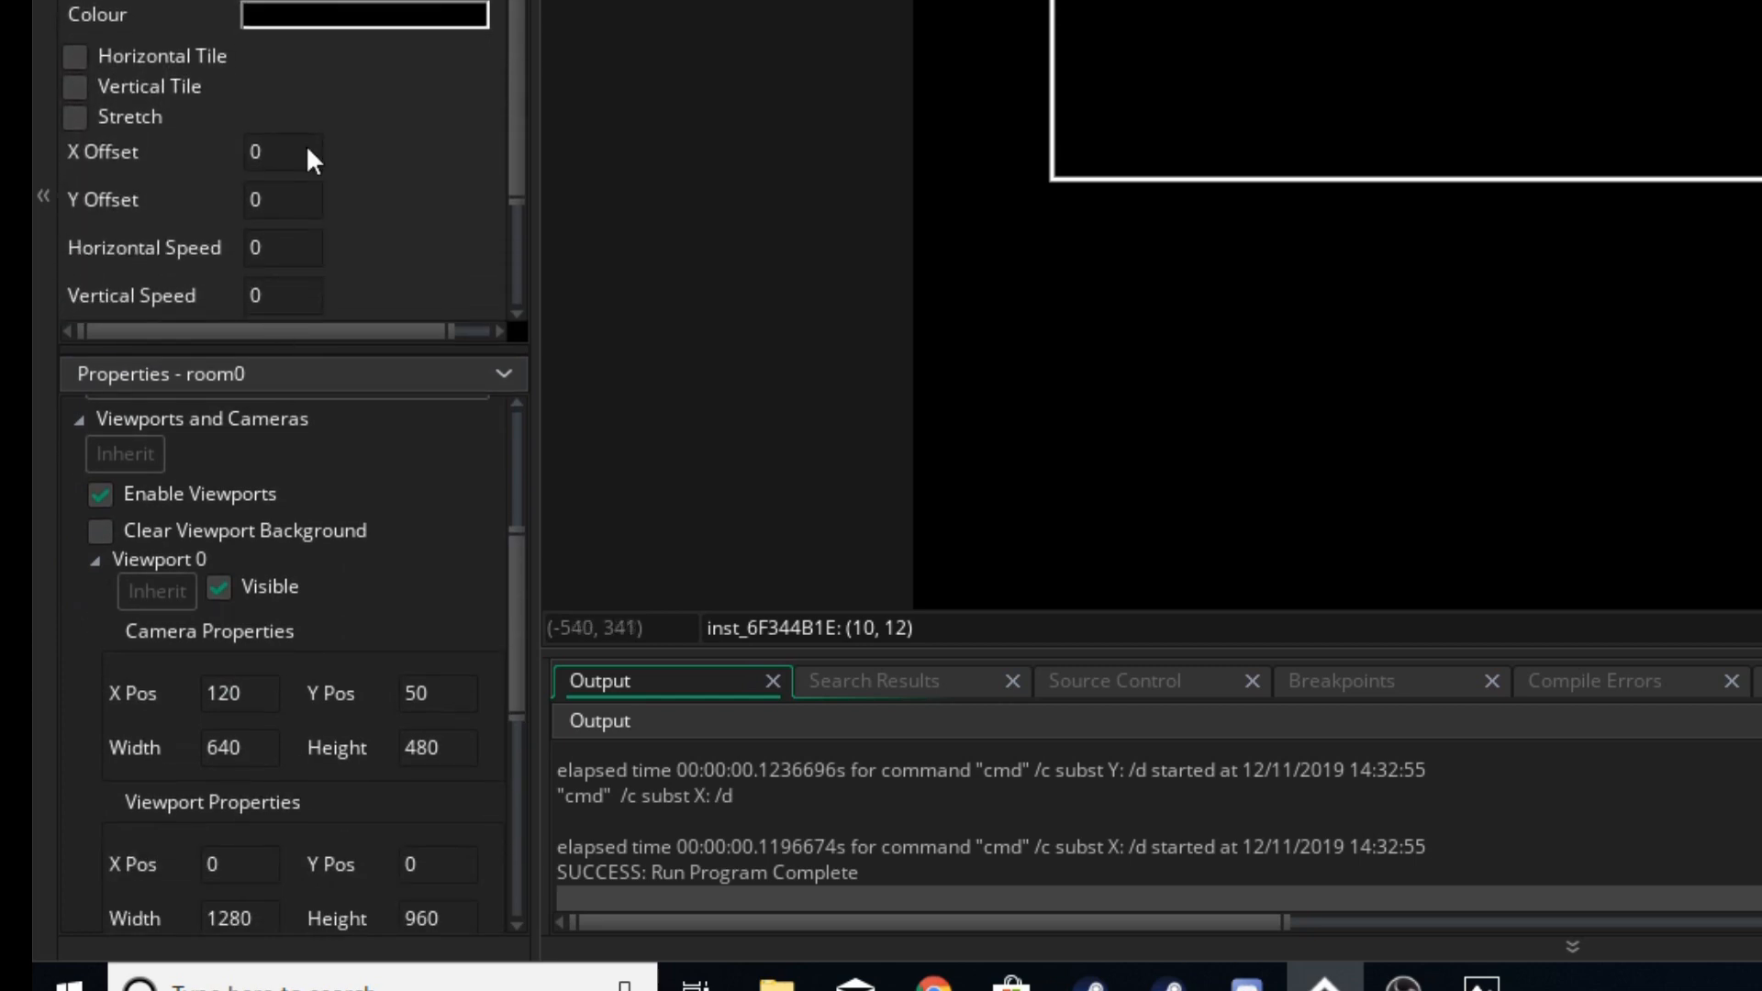
scroll(down, 3)
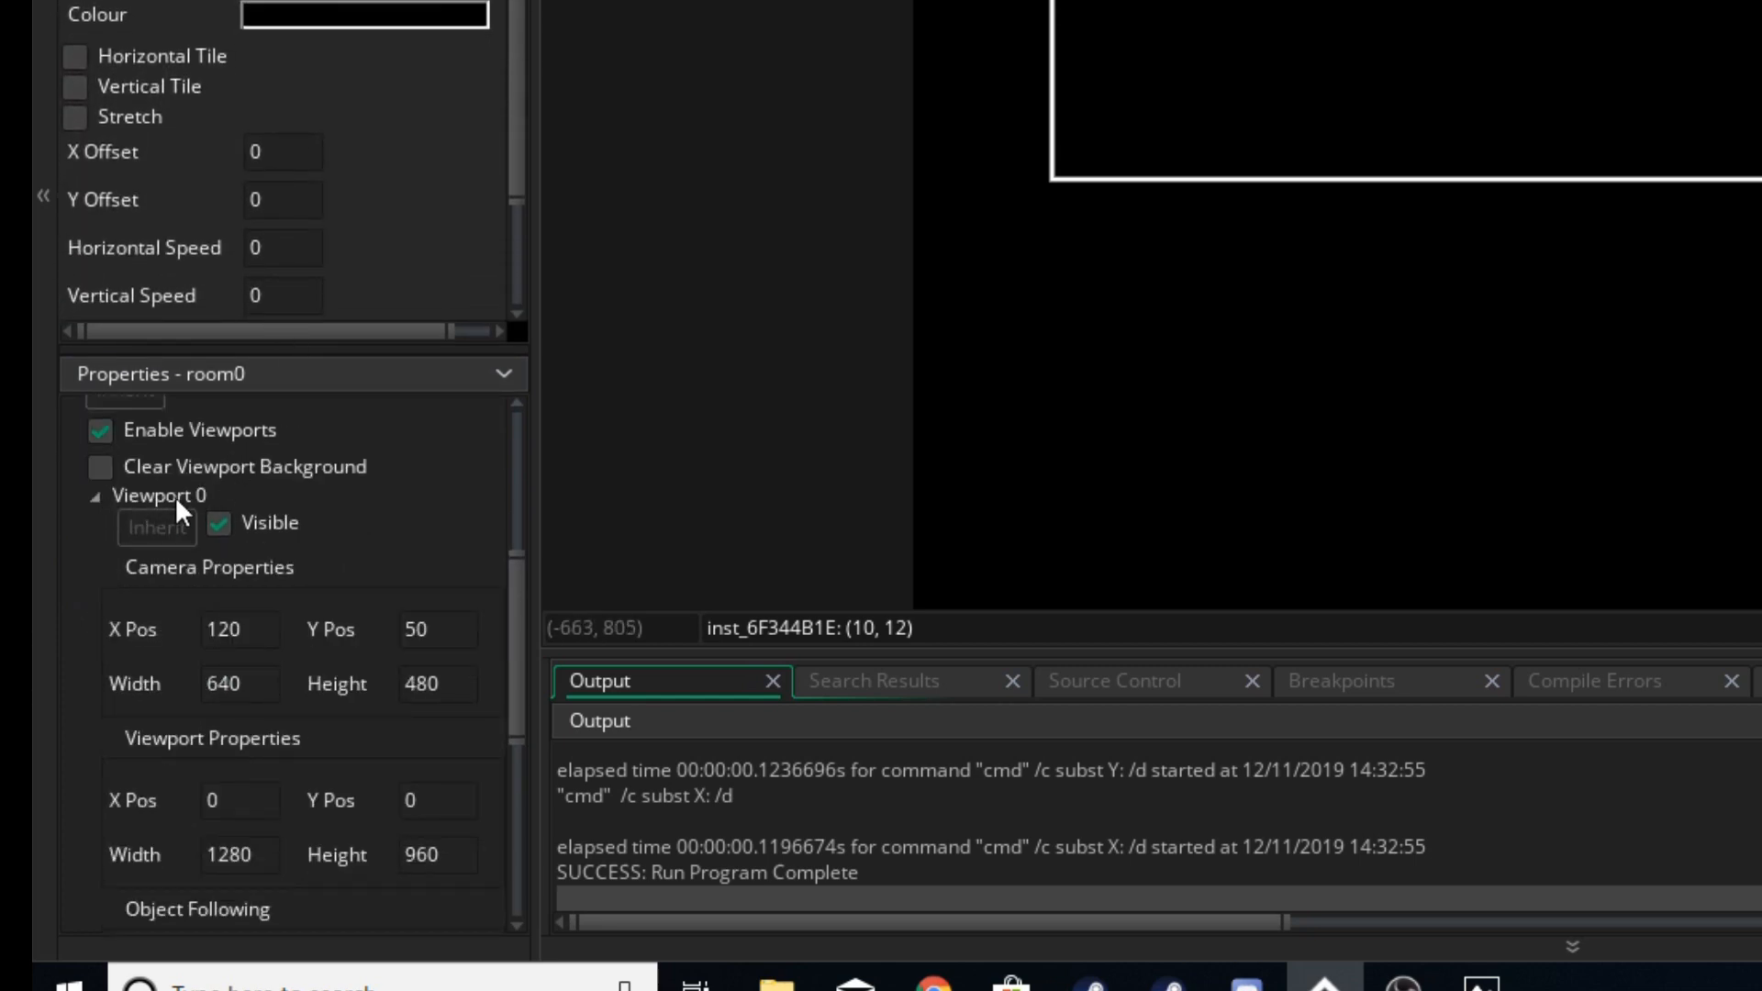
click(218, 522)
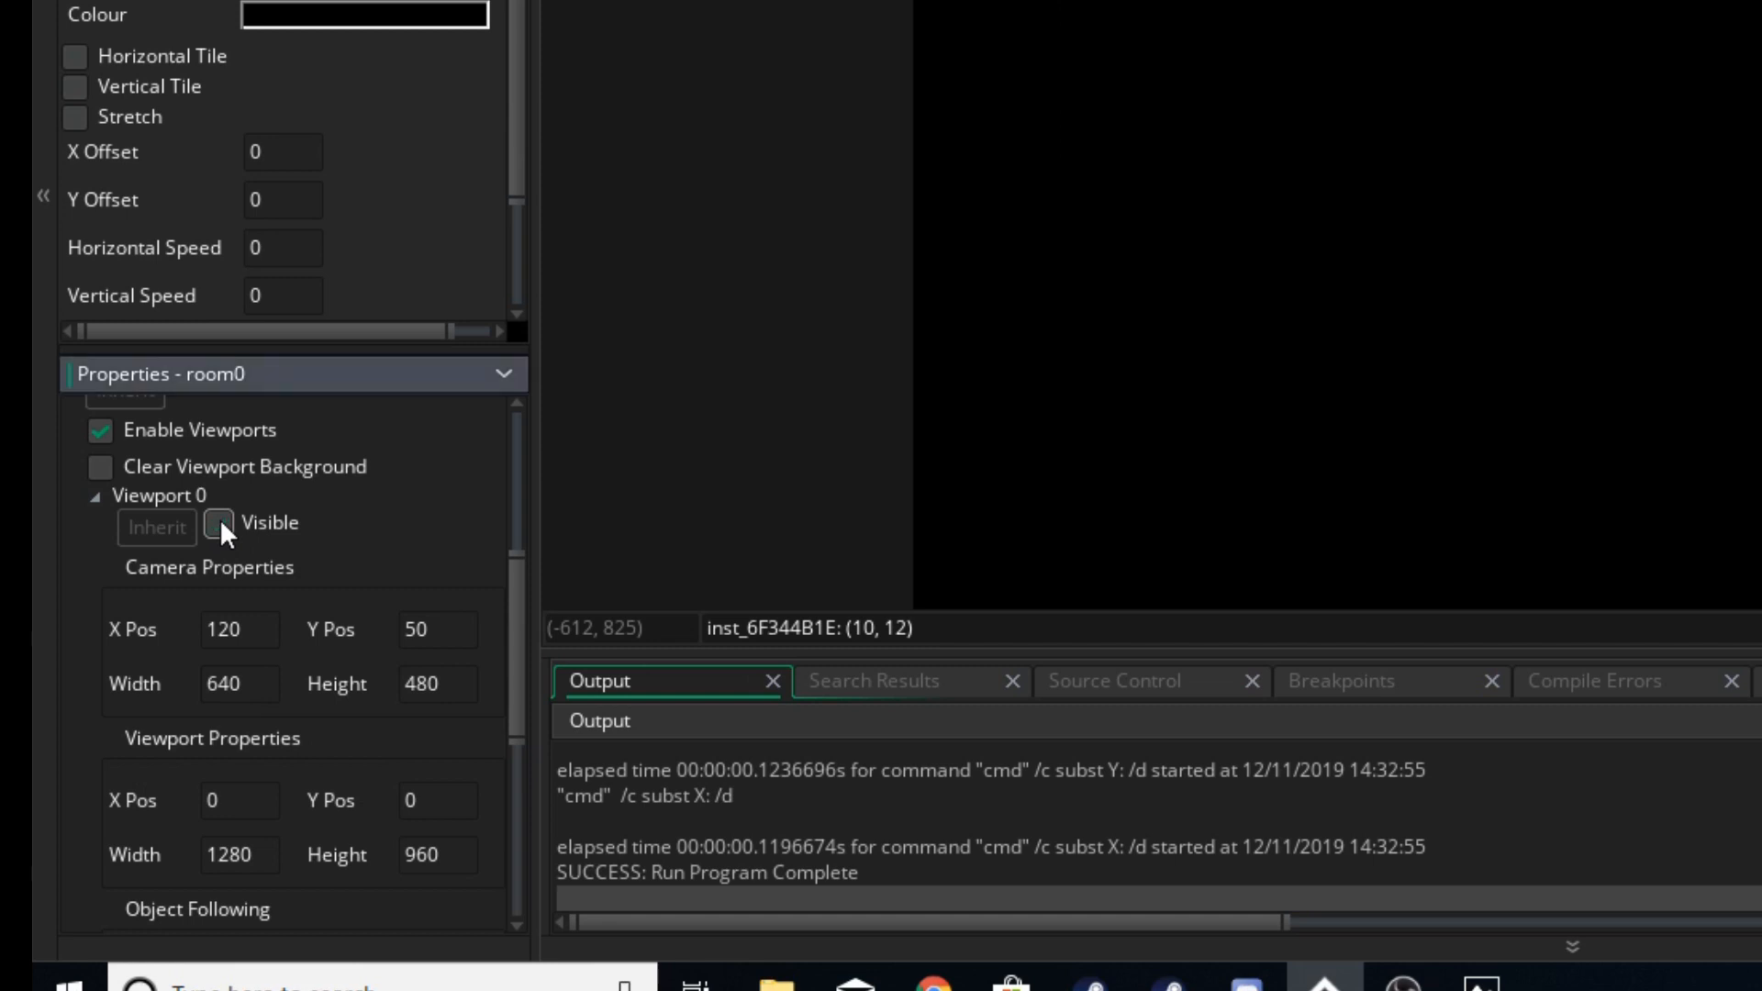
click(219, 523)
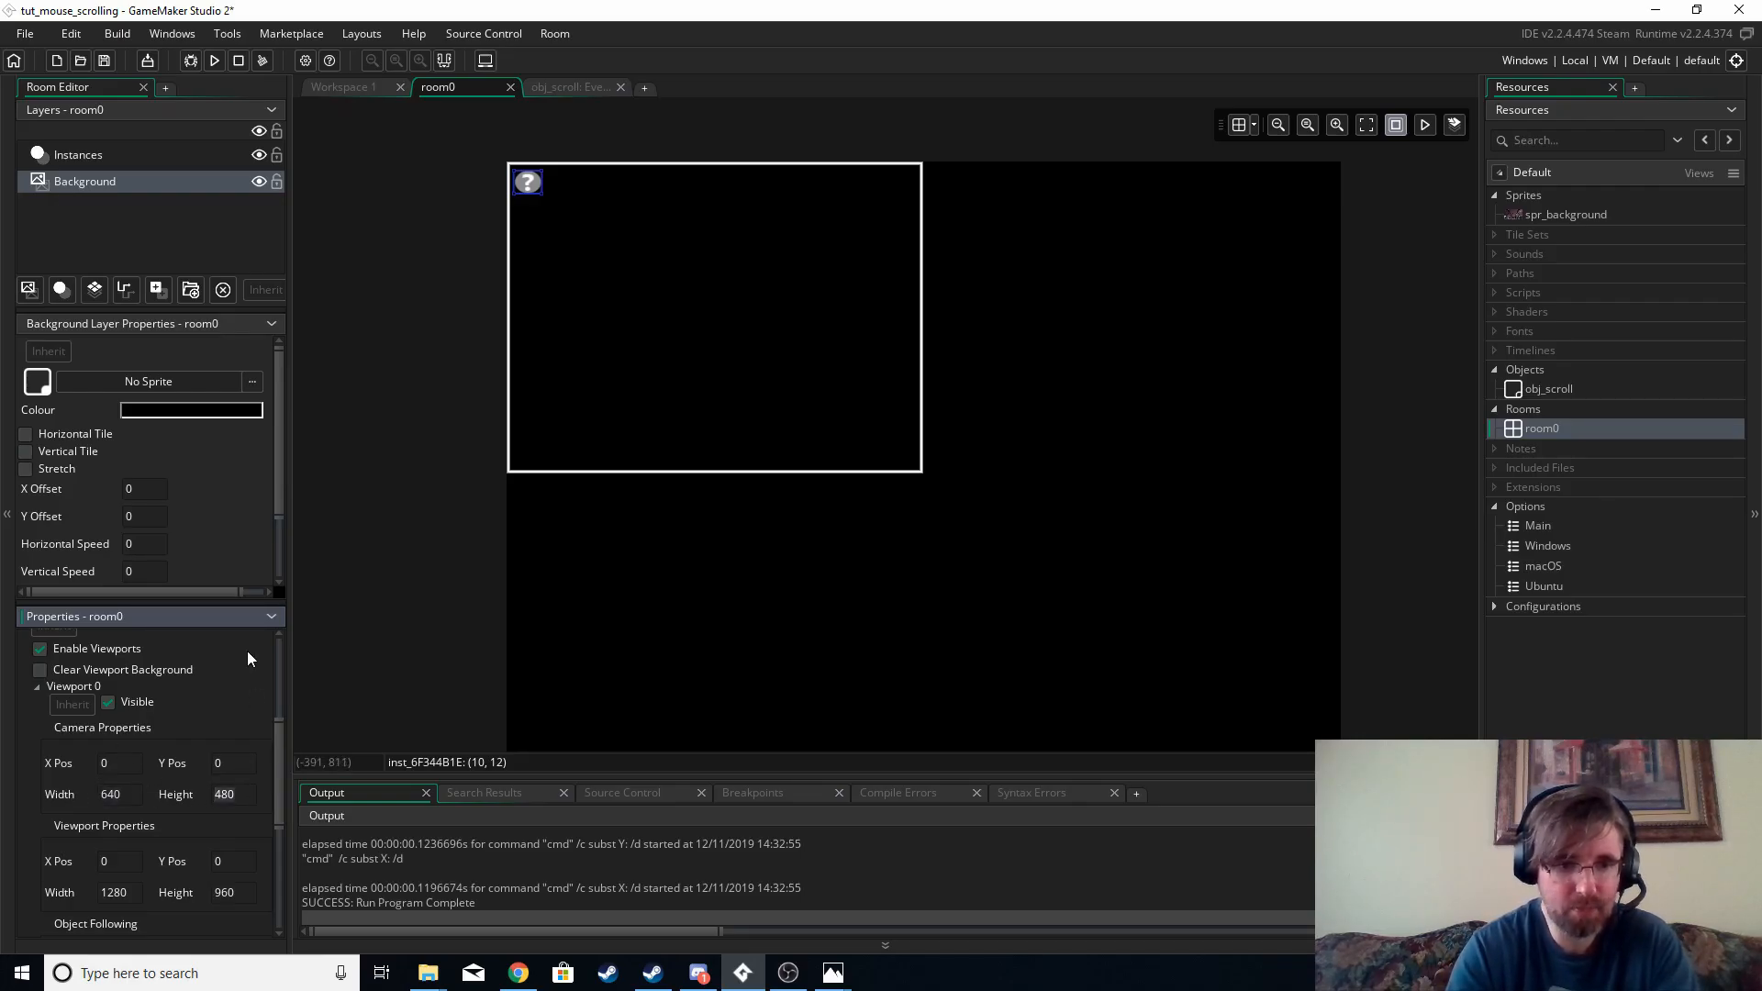
scroll(down, 3)
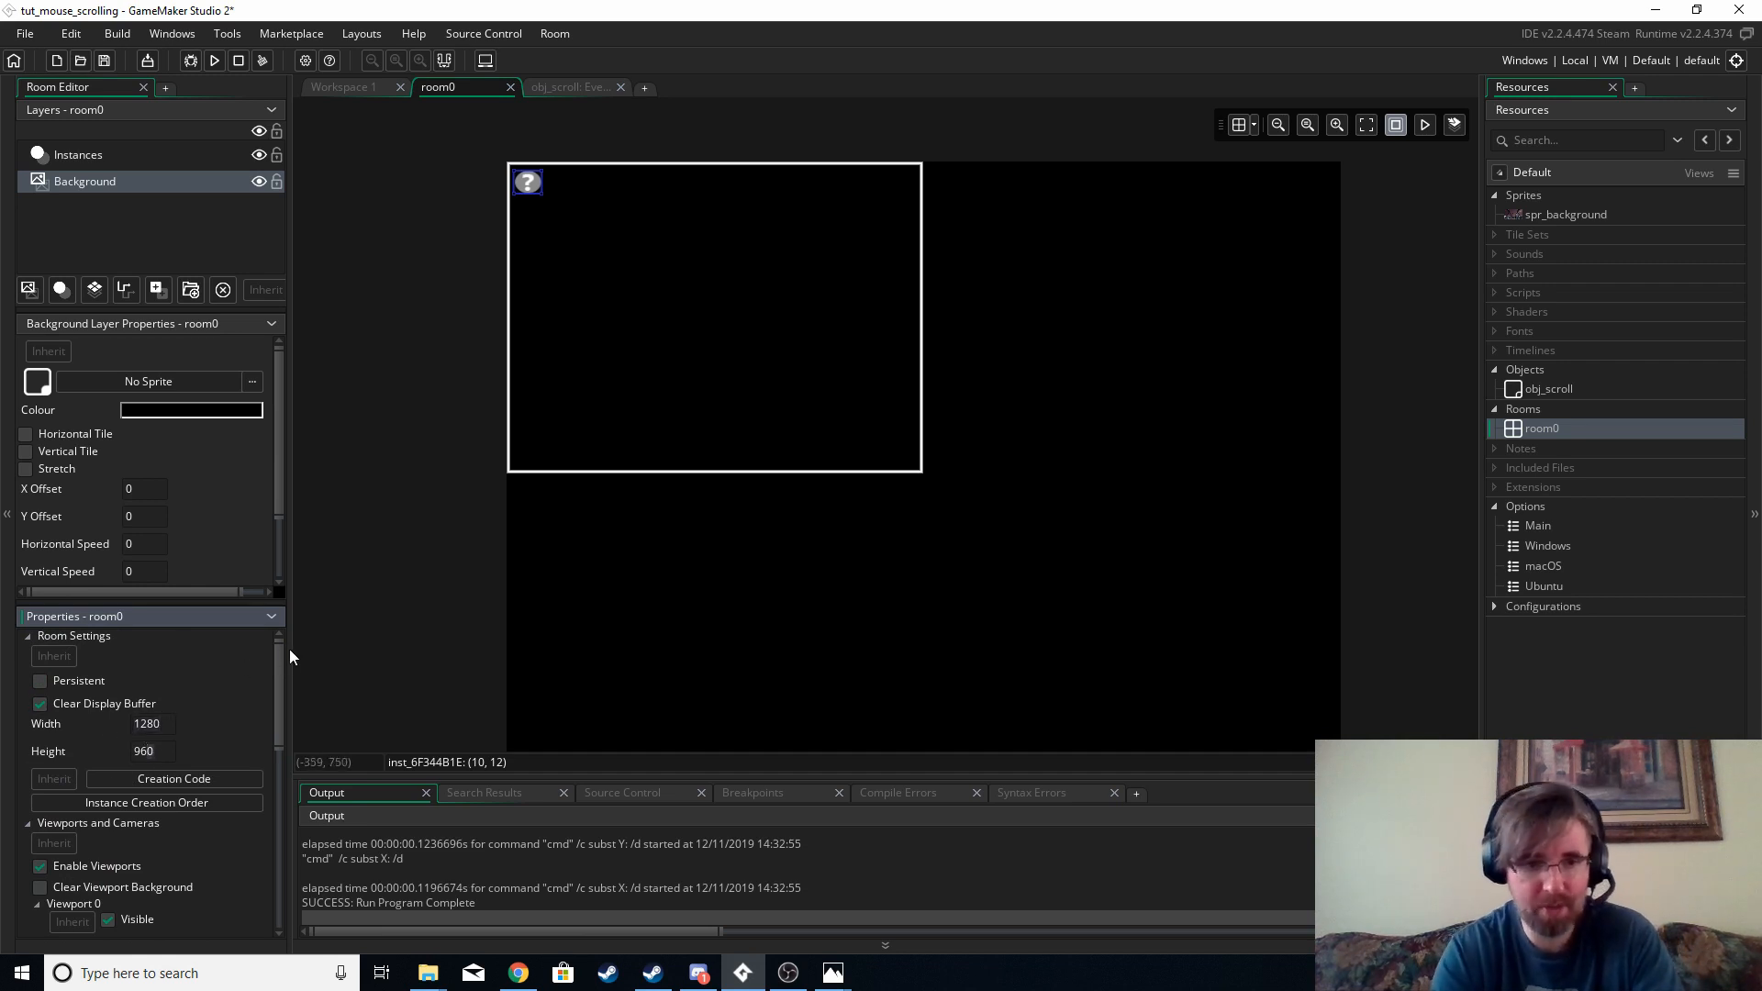
scroll(down, 3)
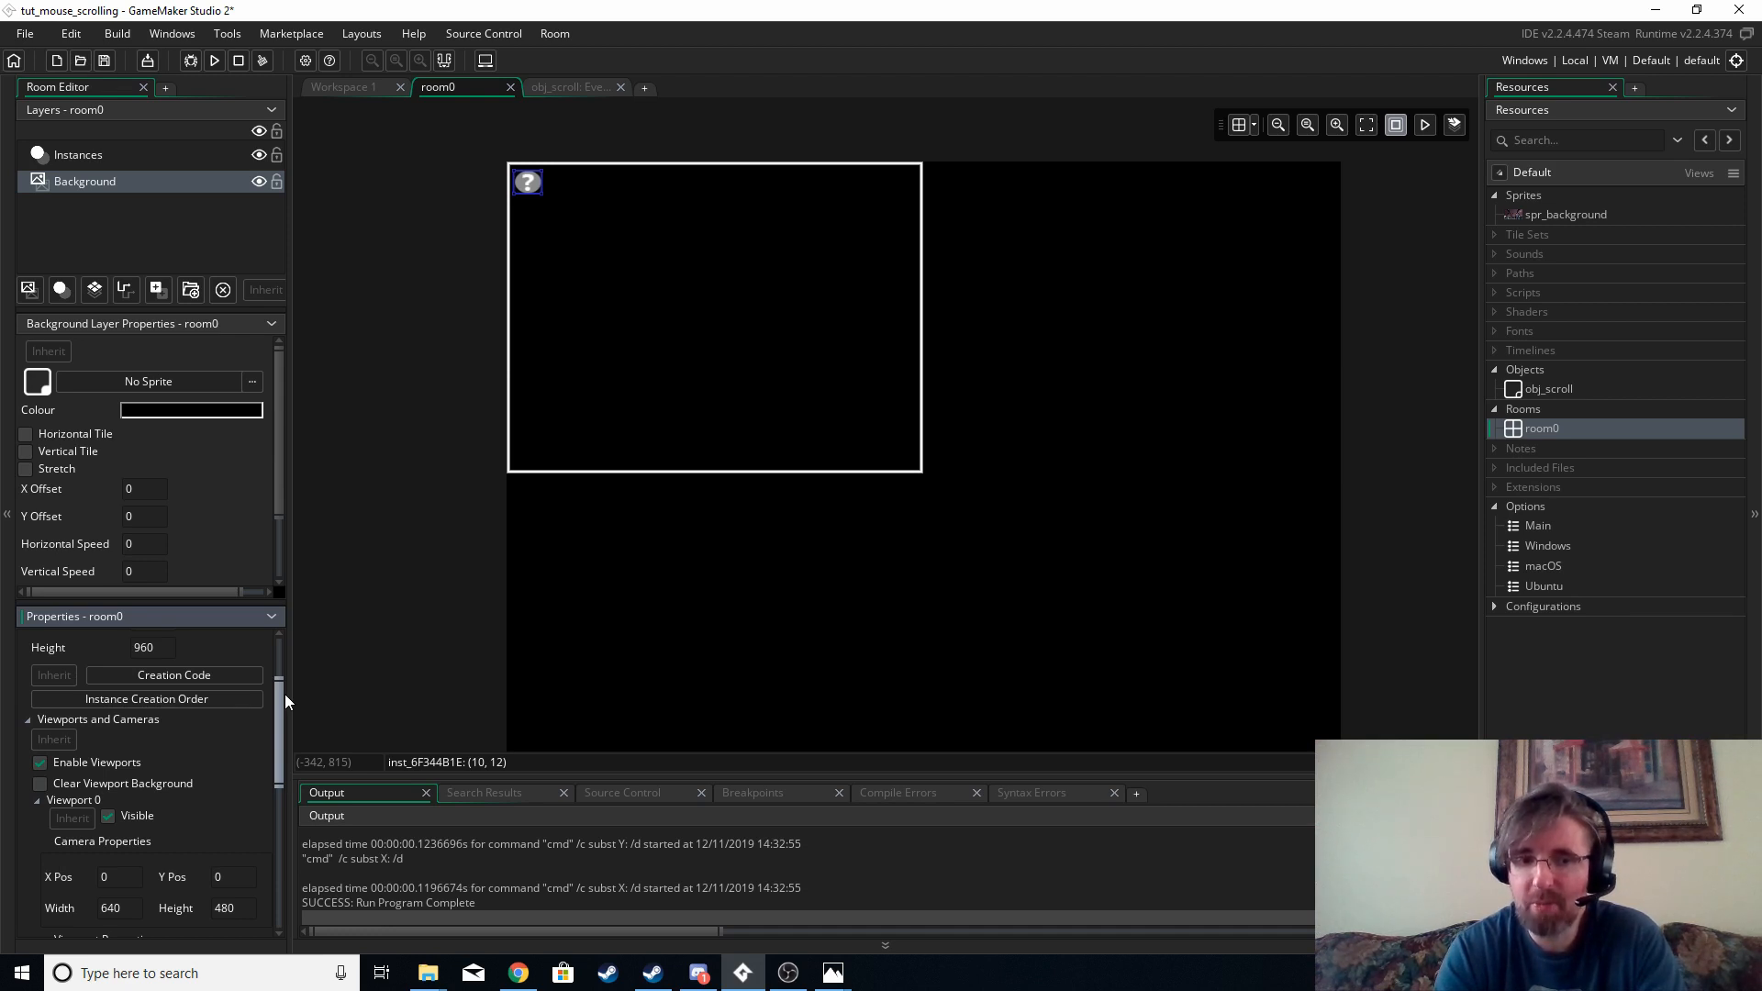
scroll(down, 3)
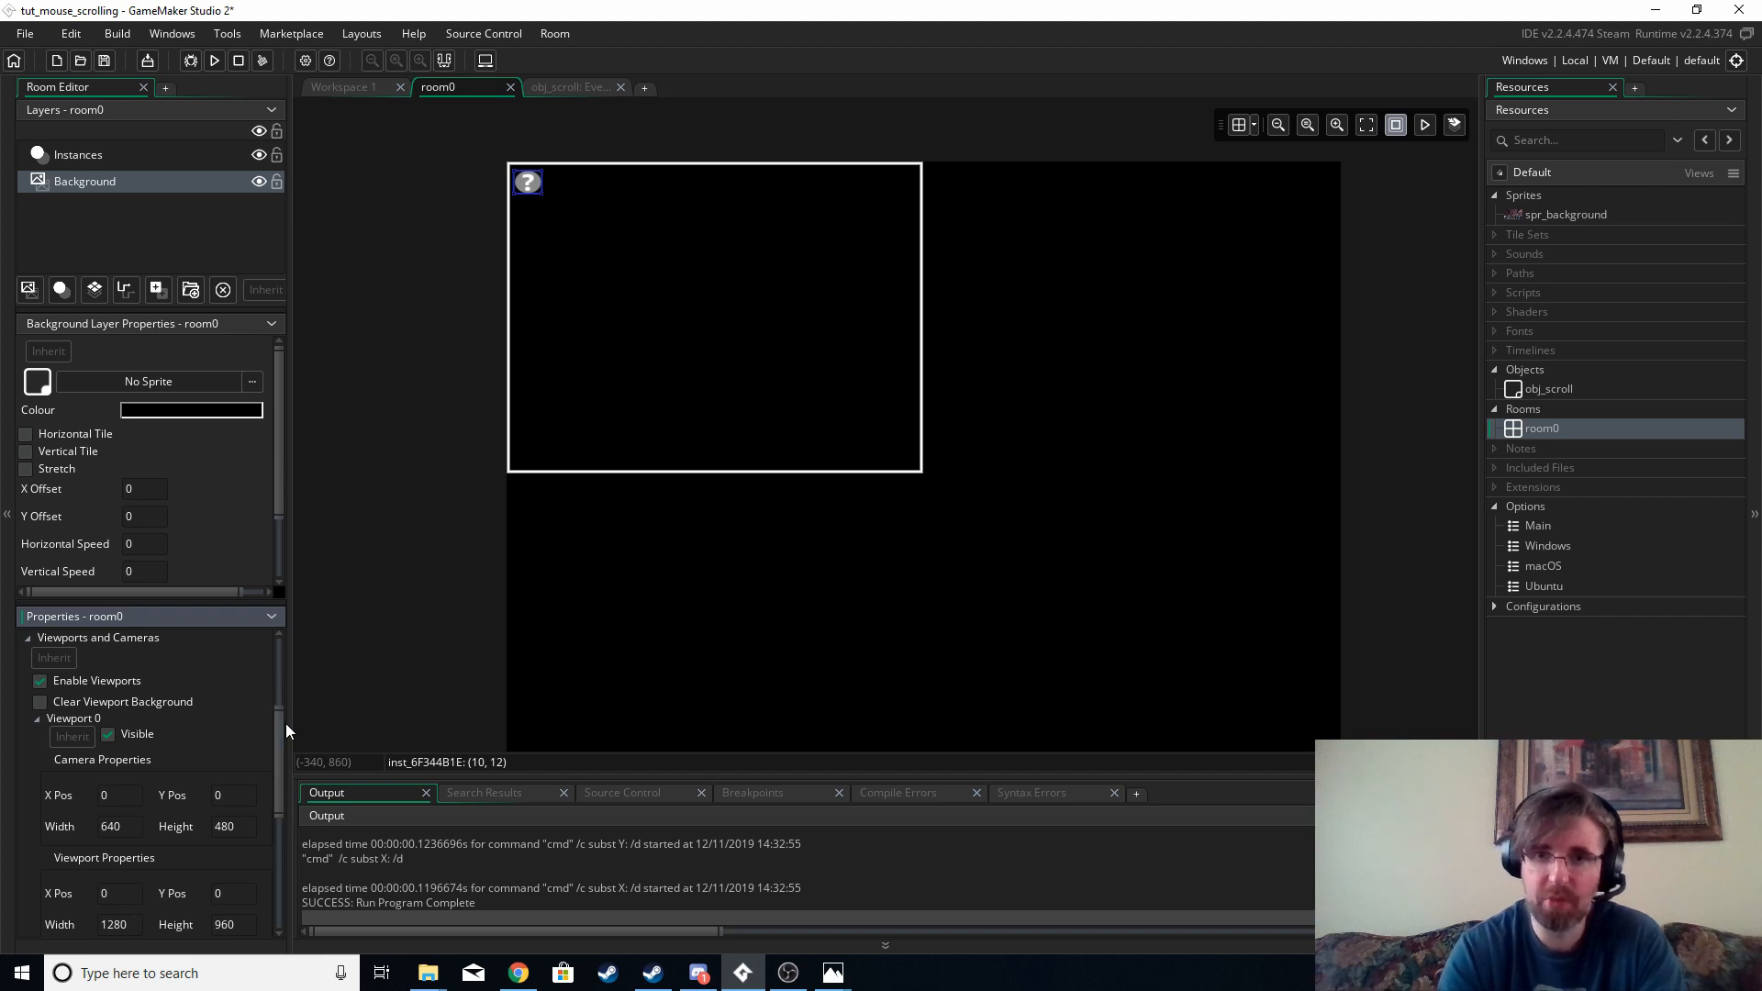
mouse_move(1482, 369)
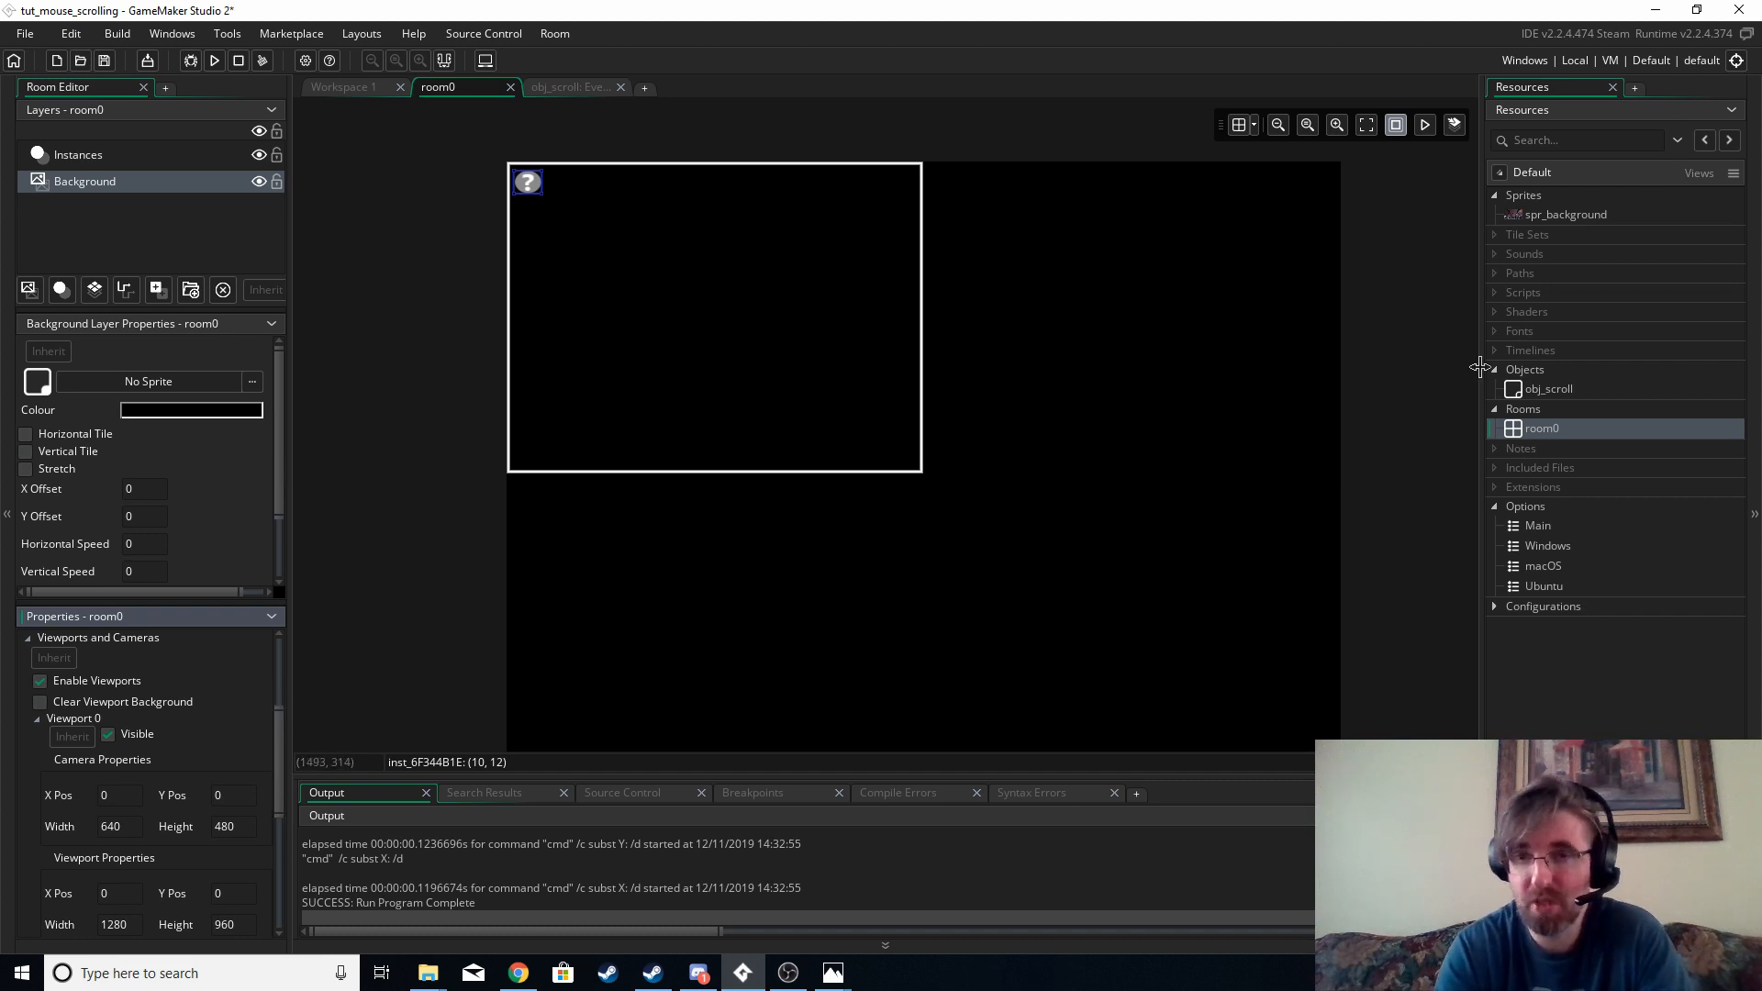
mouse_move(1551, 393)
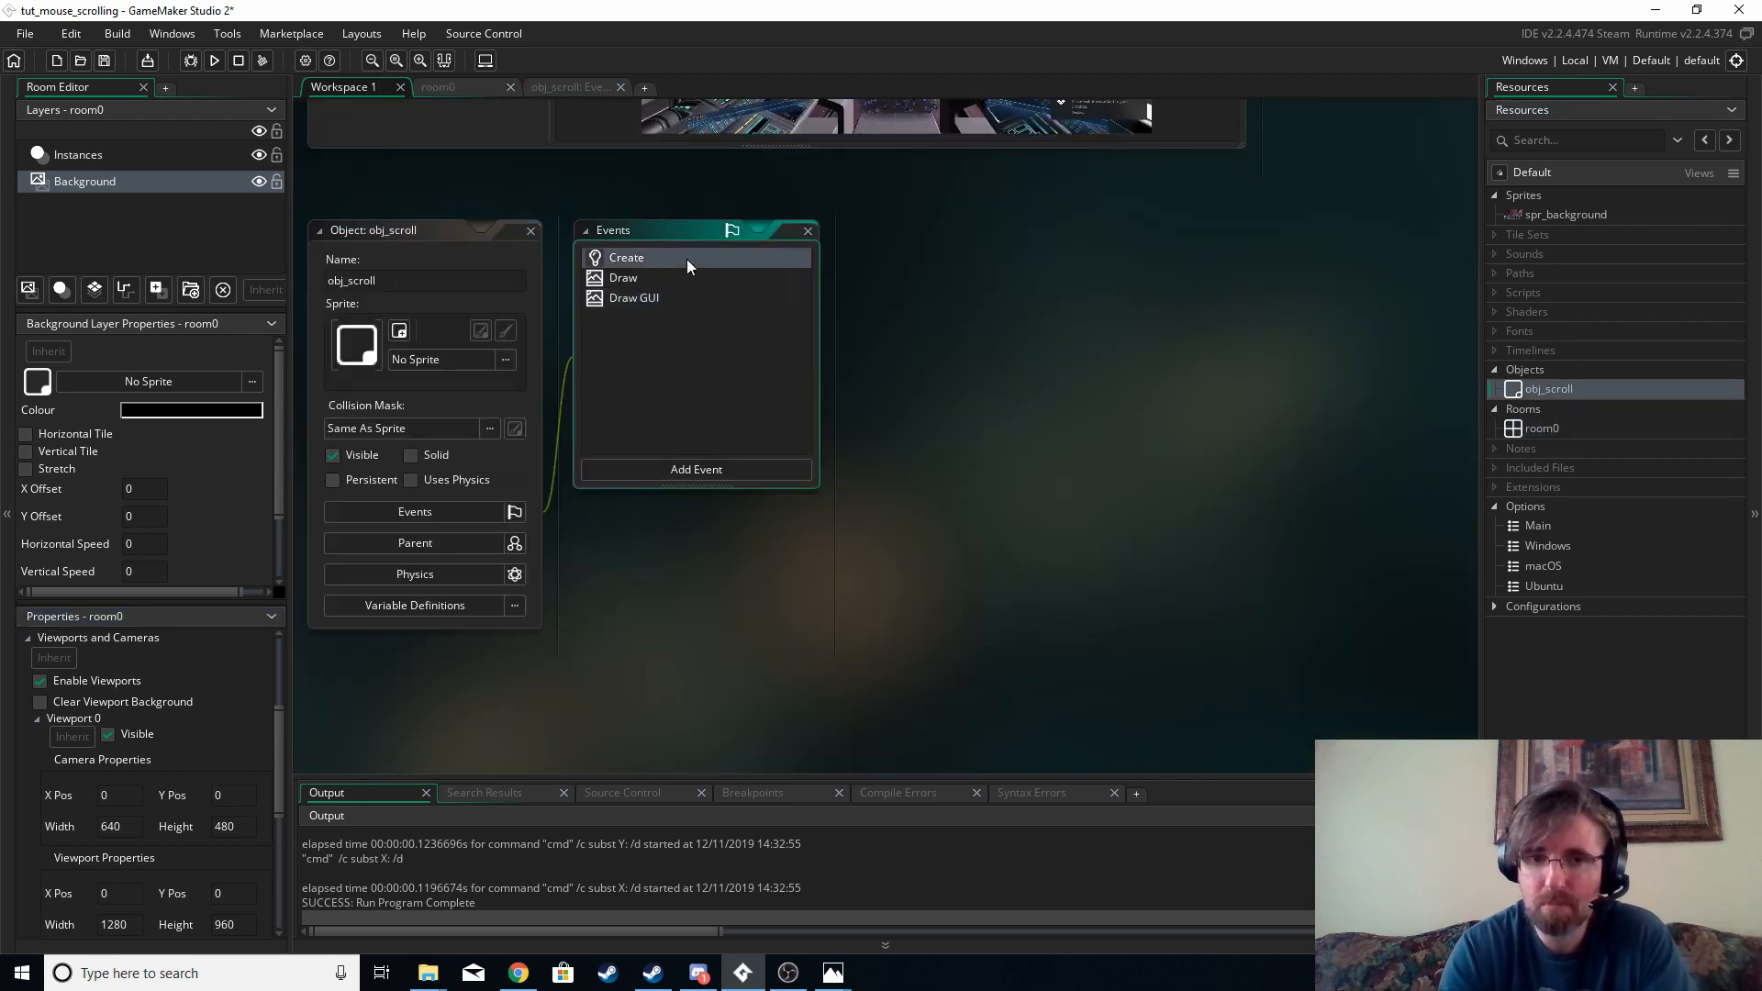
Open obj_scroll's Create code, highlight uses of buffer, then view the Draw event code.
double_click(626, 256)
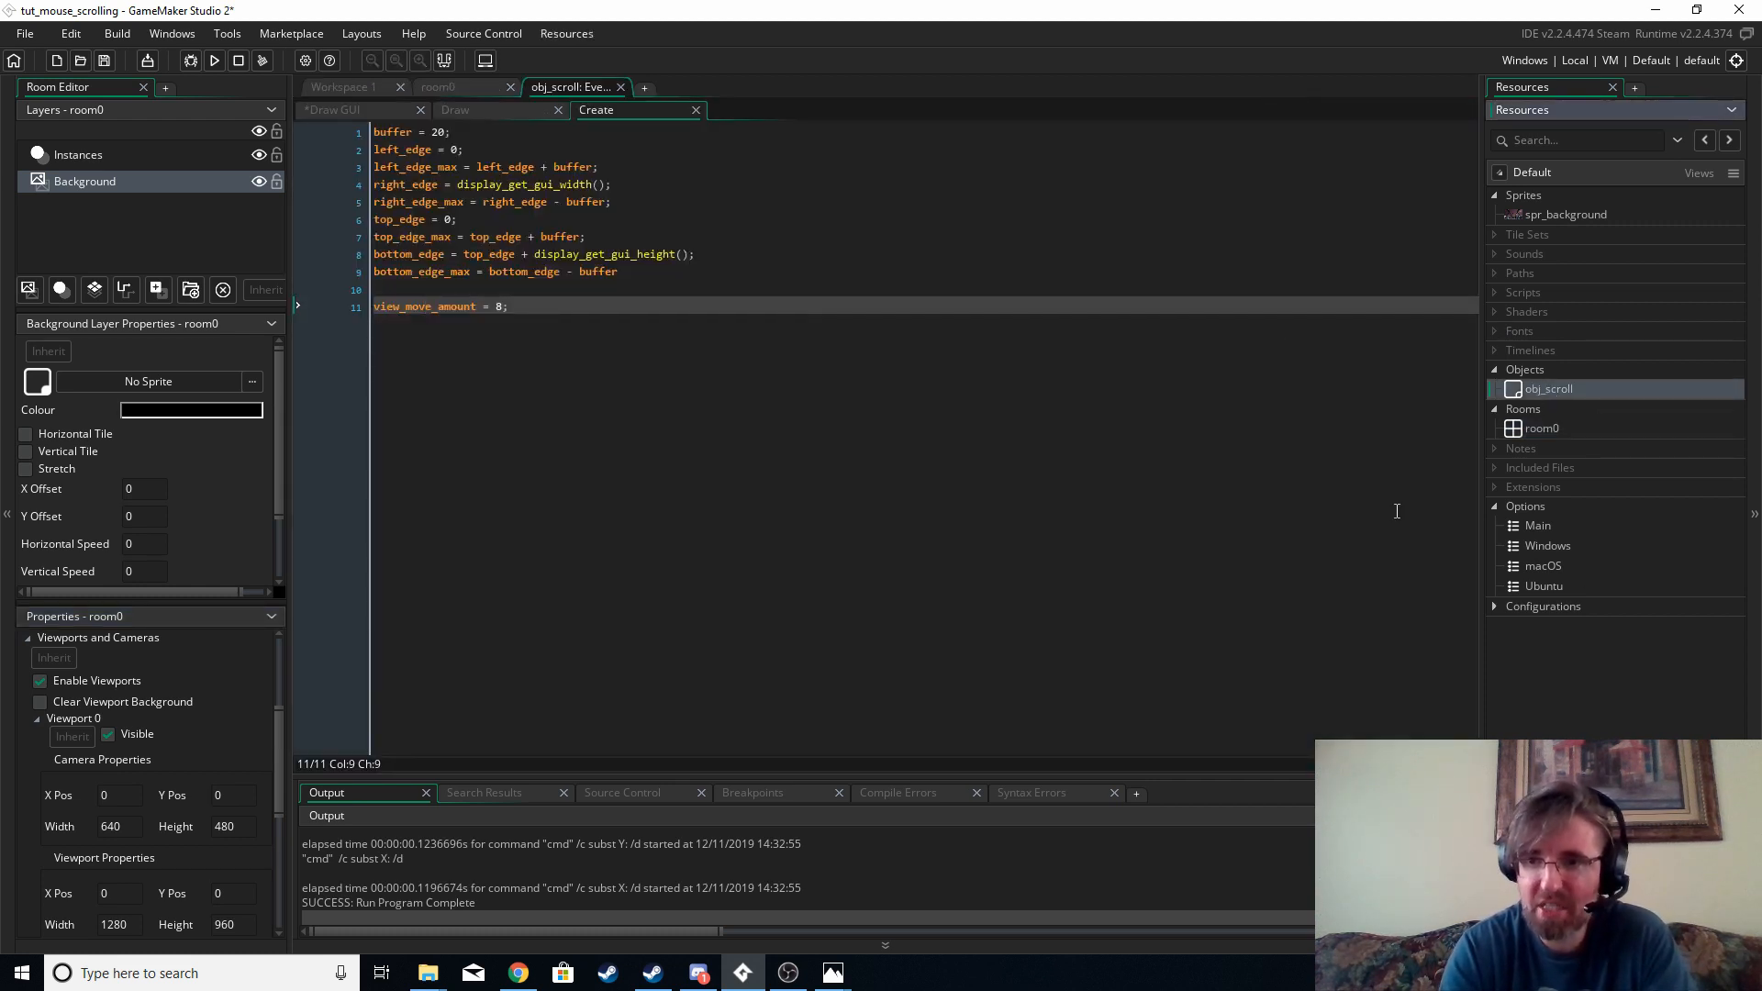
click(439, 86)
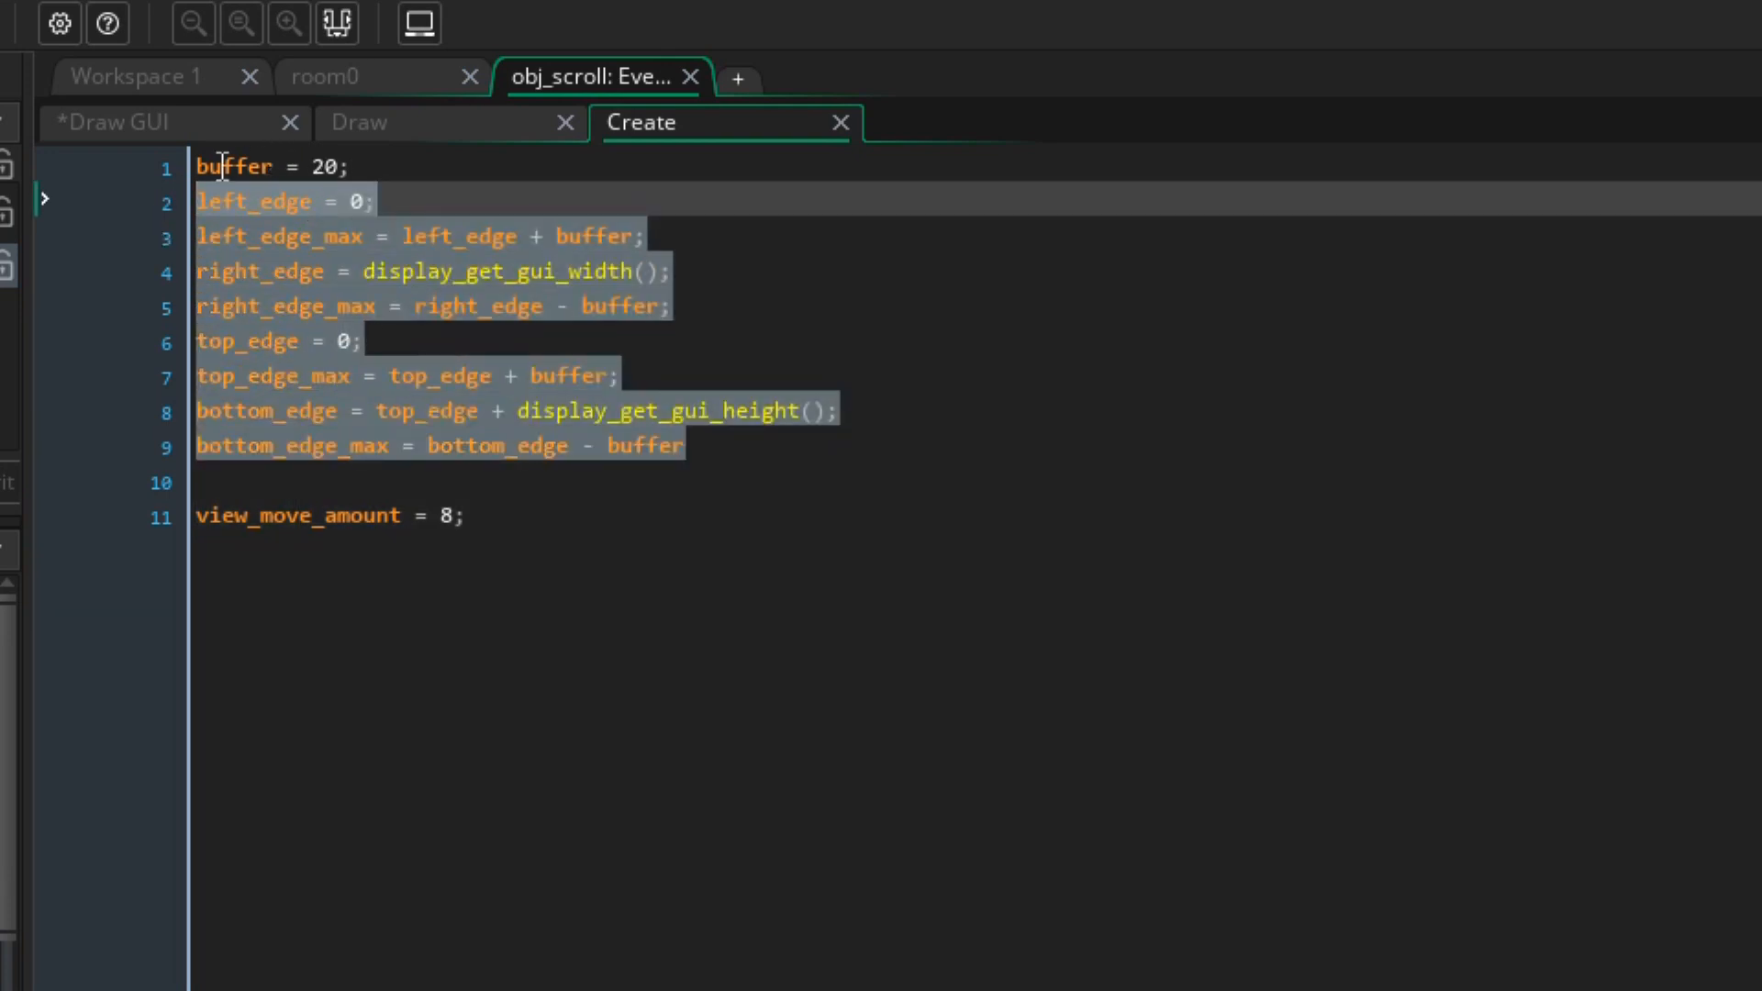
double_click(234, 165)
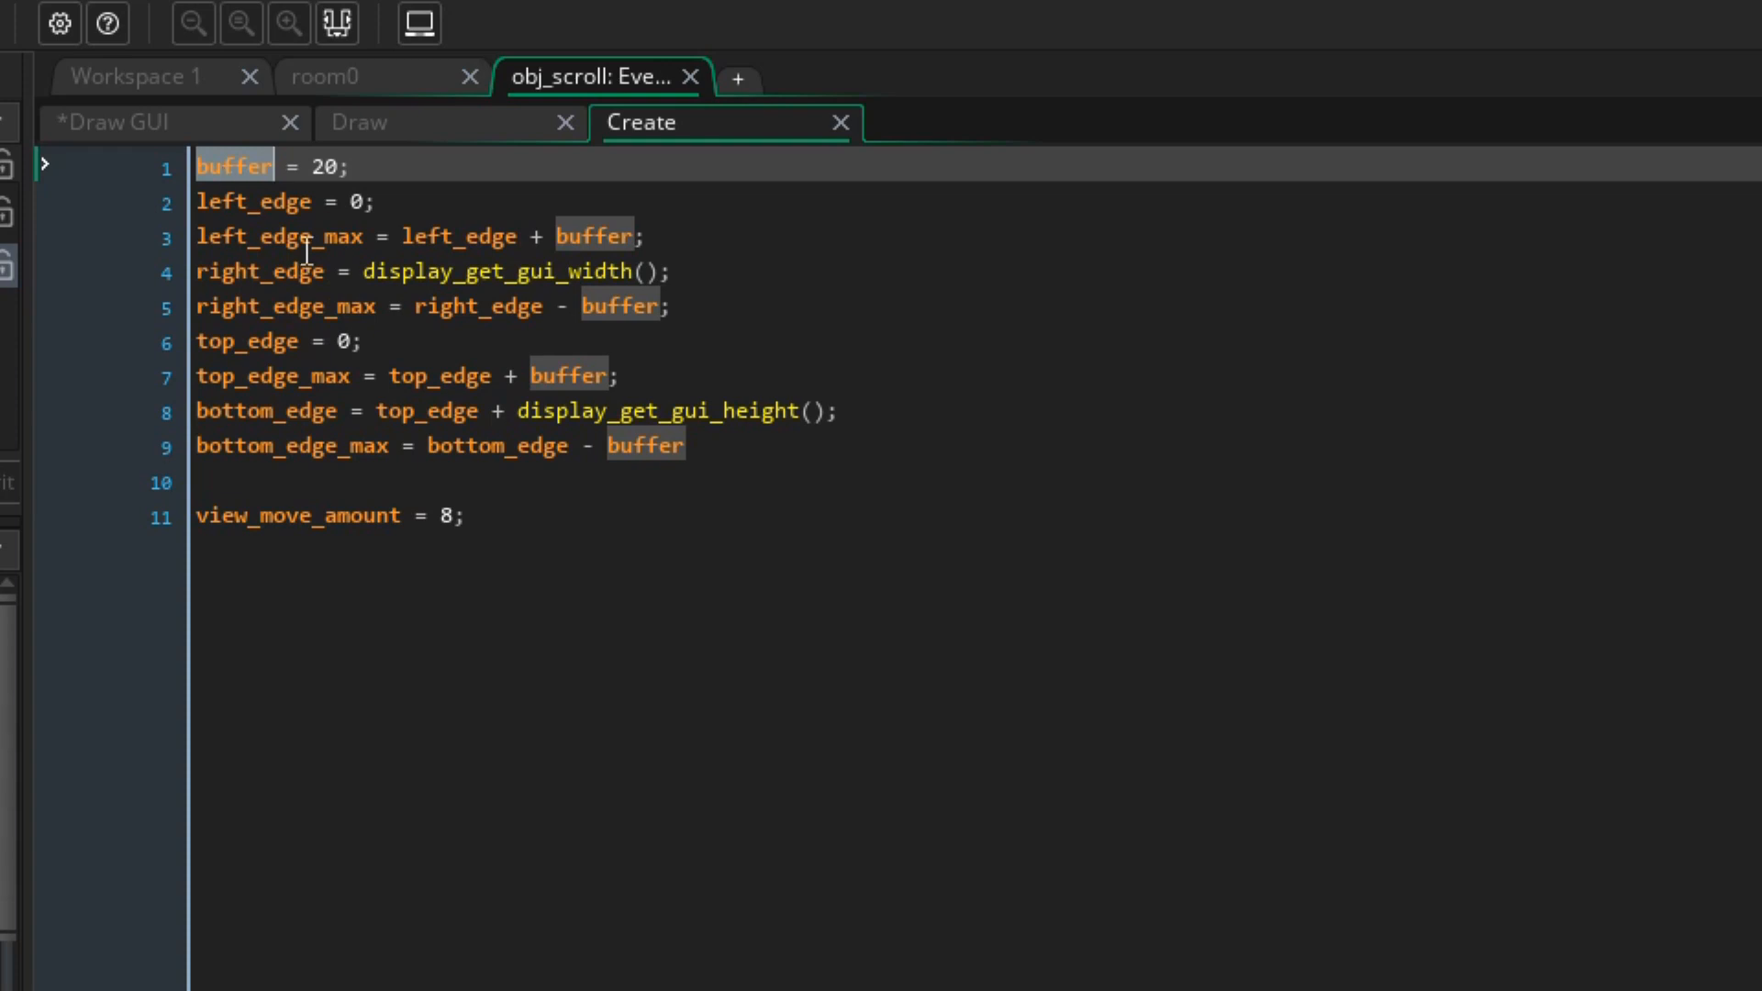
click(259, 340)
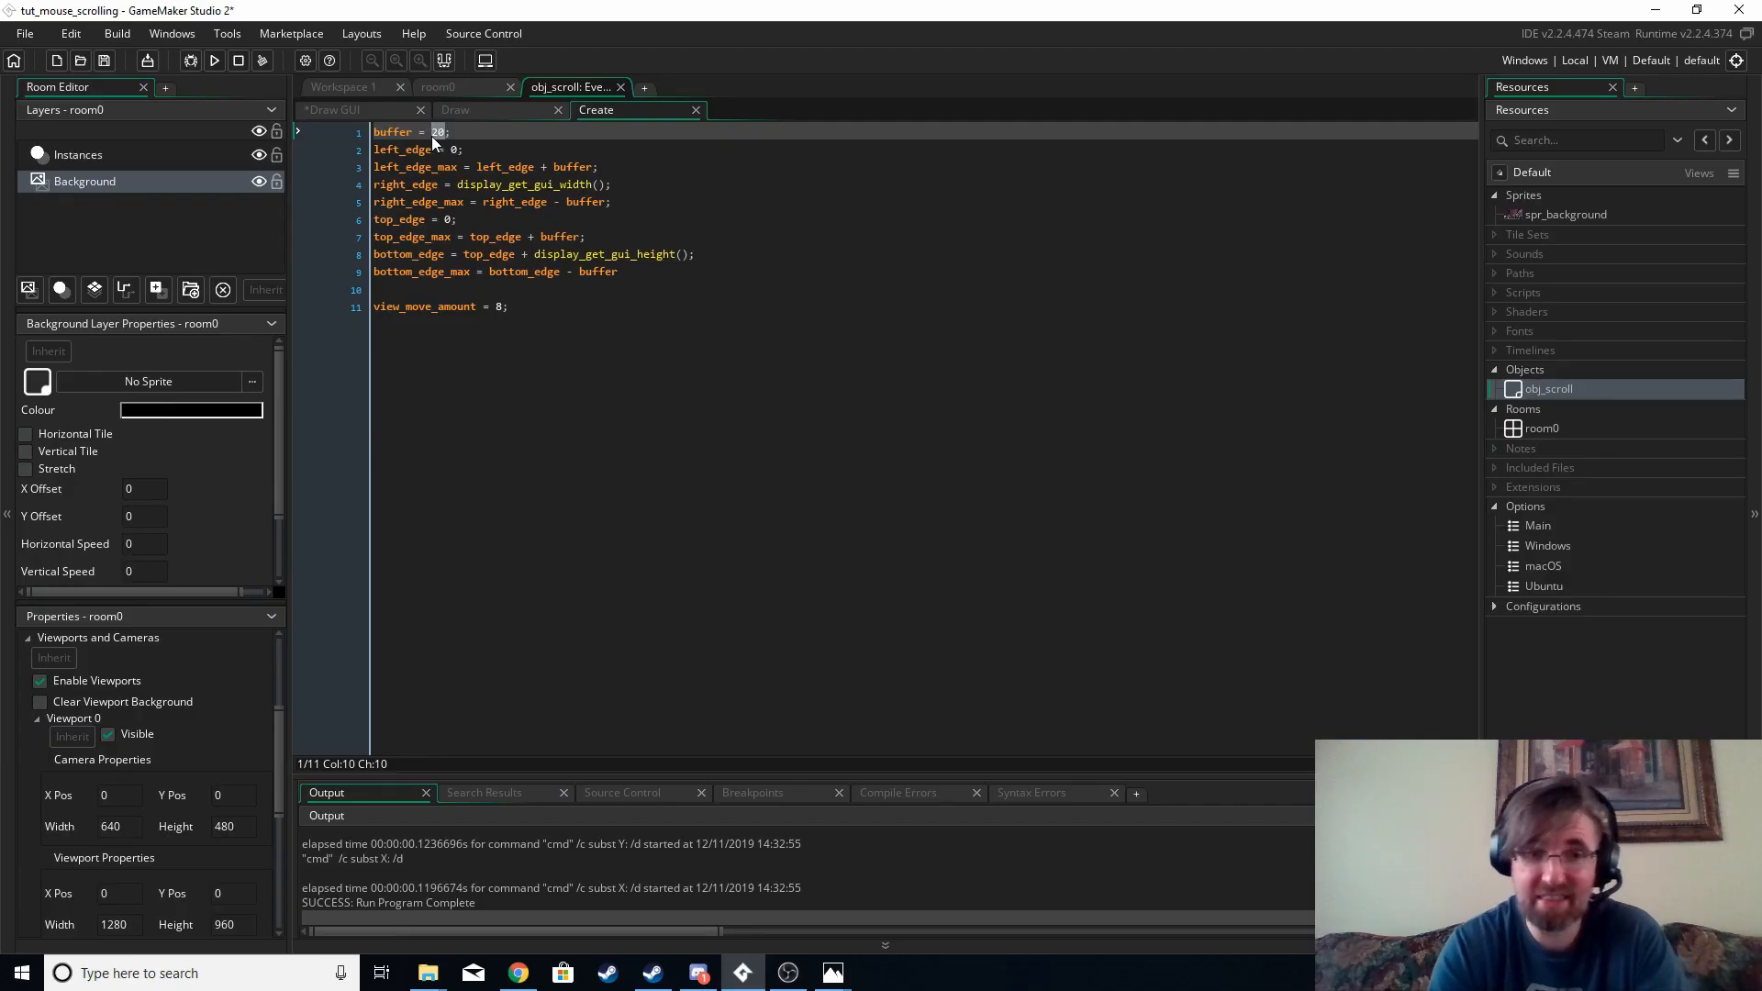
click(457, 306)
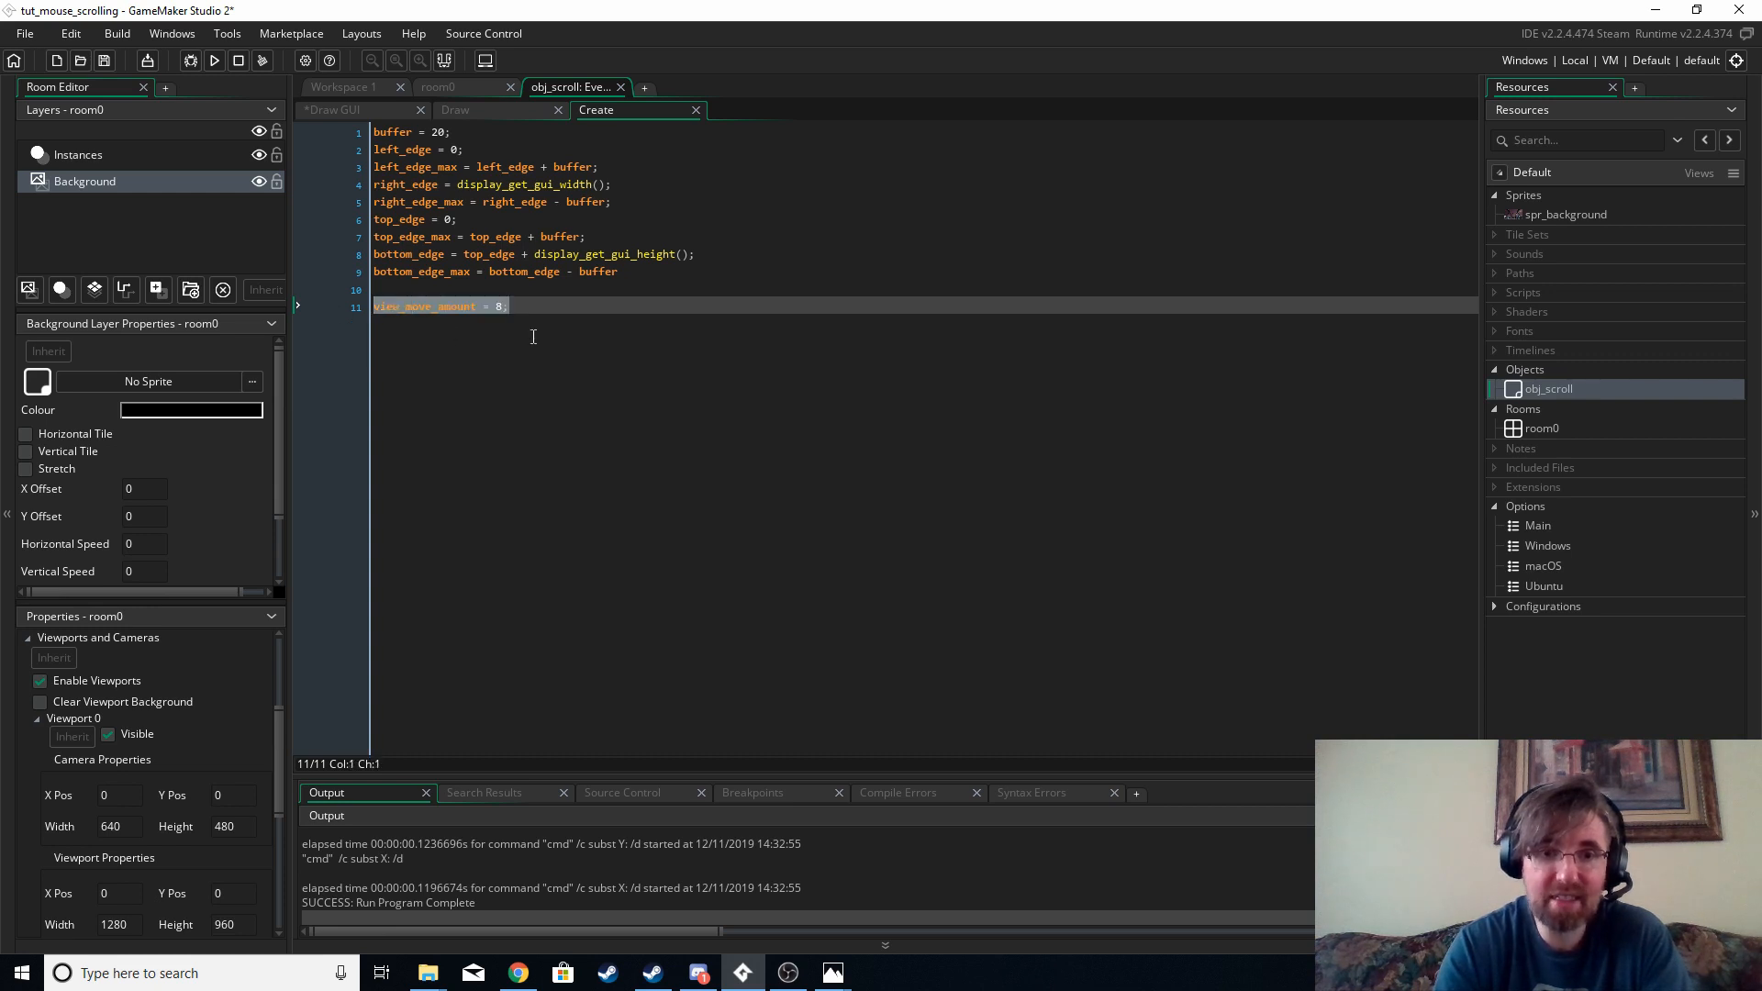
mouse_move(537, 351)
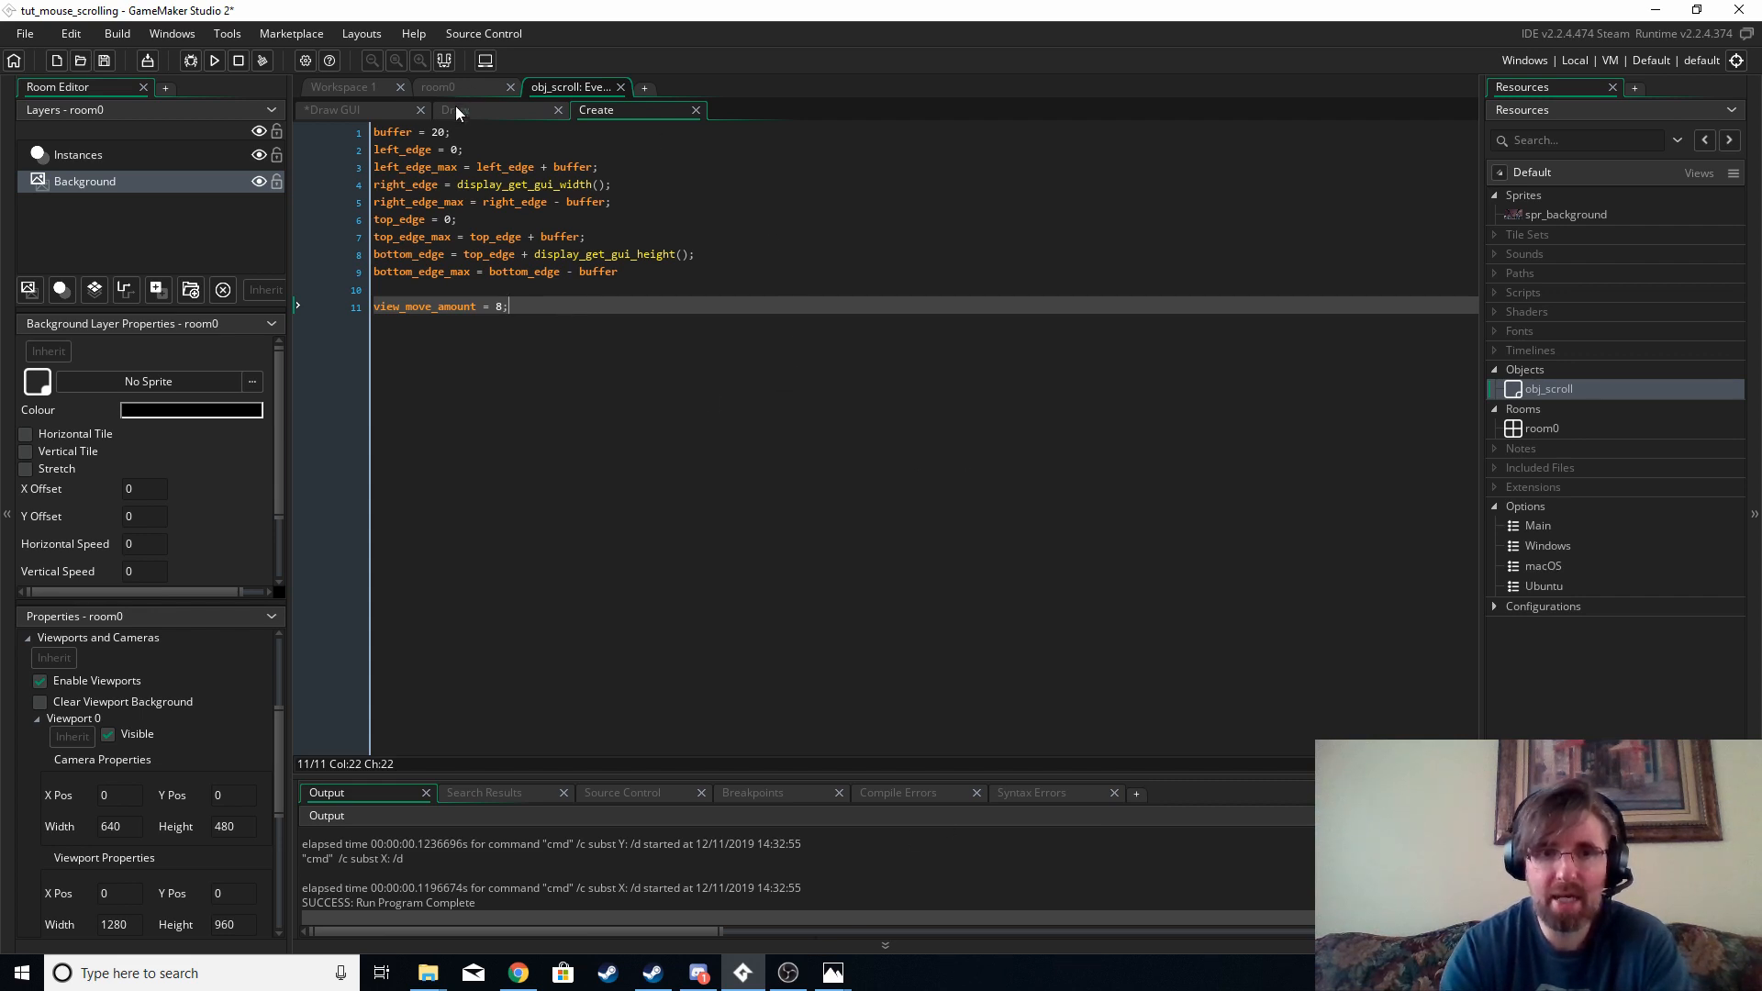
click(455, 109)
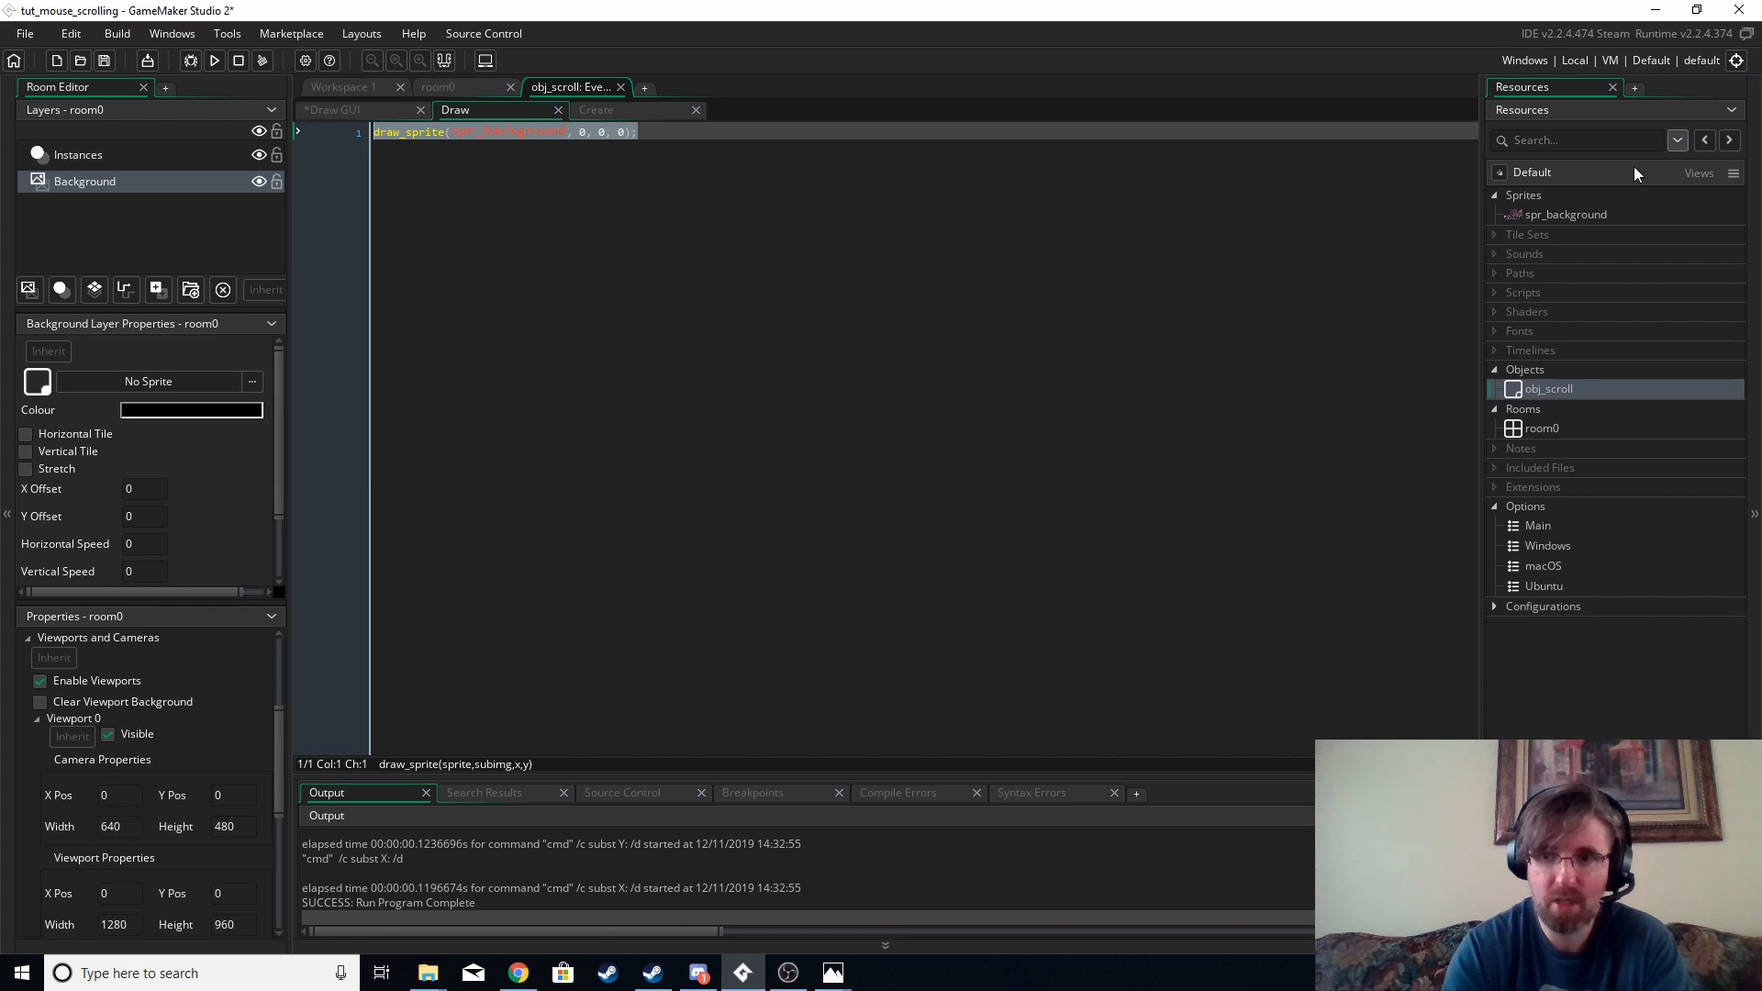
Open the spr_background sprite showing the 1920×1080 cockpit image.
double_click(1566, 214)
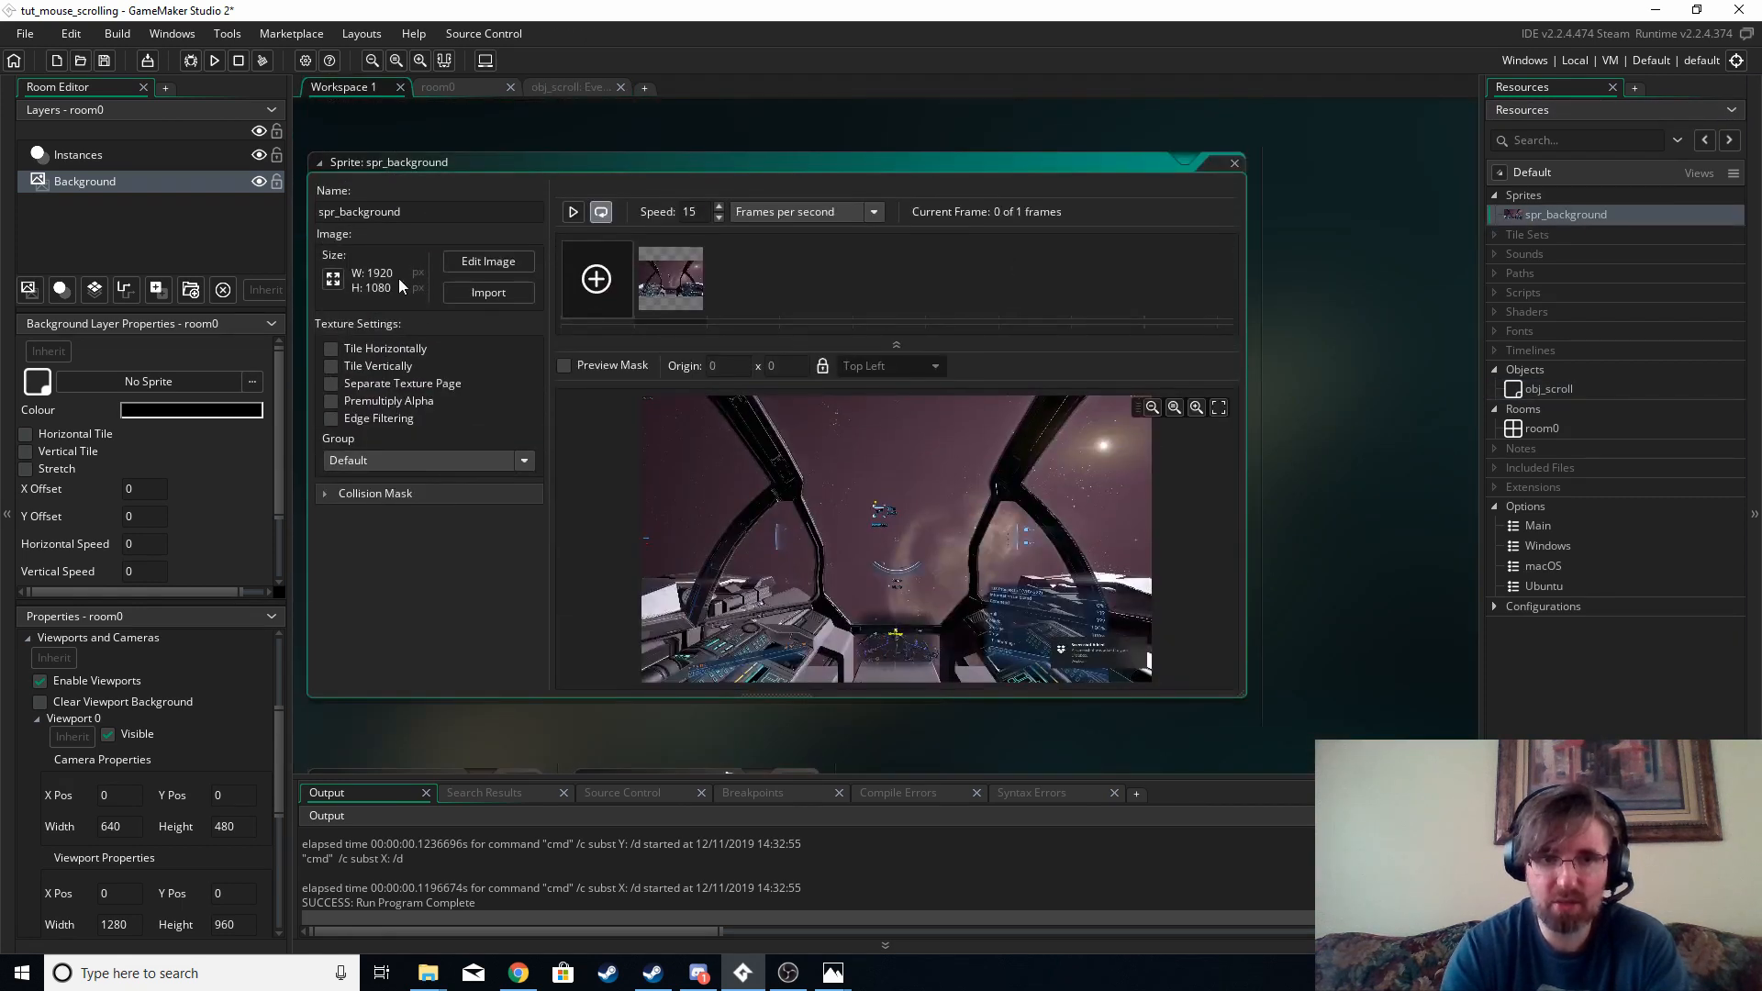
mouse_move(376, 287)
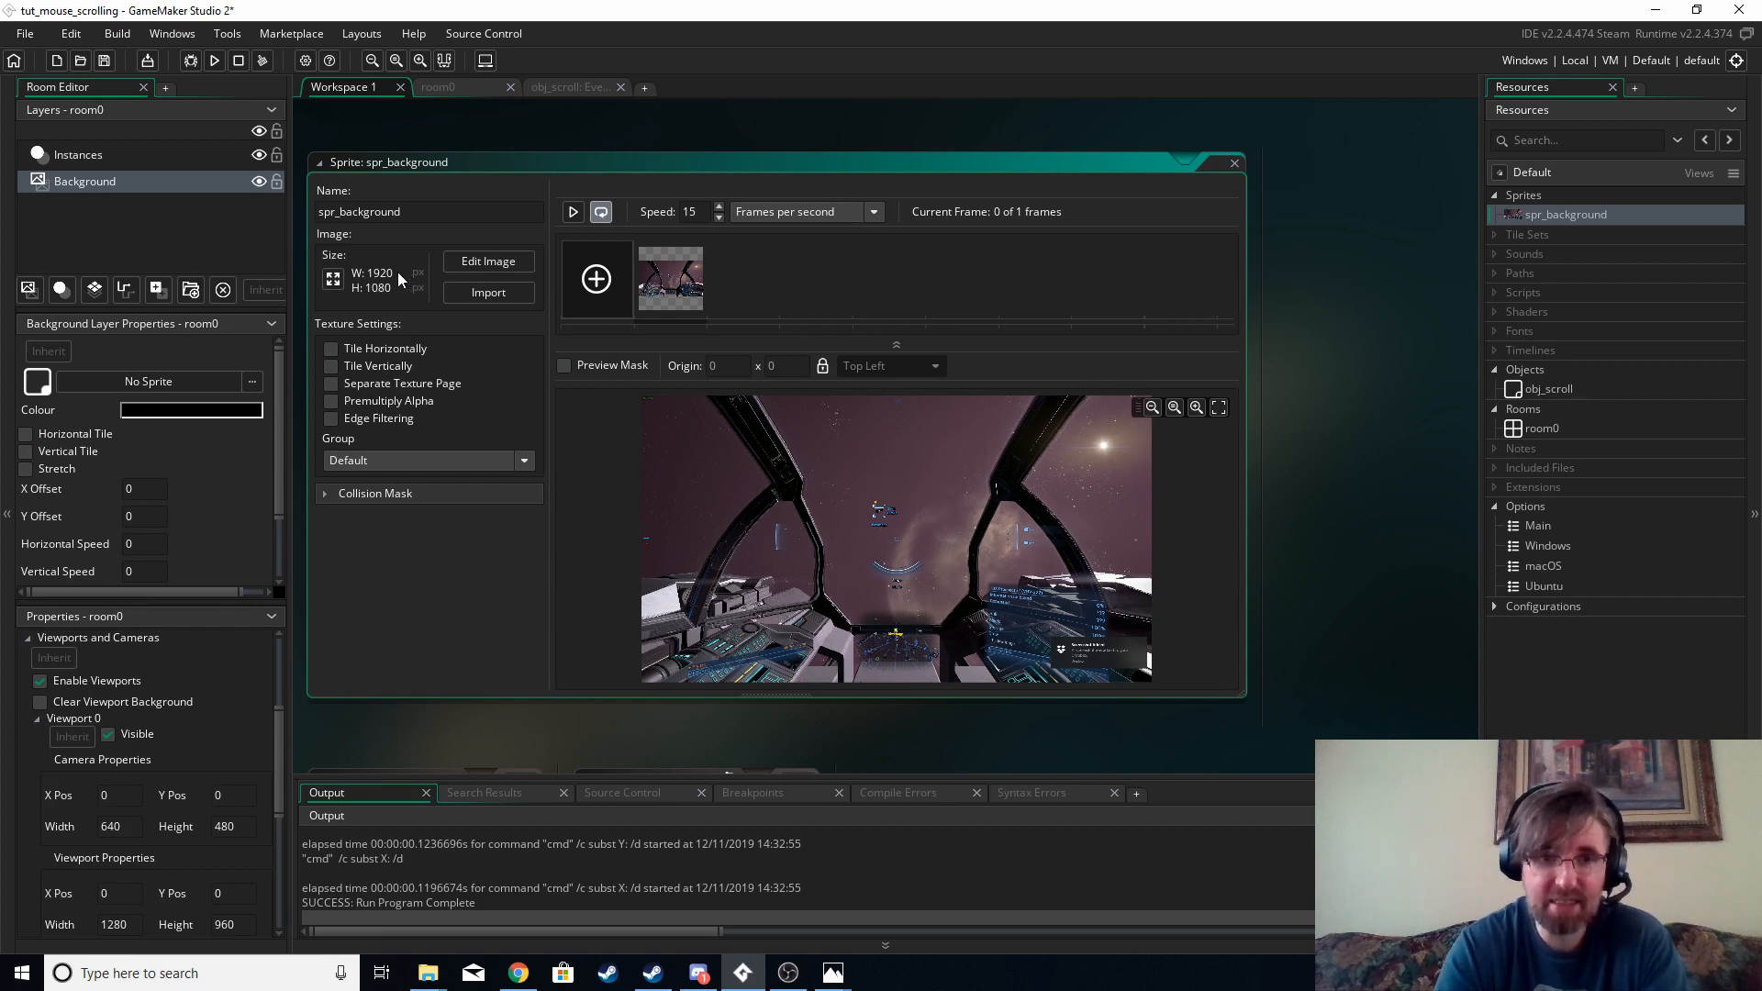
mouse_move(511, 298)
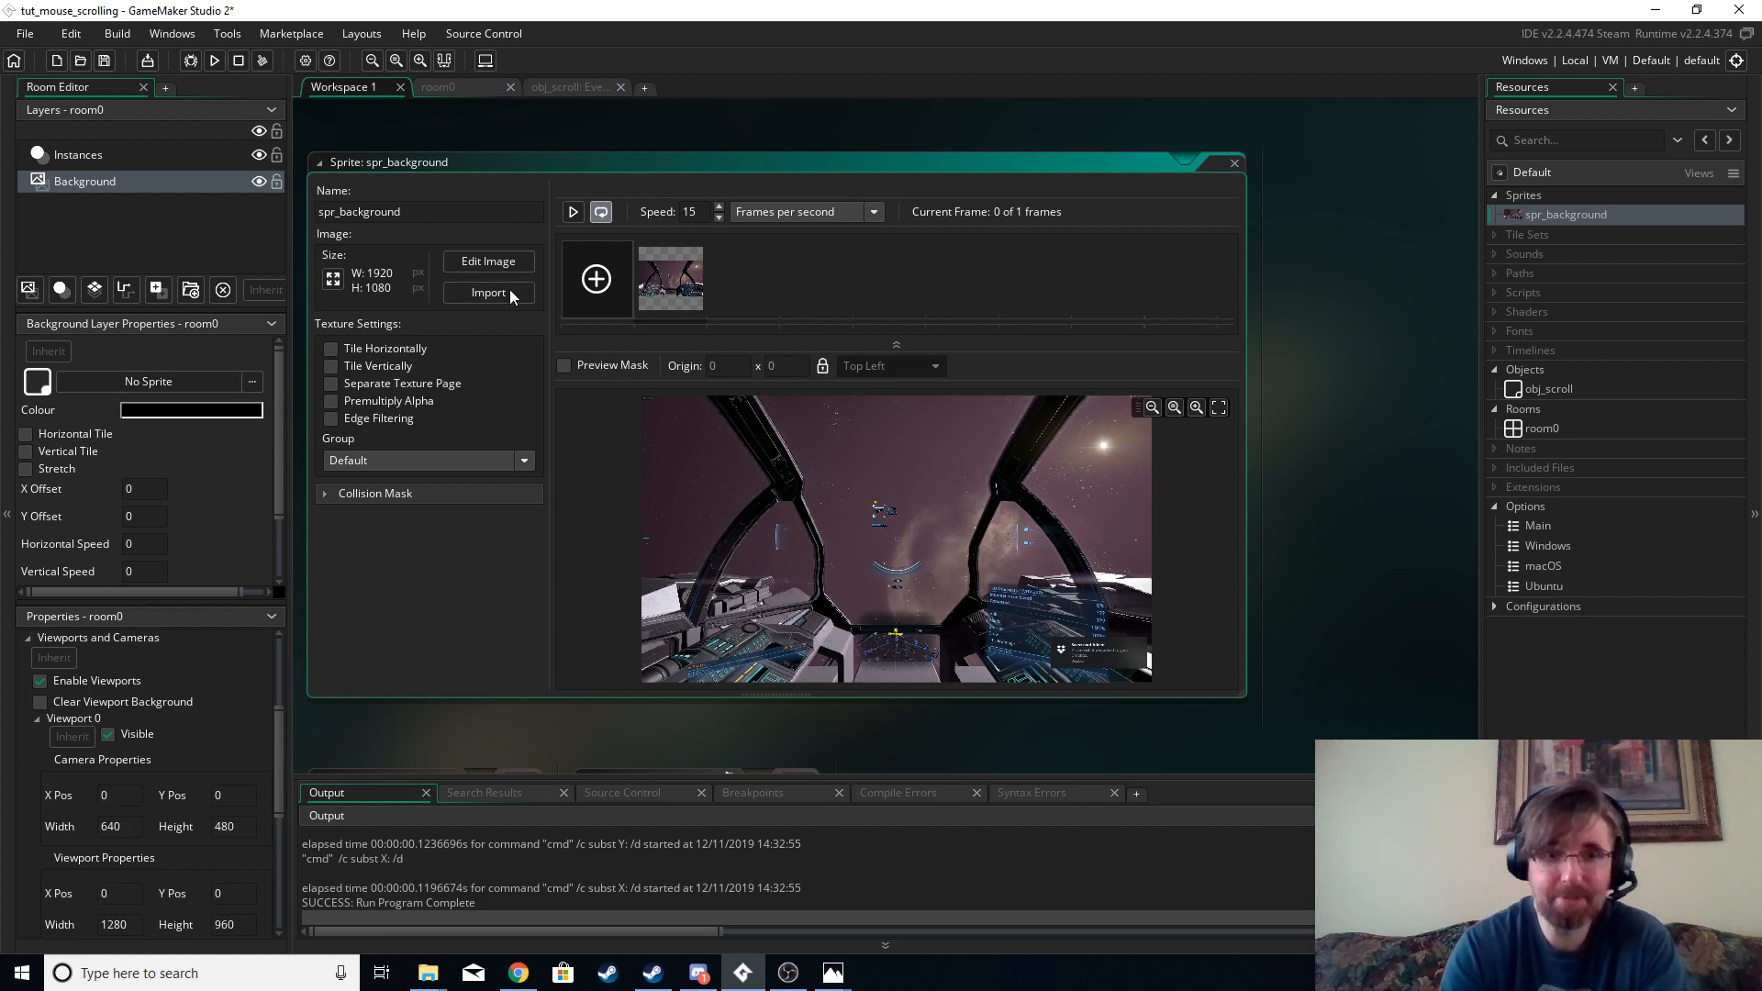
mouse_move(1575, 400)
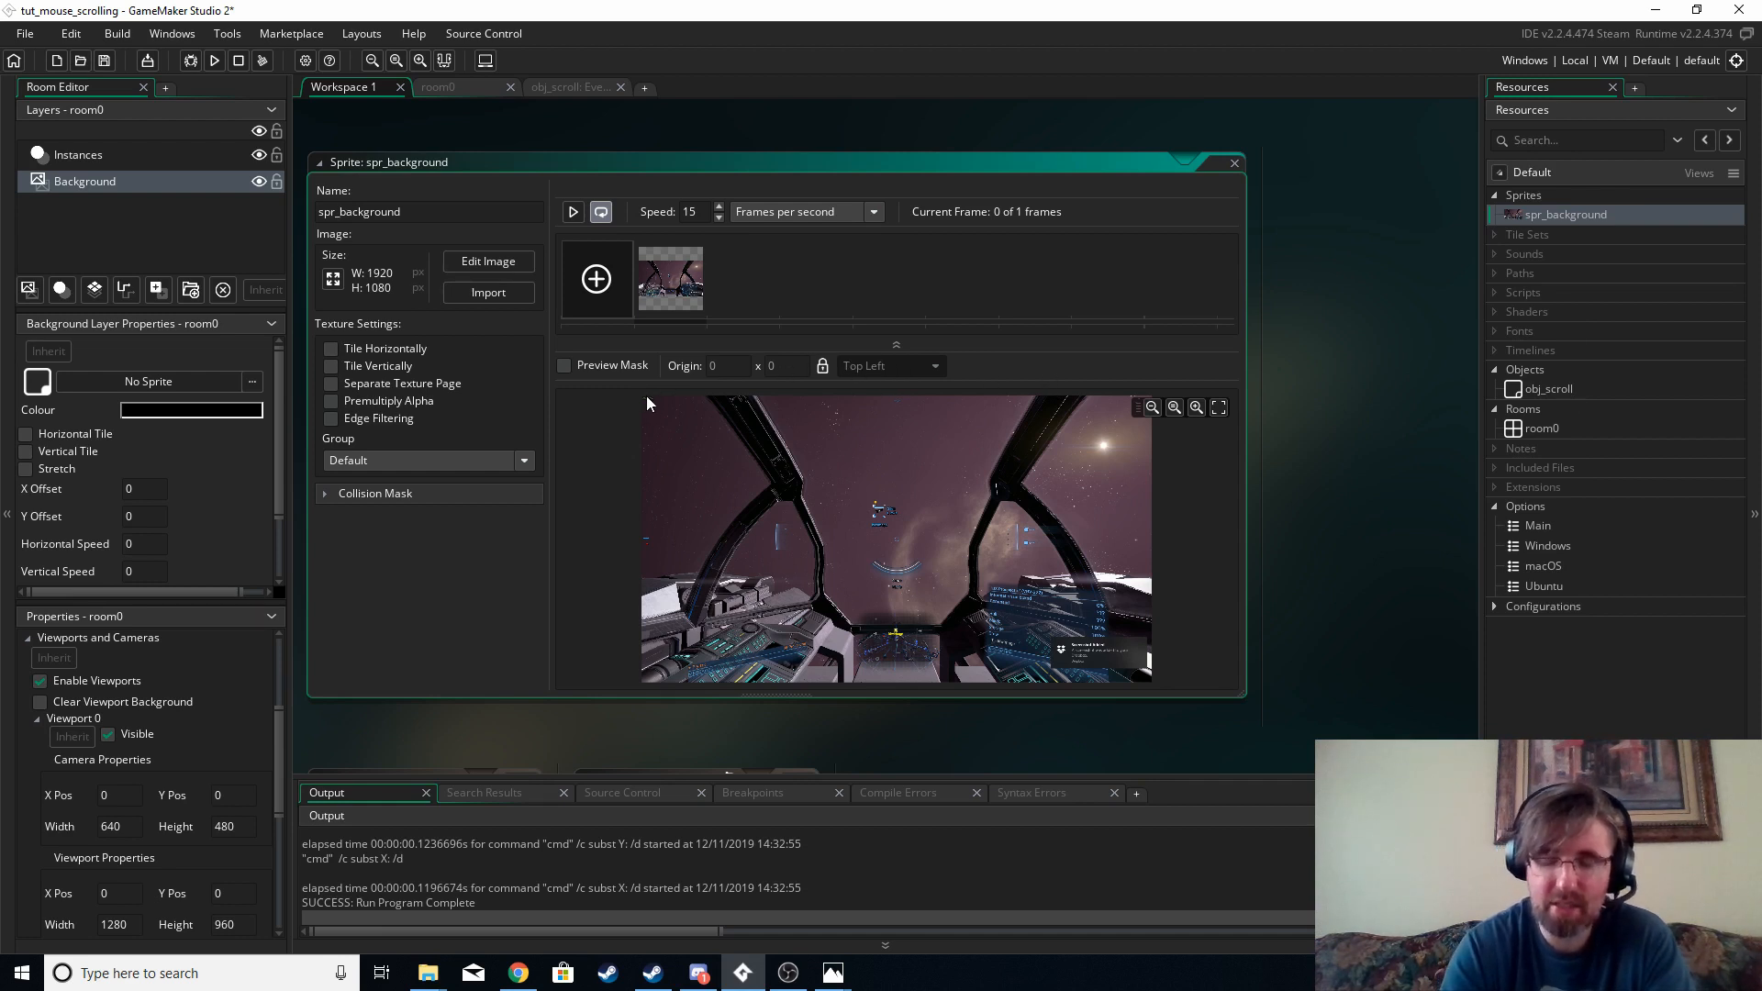
mouse_move(1457, 355)
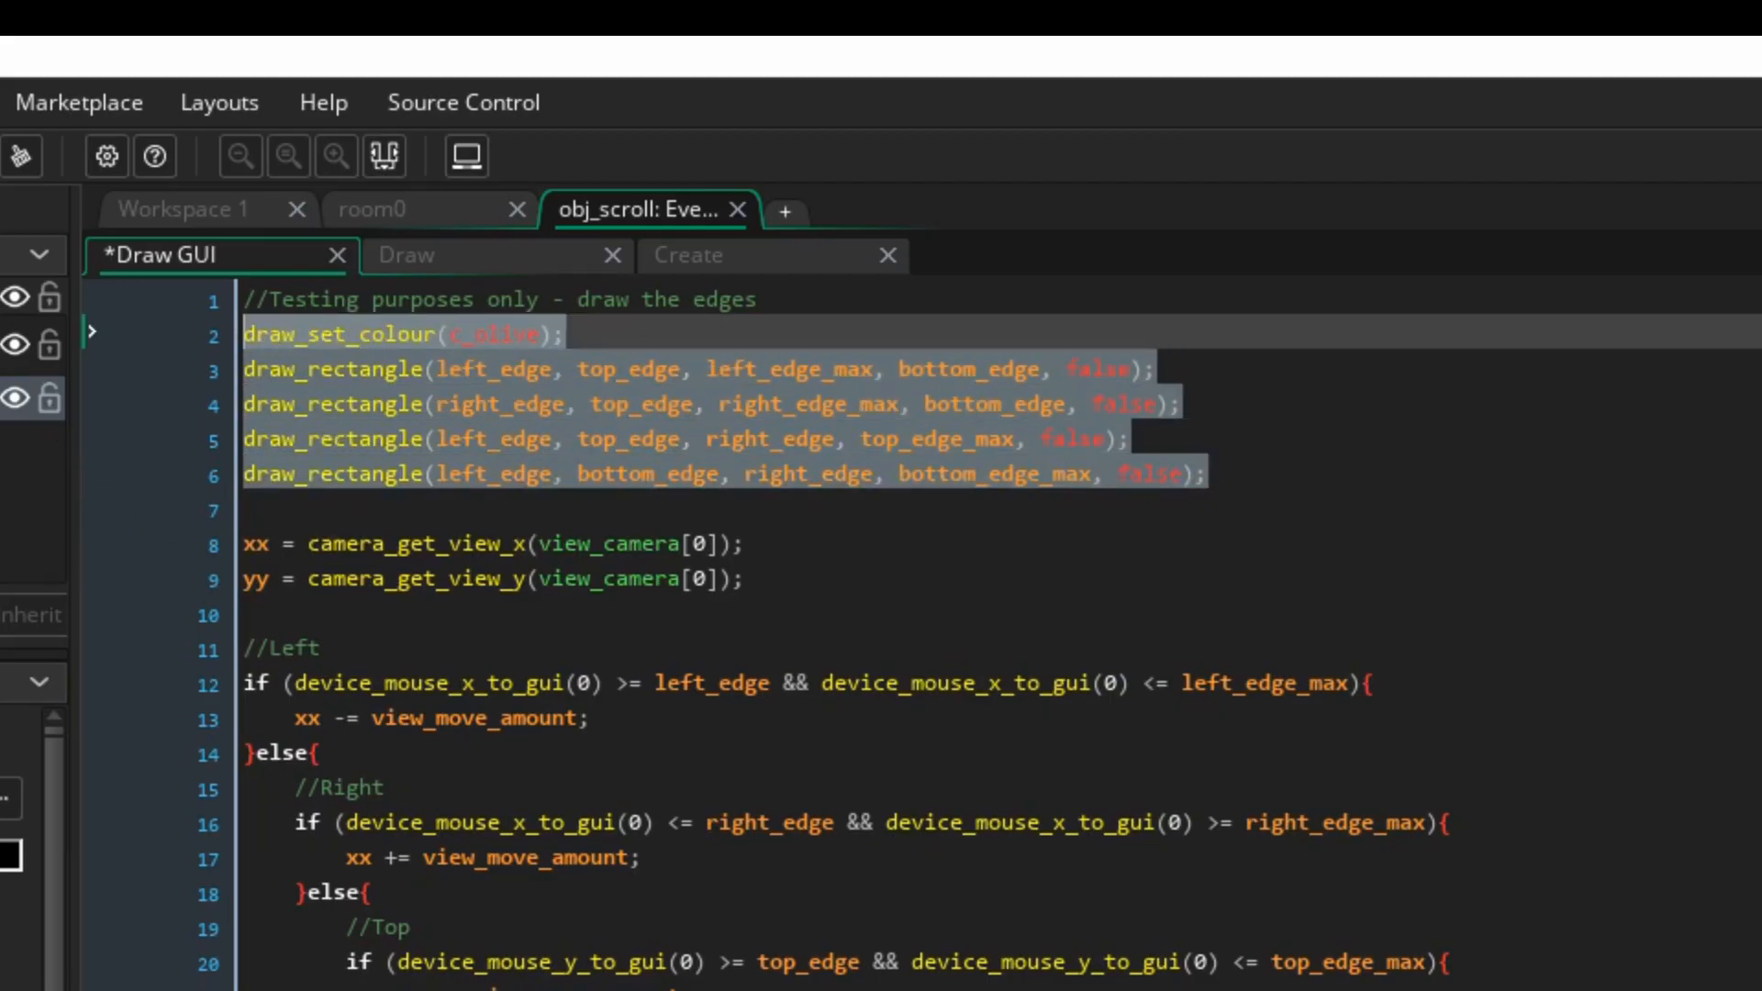
Save the Draw GUI code and run the game to test edge scrolling.
key(ctrl+s)
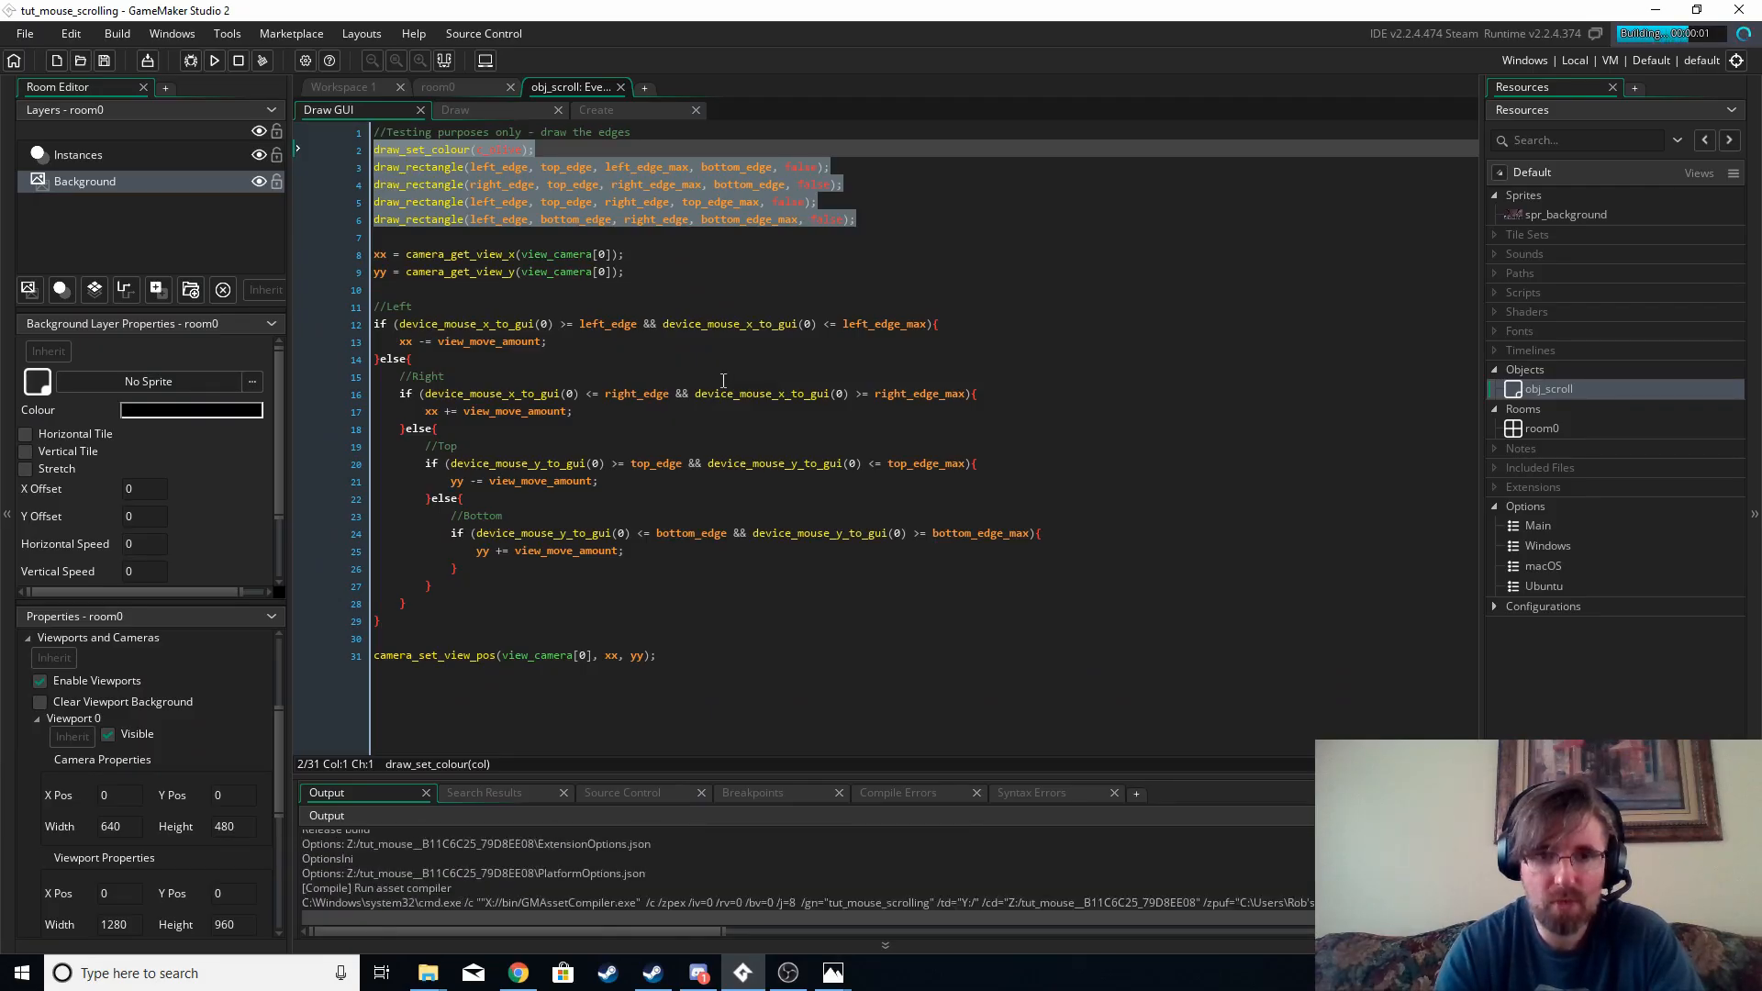
click(214, 61)
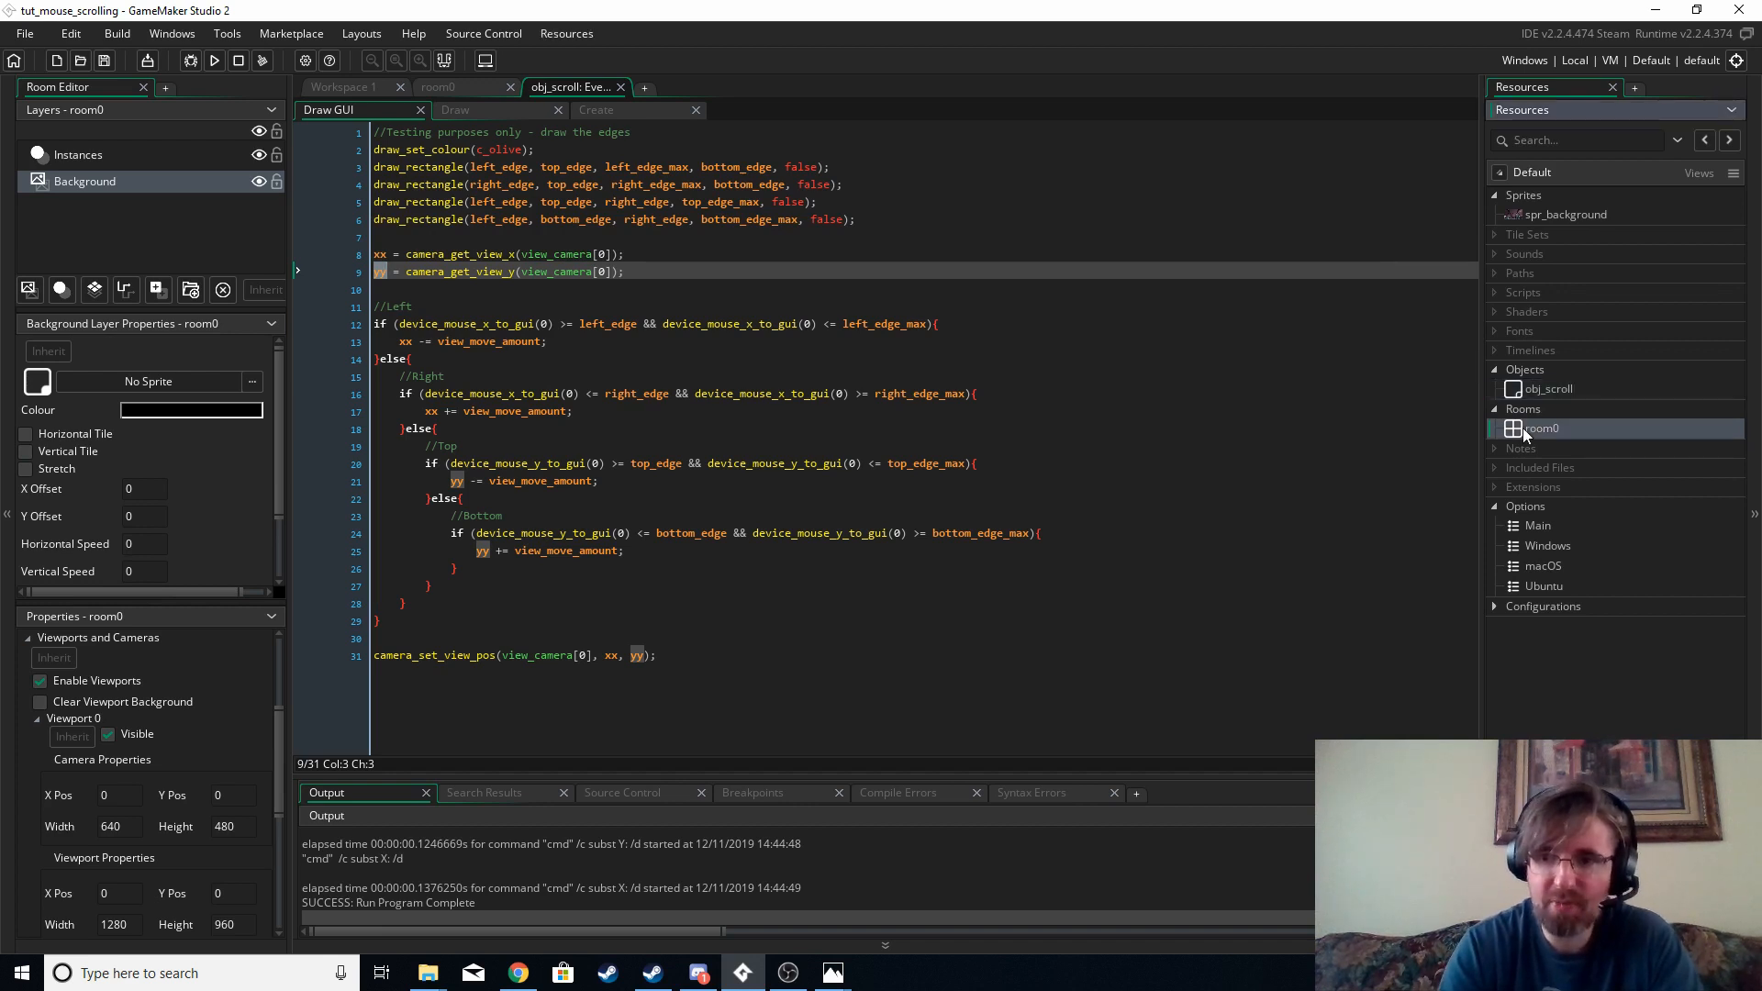
Enter 100 as room0's camera X position, then select the left_edge variable in code.
click(455, 86)
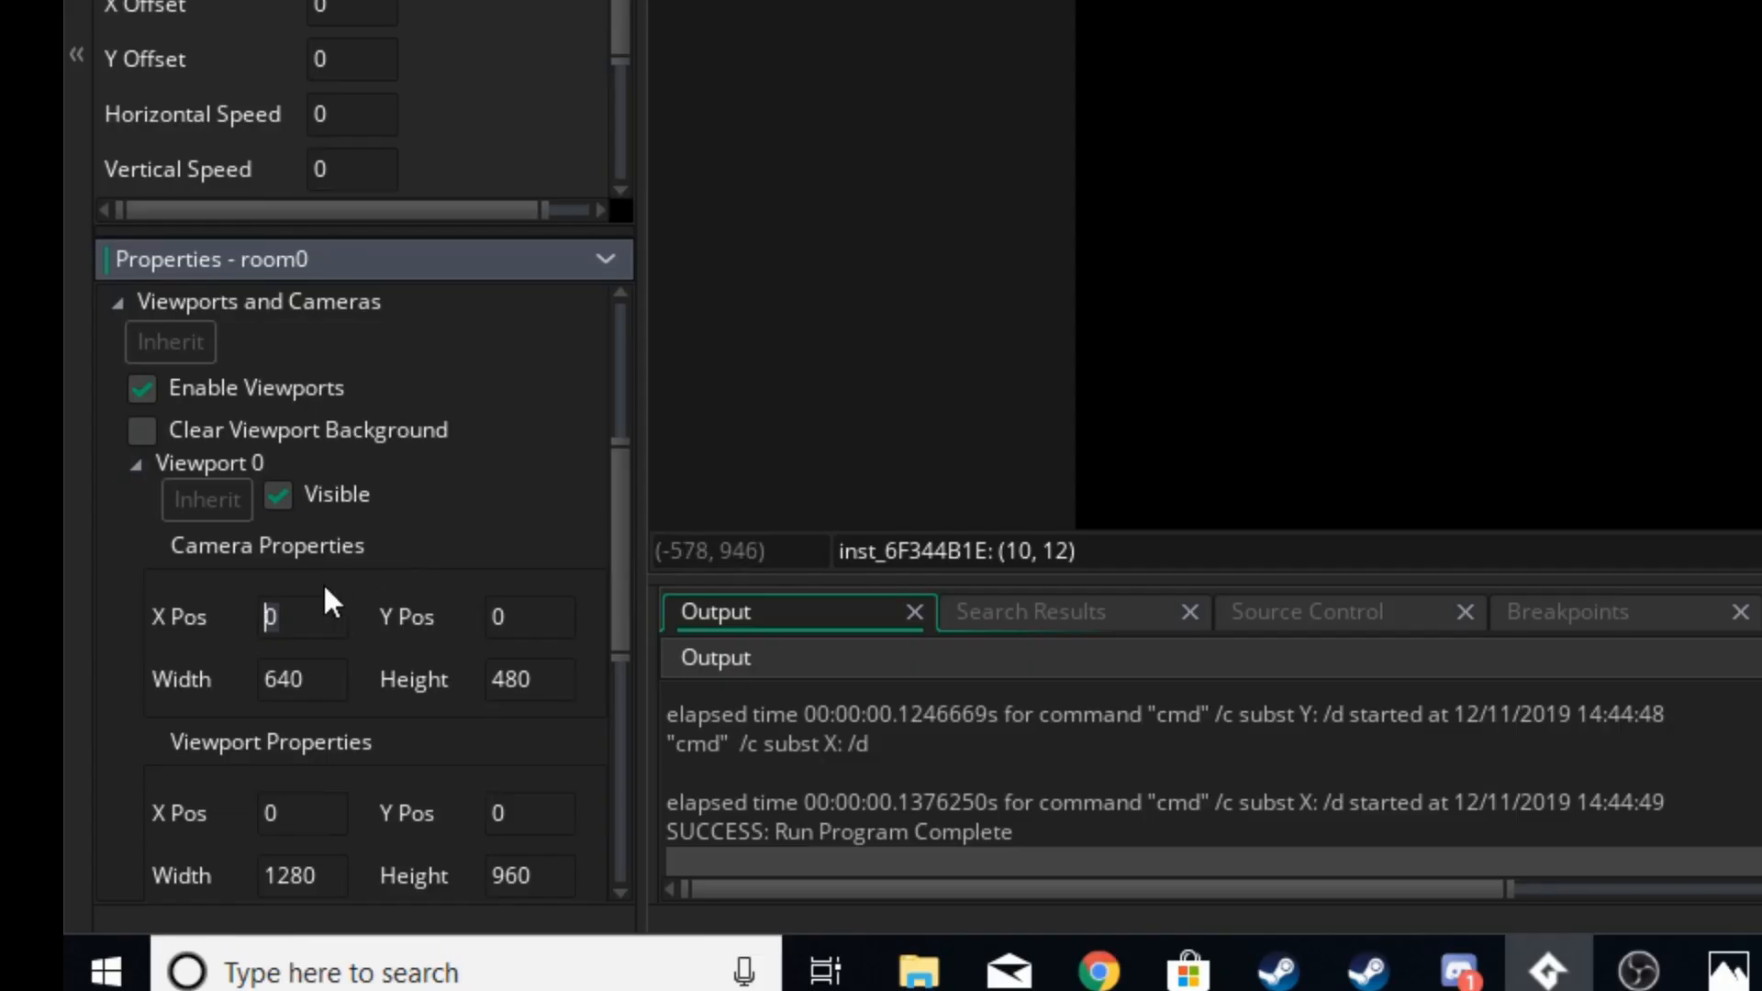
text(100)
click(529, 617)
text(60)
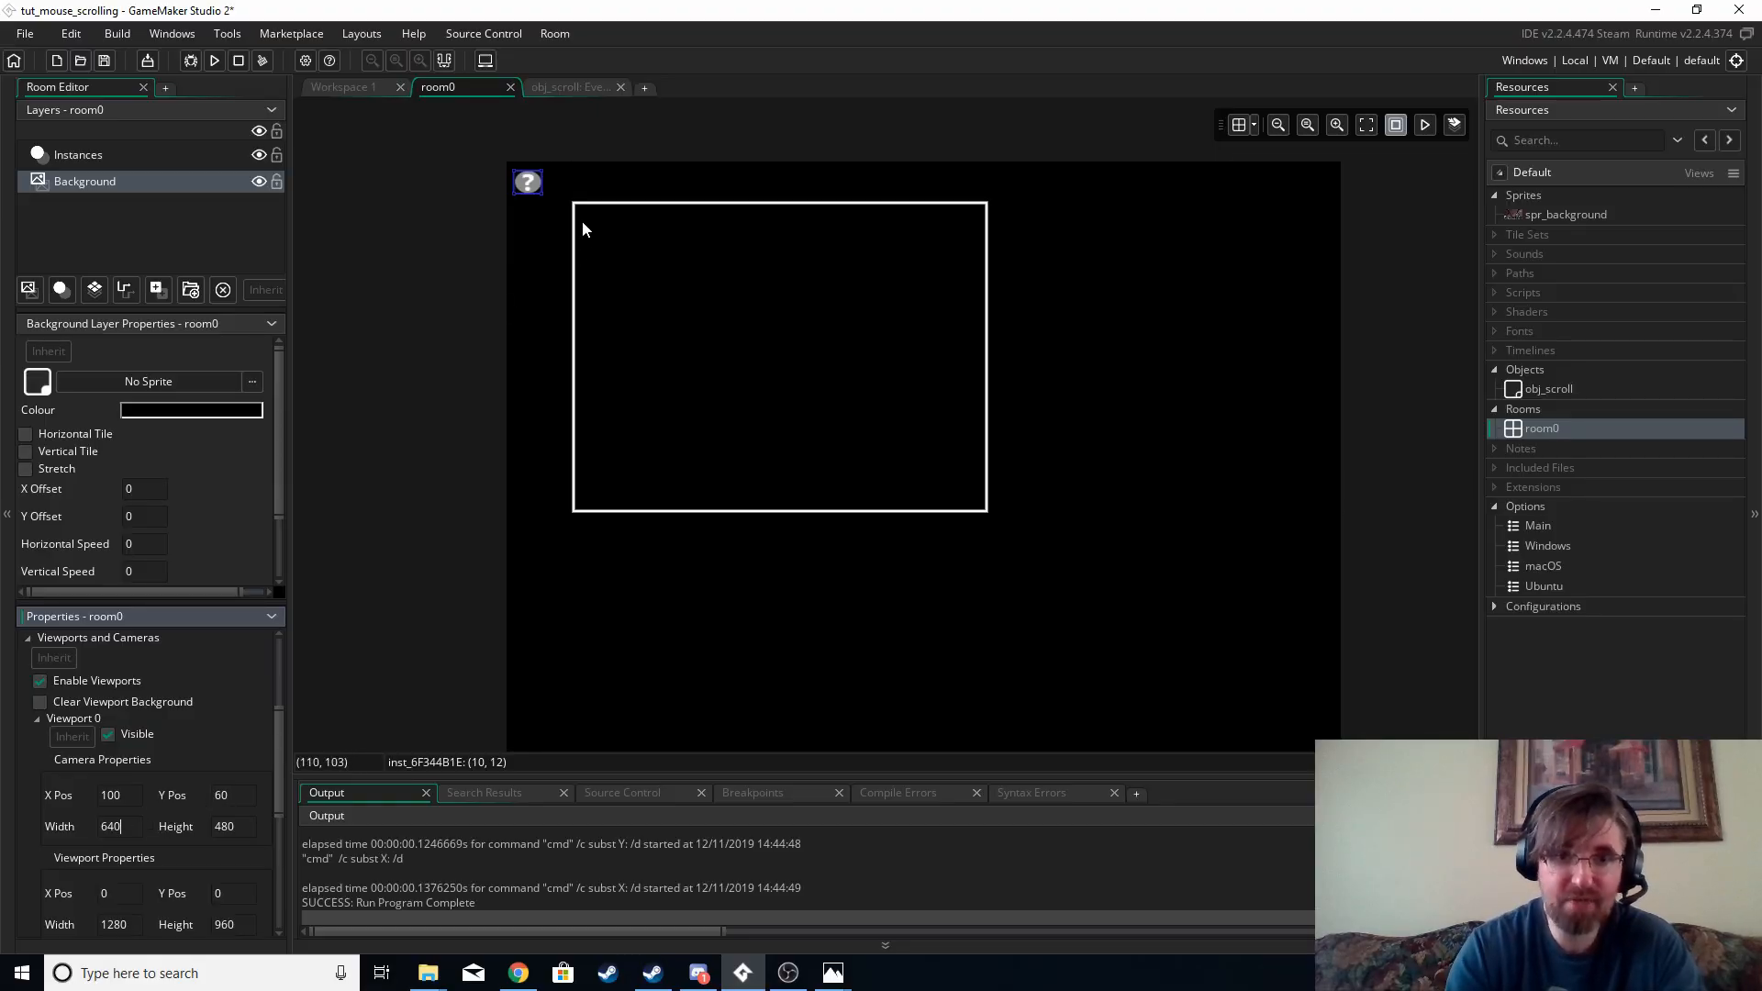
mouse_move(576, 210)
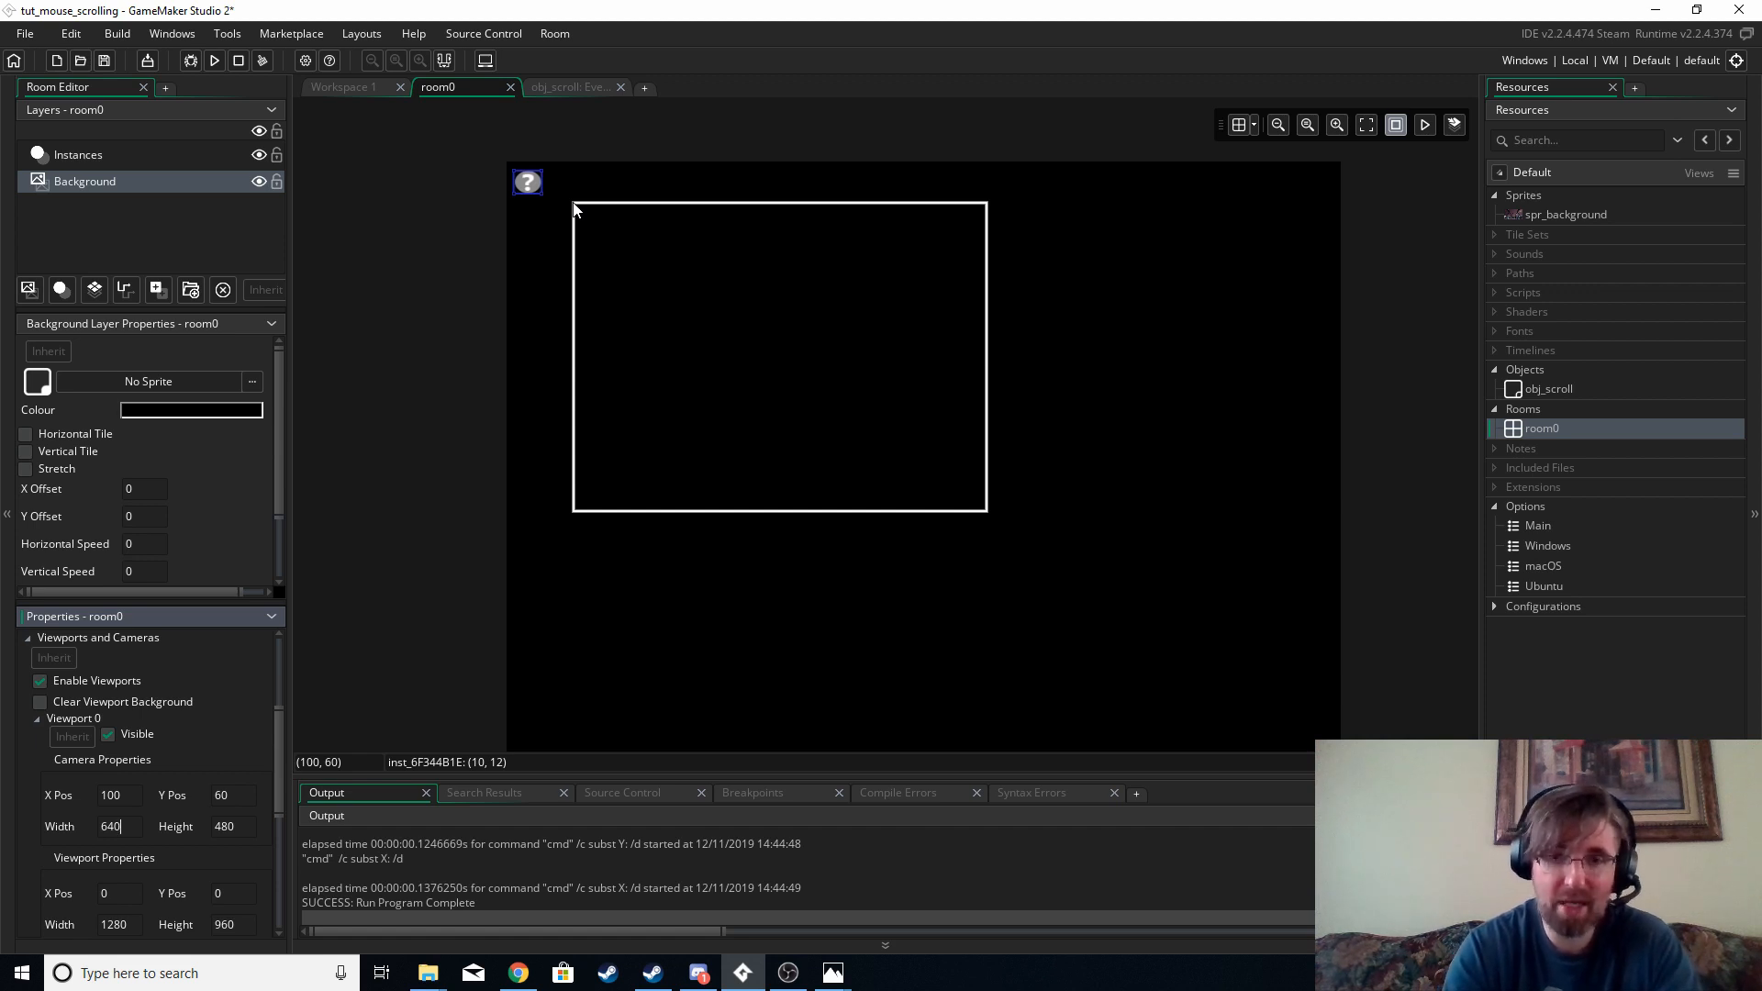
mouse_move(351, 528)
text(200)
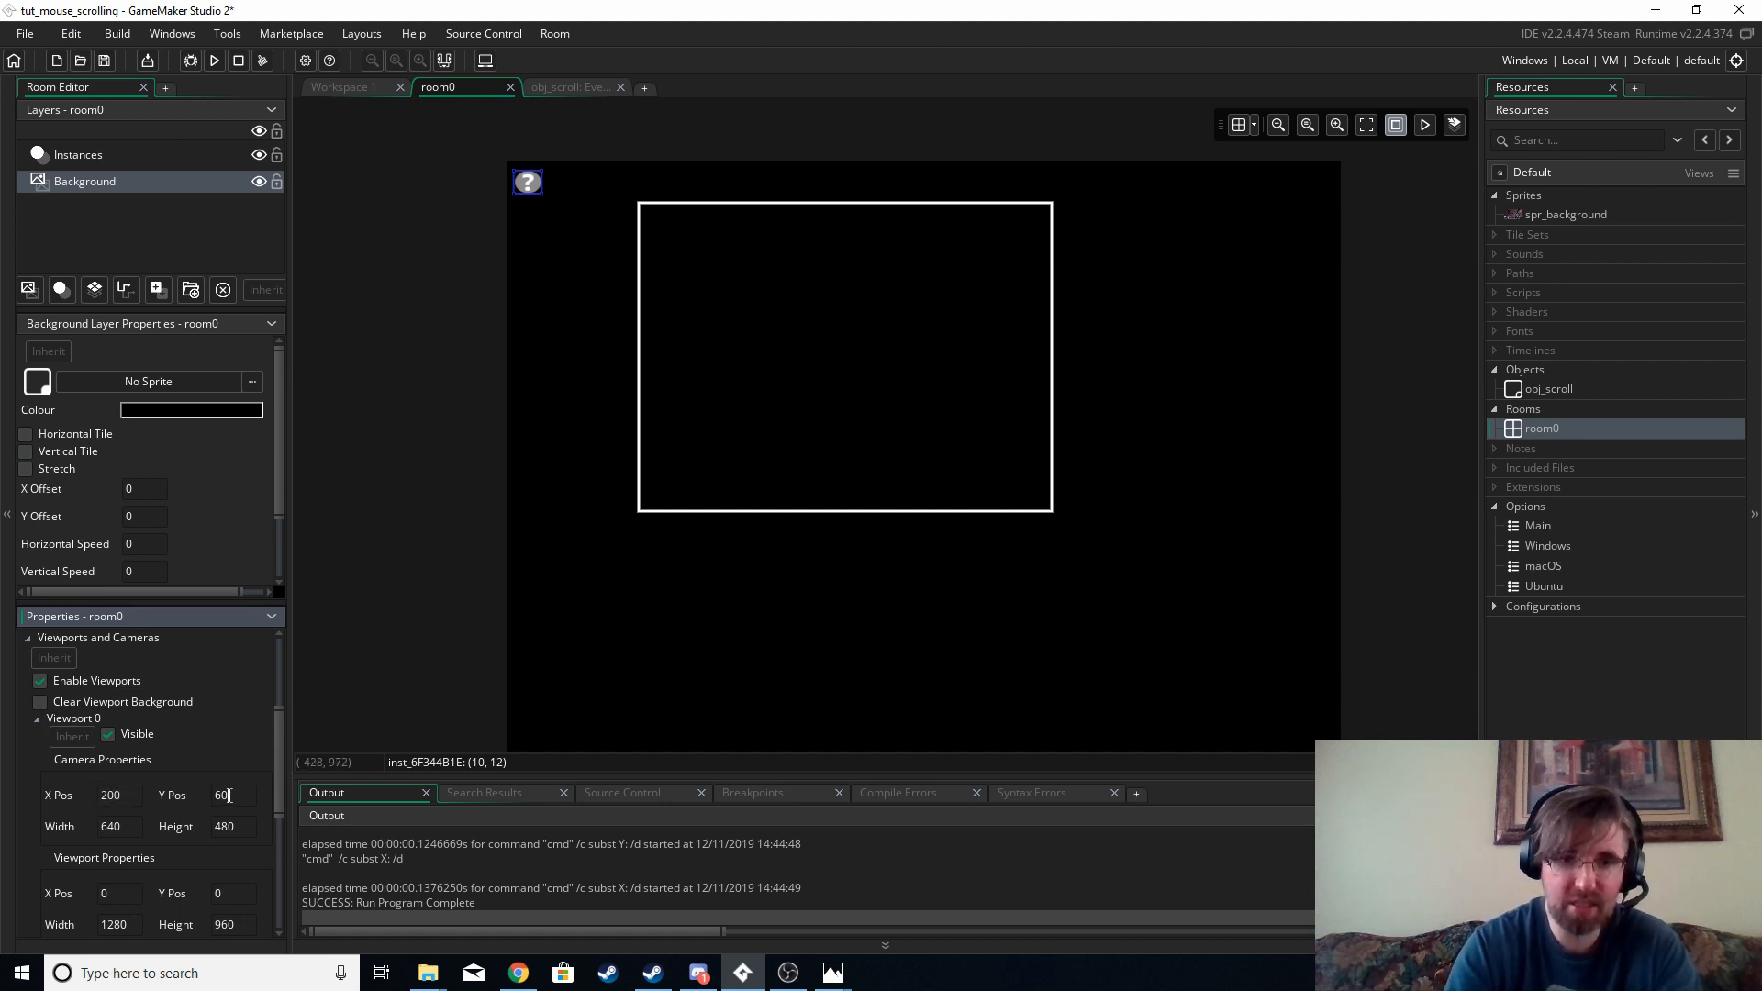
mouse_move(655, 237)
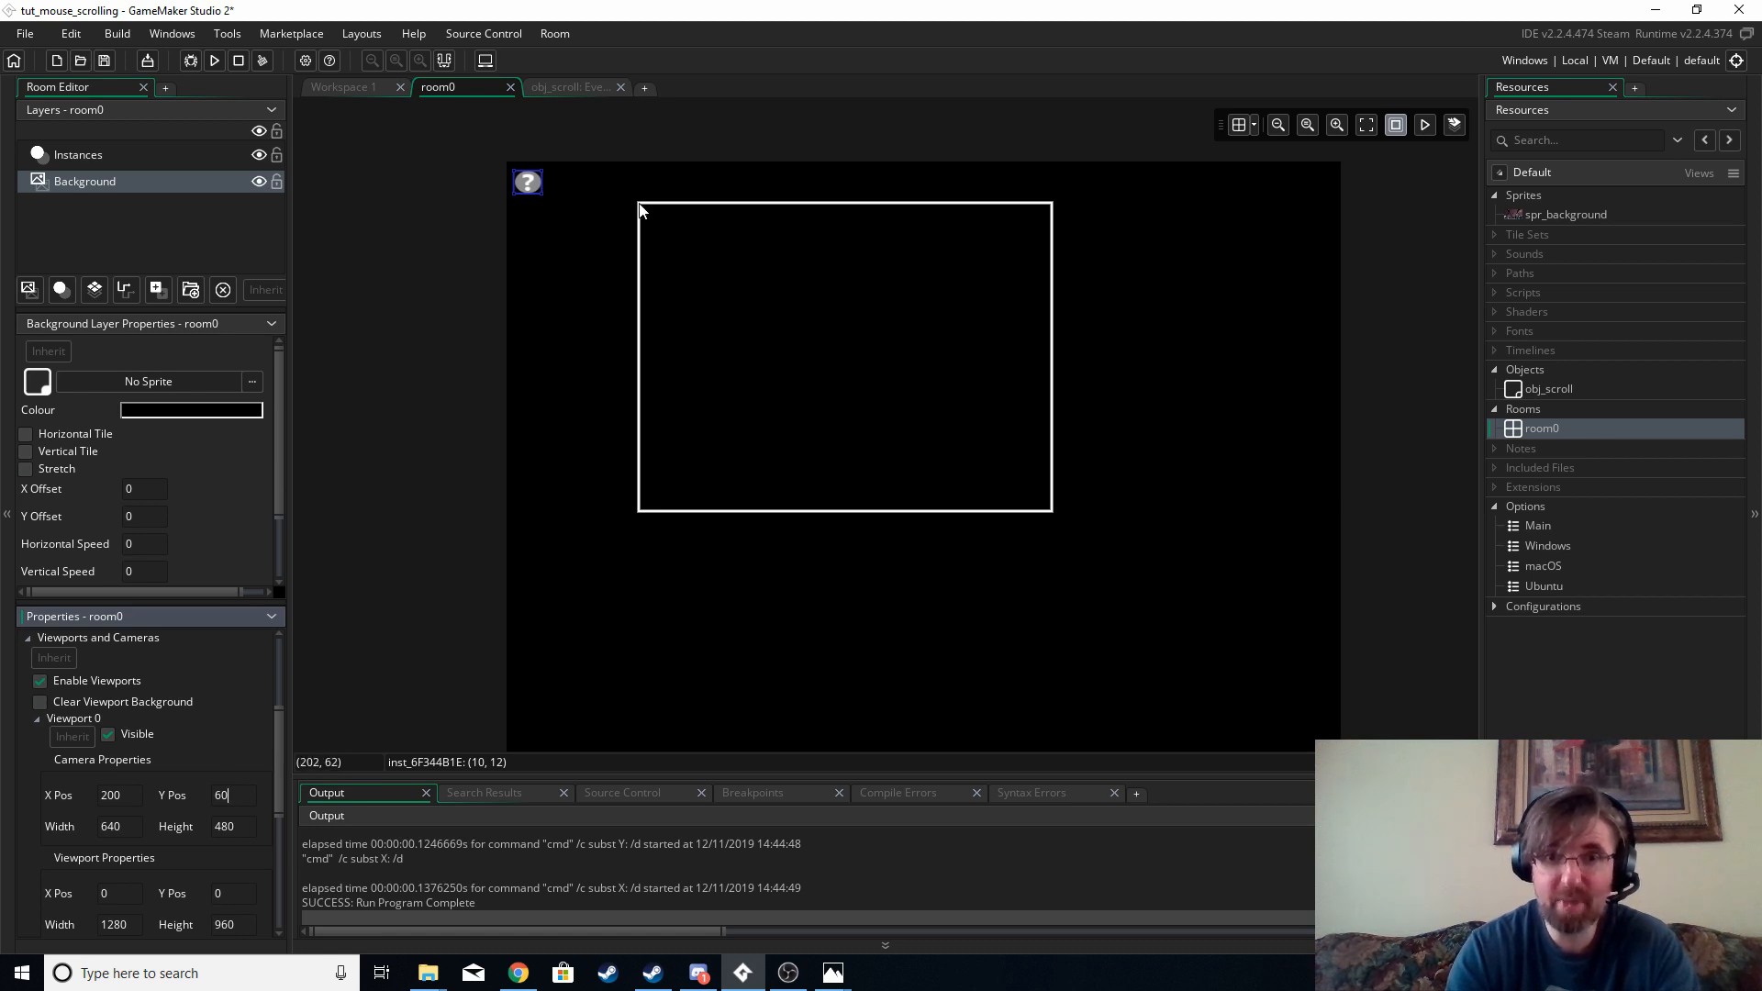
mouse_move(1007, 251)
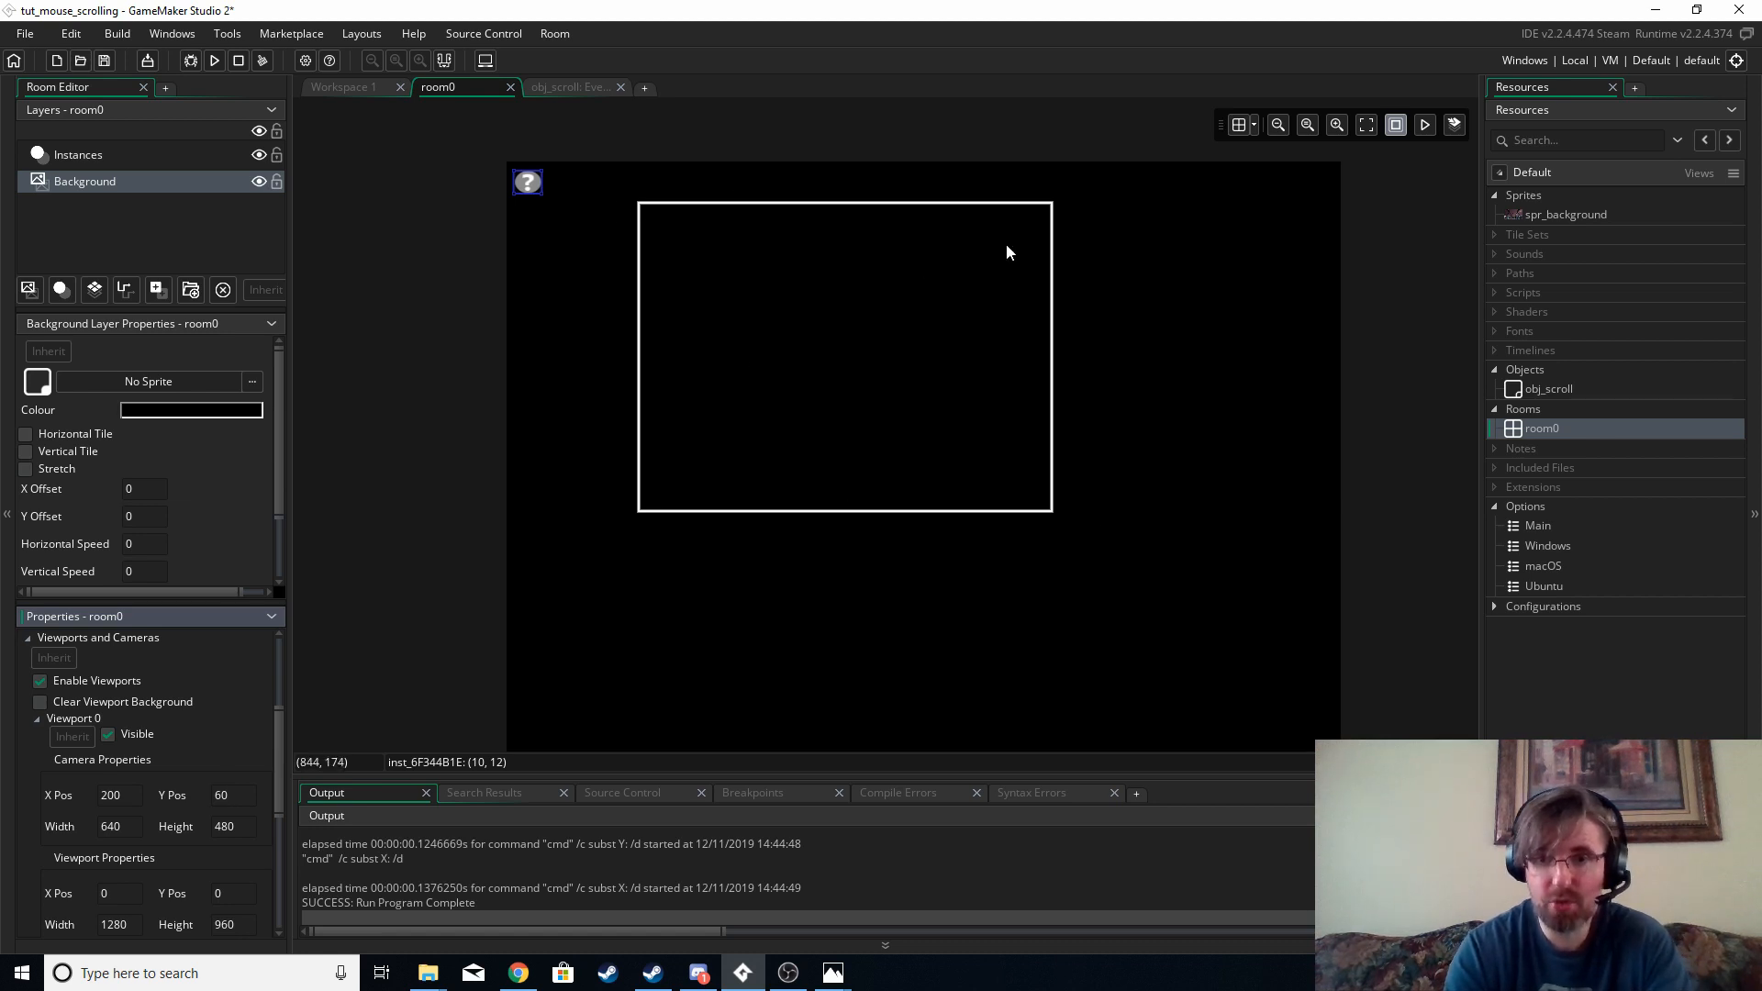
mouse_move(826, 360)
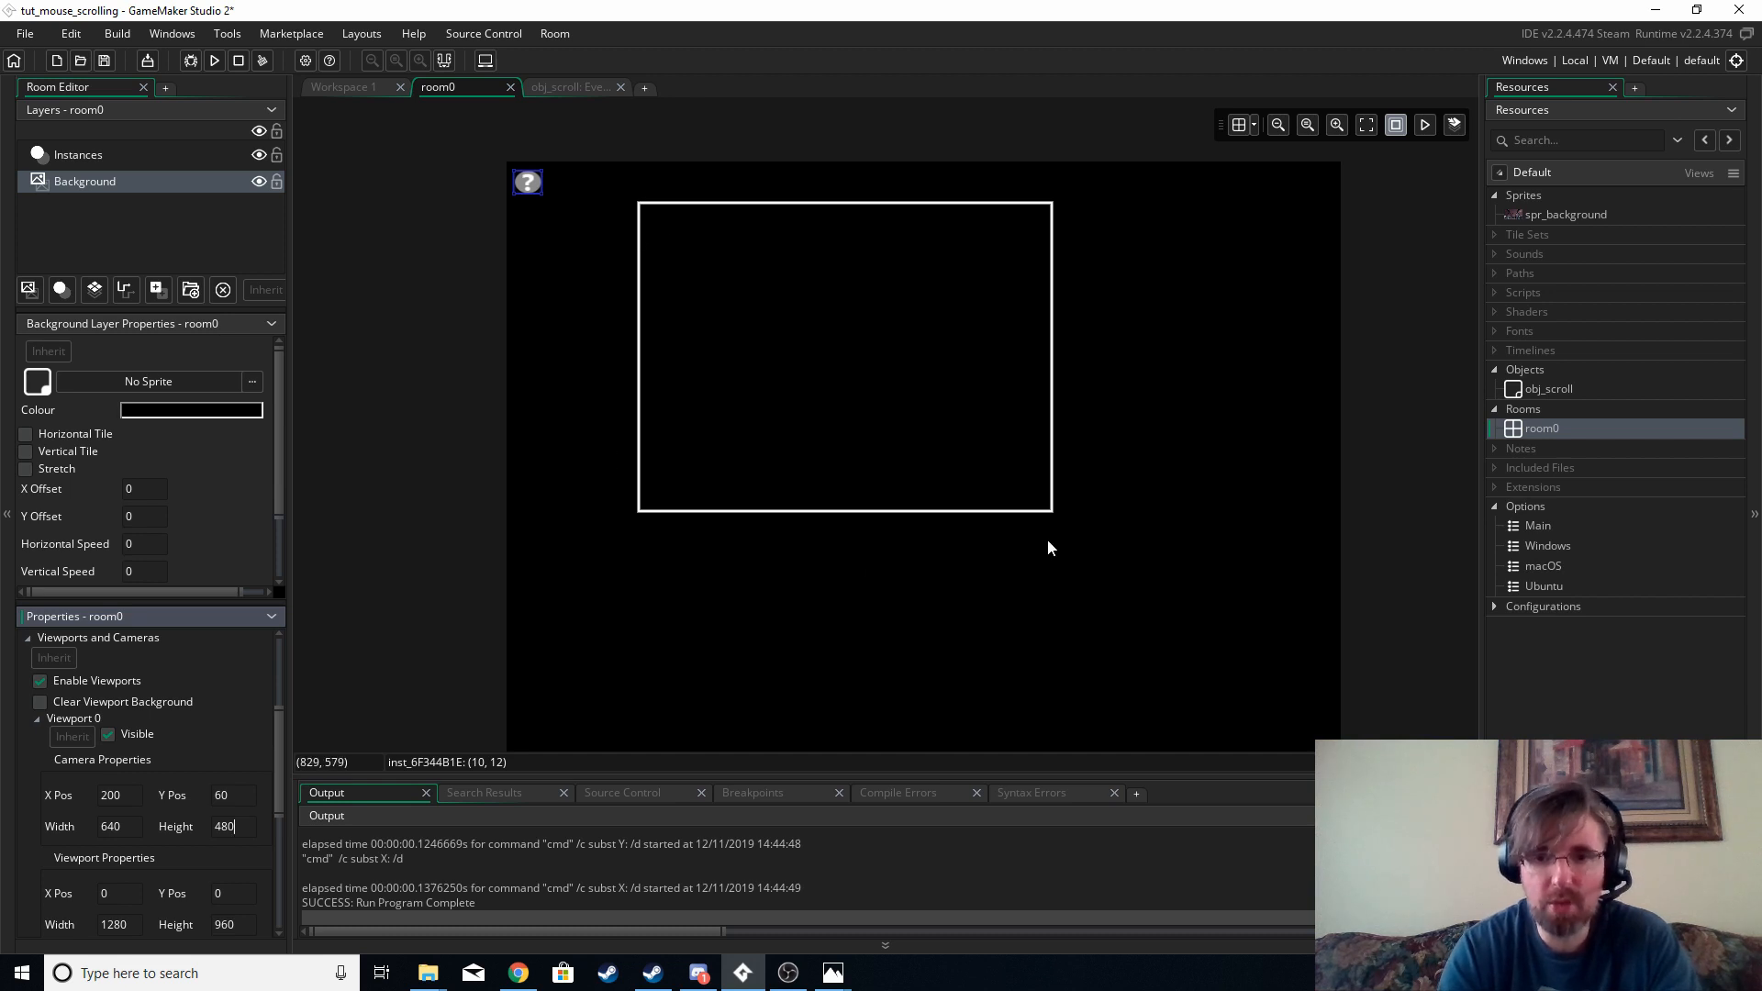
mouse_move(741, 260)
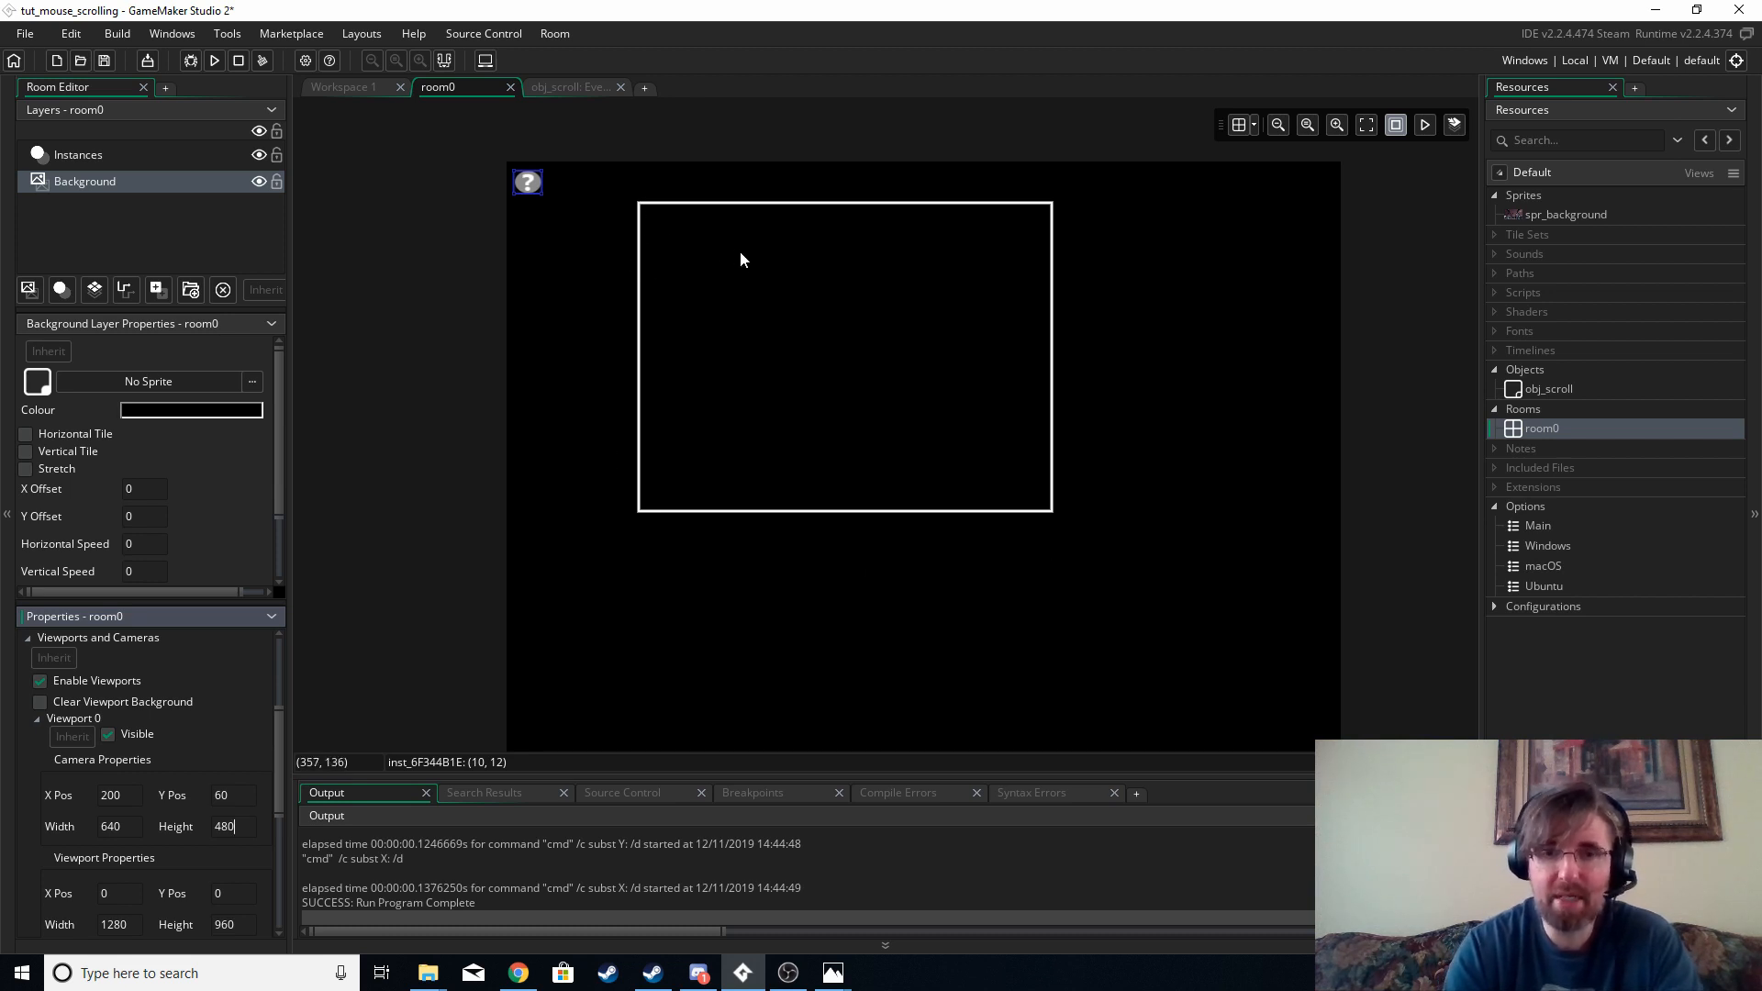
mouse_move(861, 276)
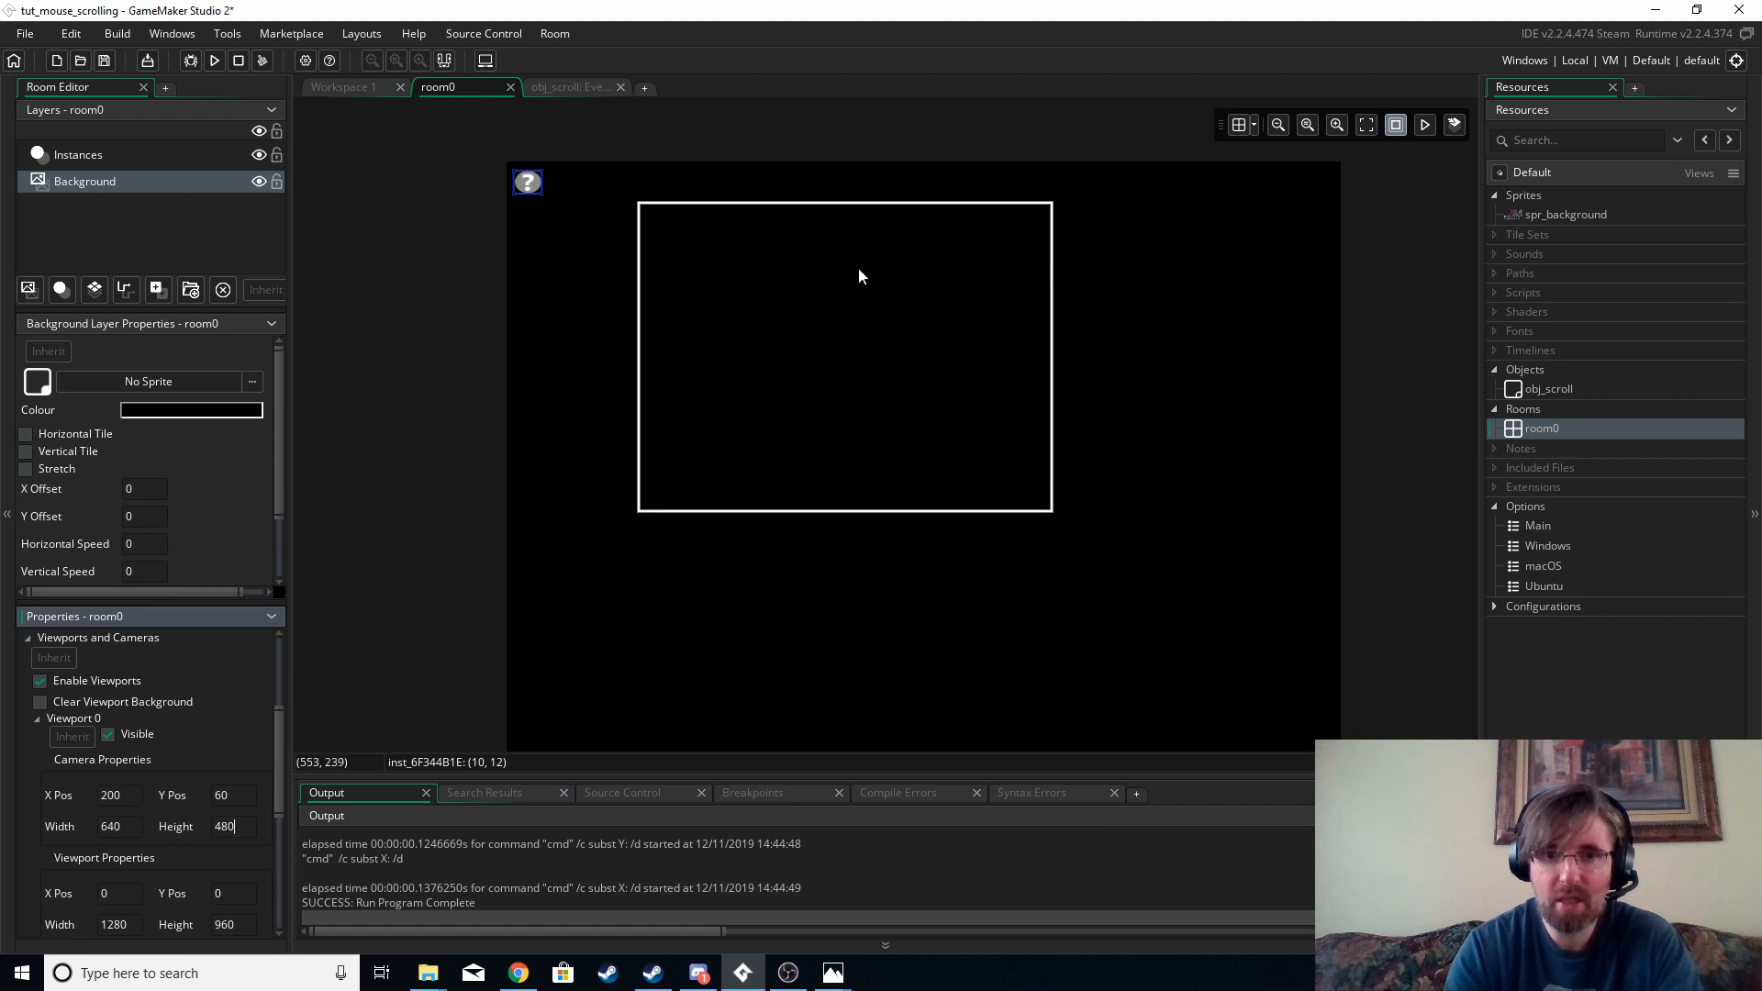
mouse_move(531, 441)
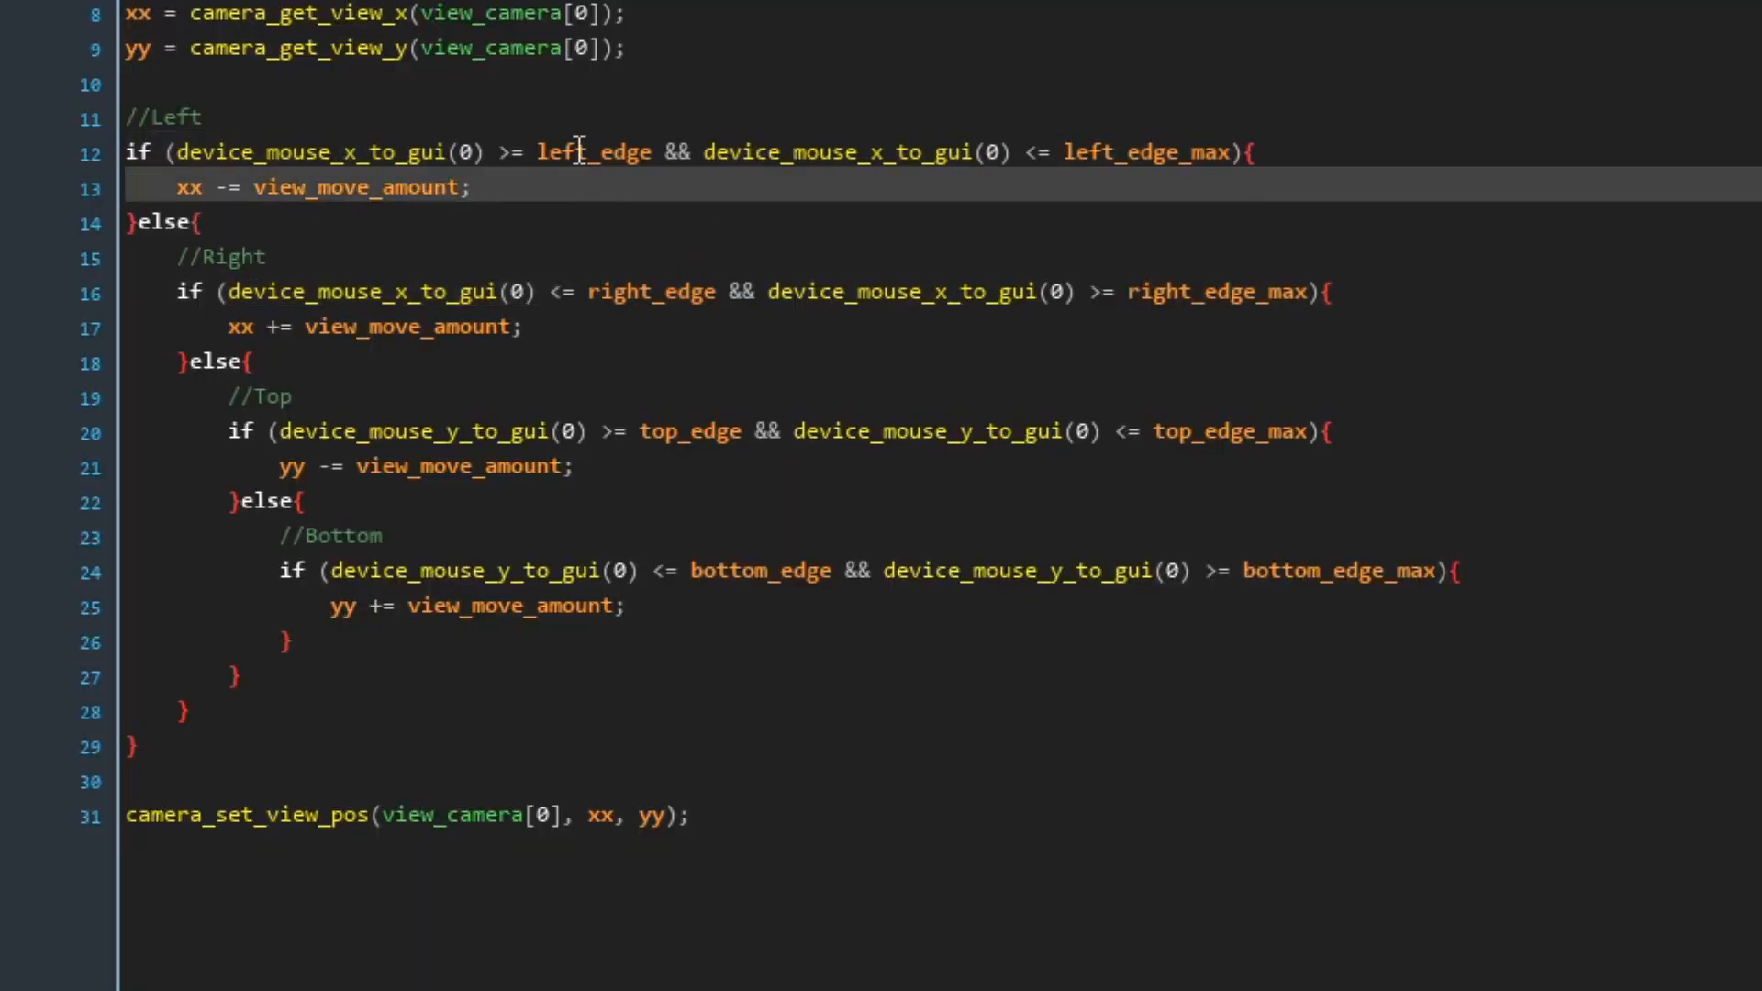
double_click(576, 151)
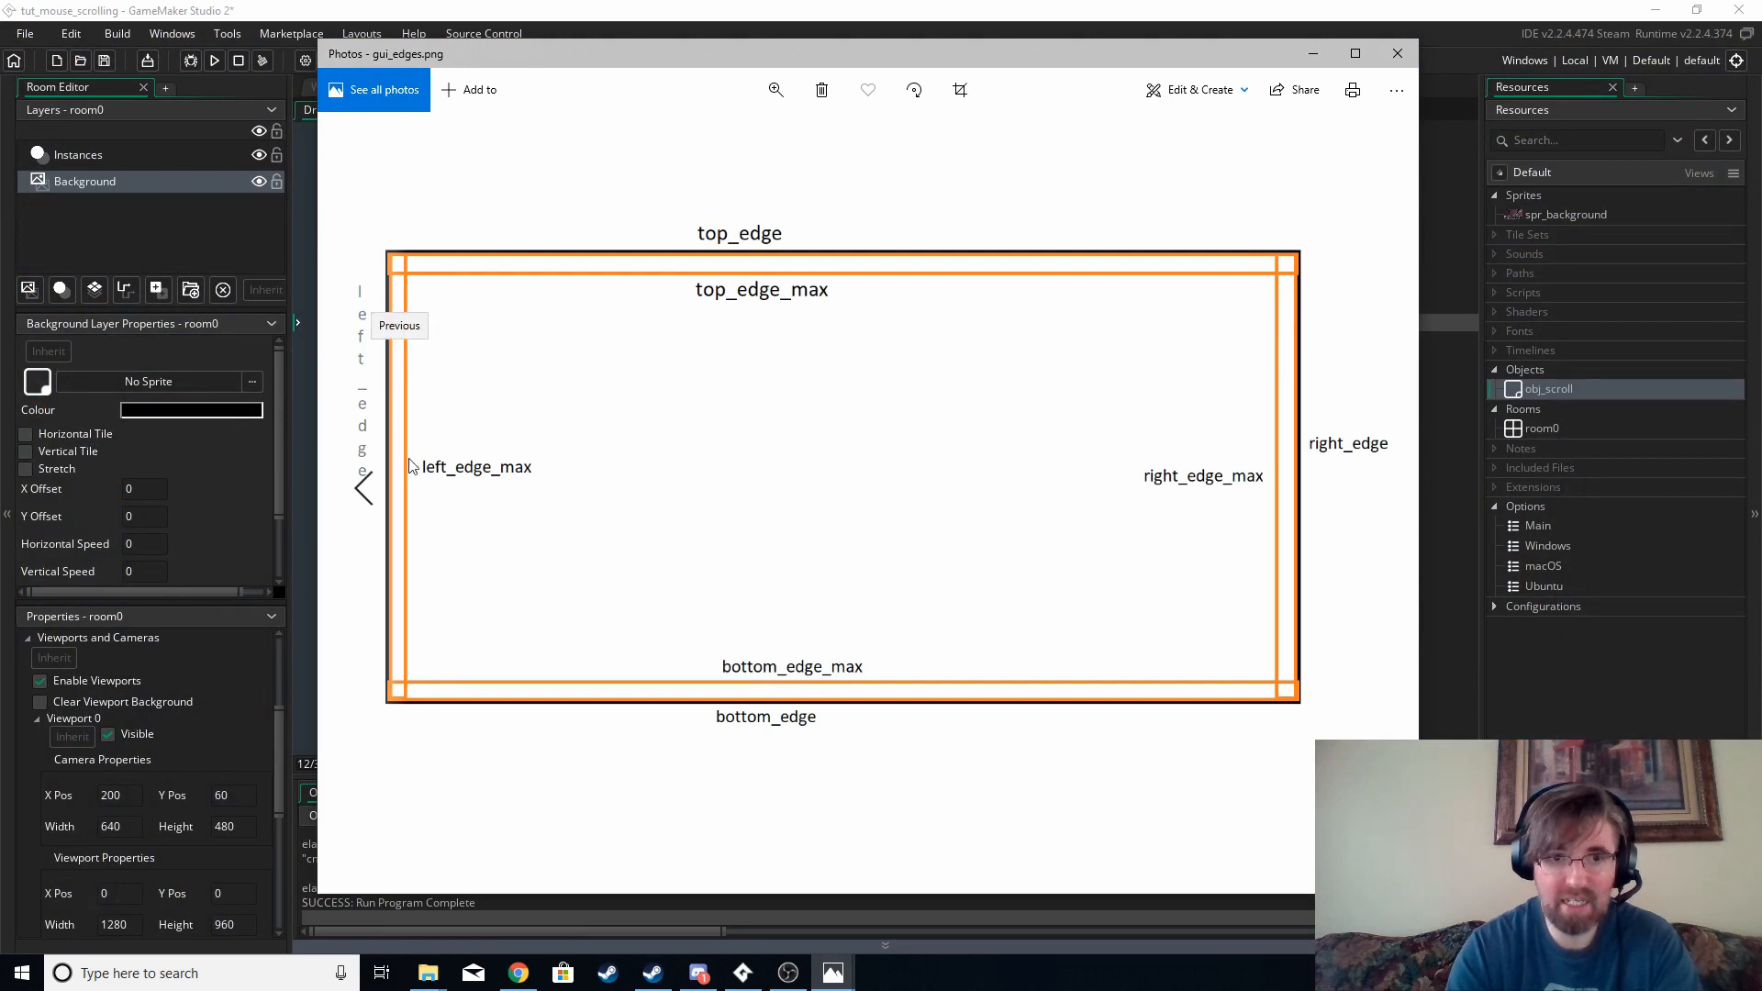
mouse_move(489, 340)
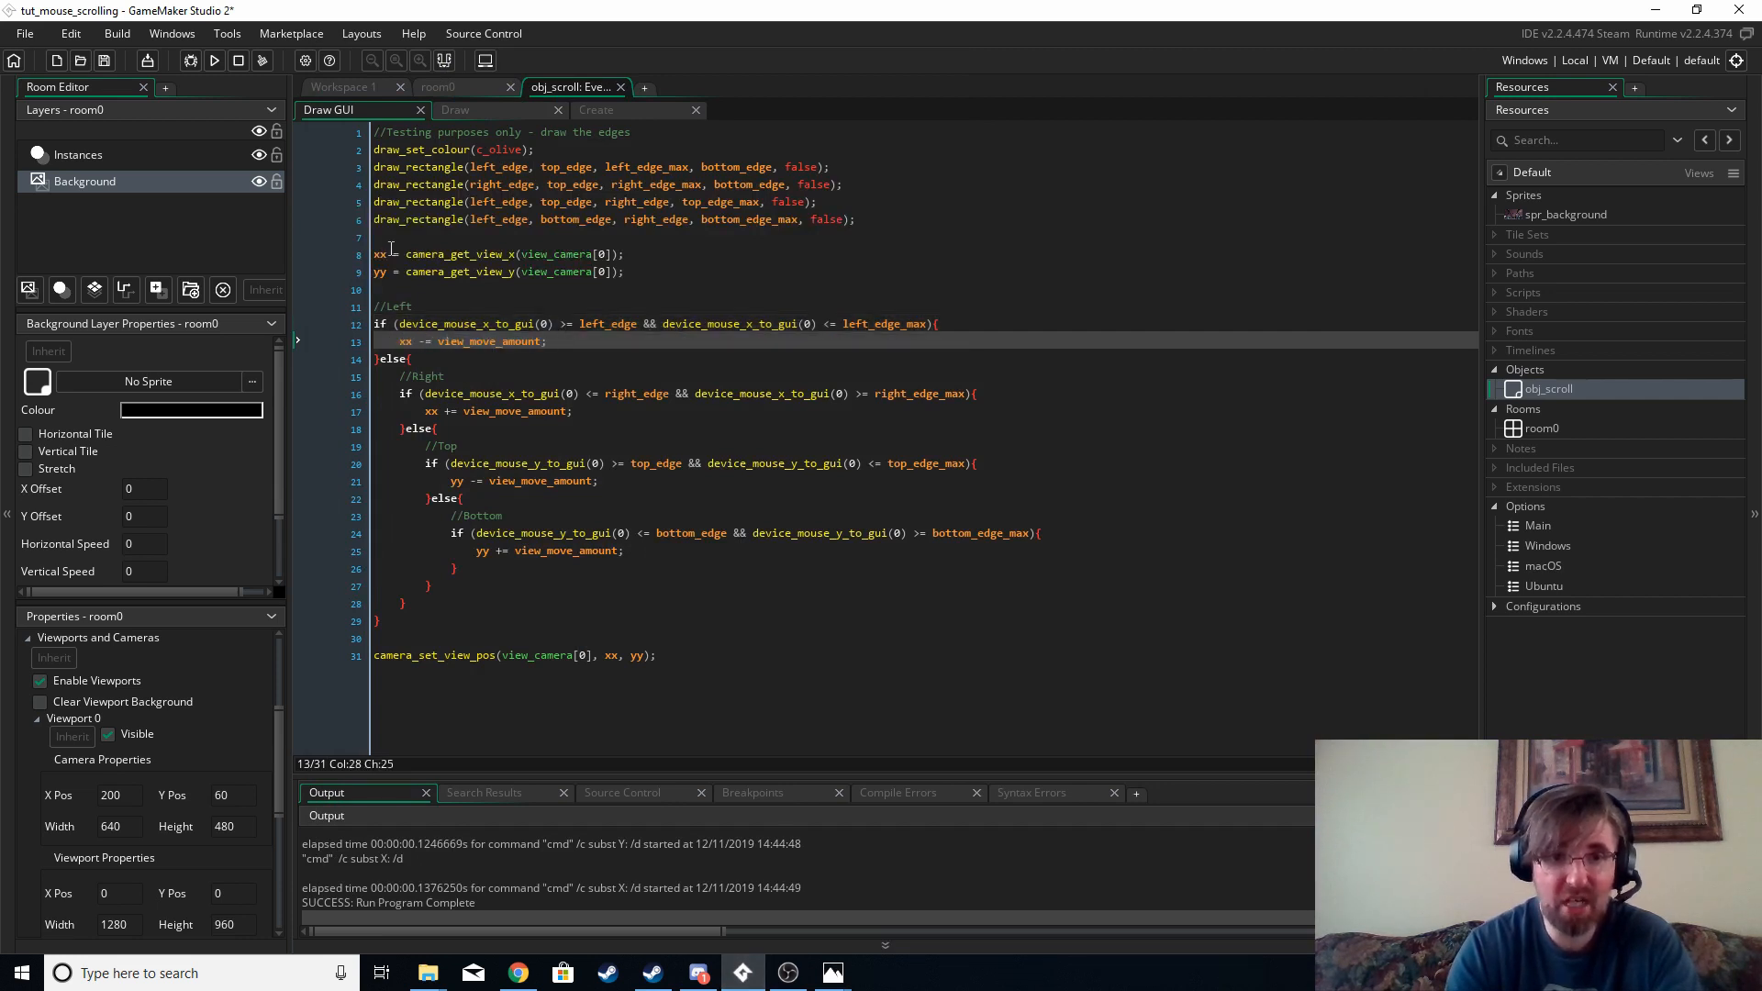
Check where xx is used and add camera_set_view_pos(view_camera[0], xx, yy); in the bottom-edge block.
double_click(380, 254)
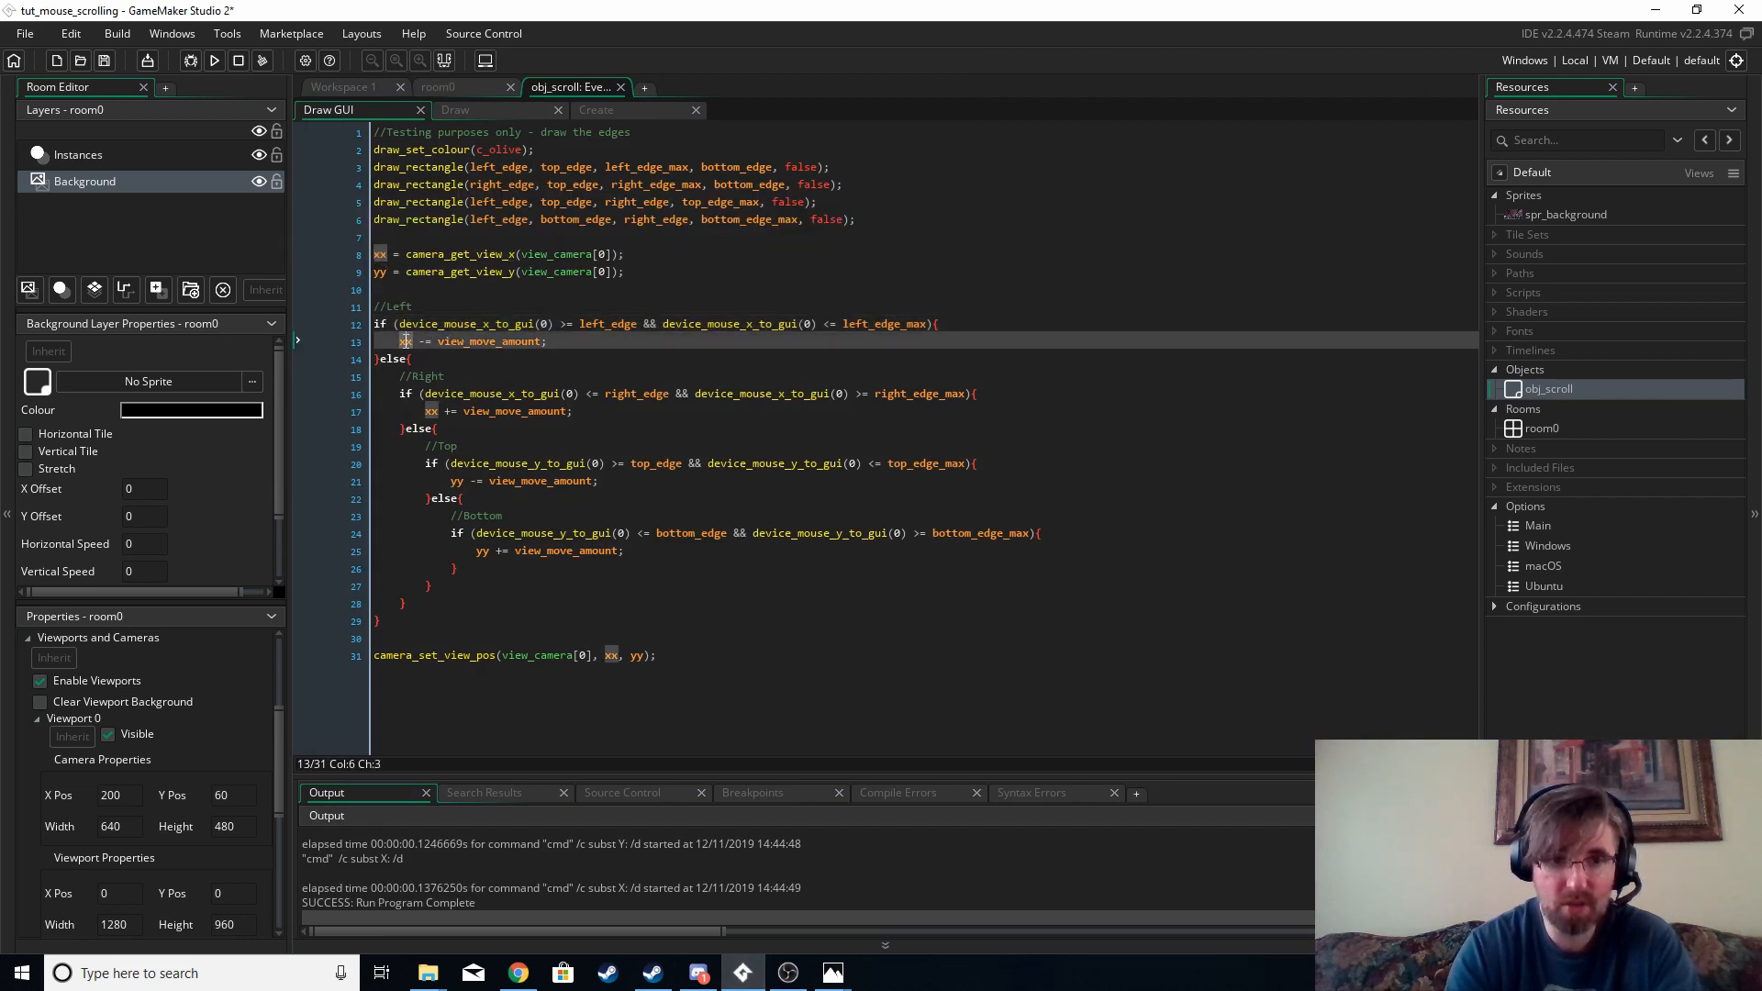
double_click(486, 341)
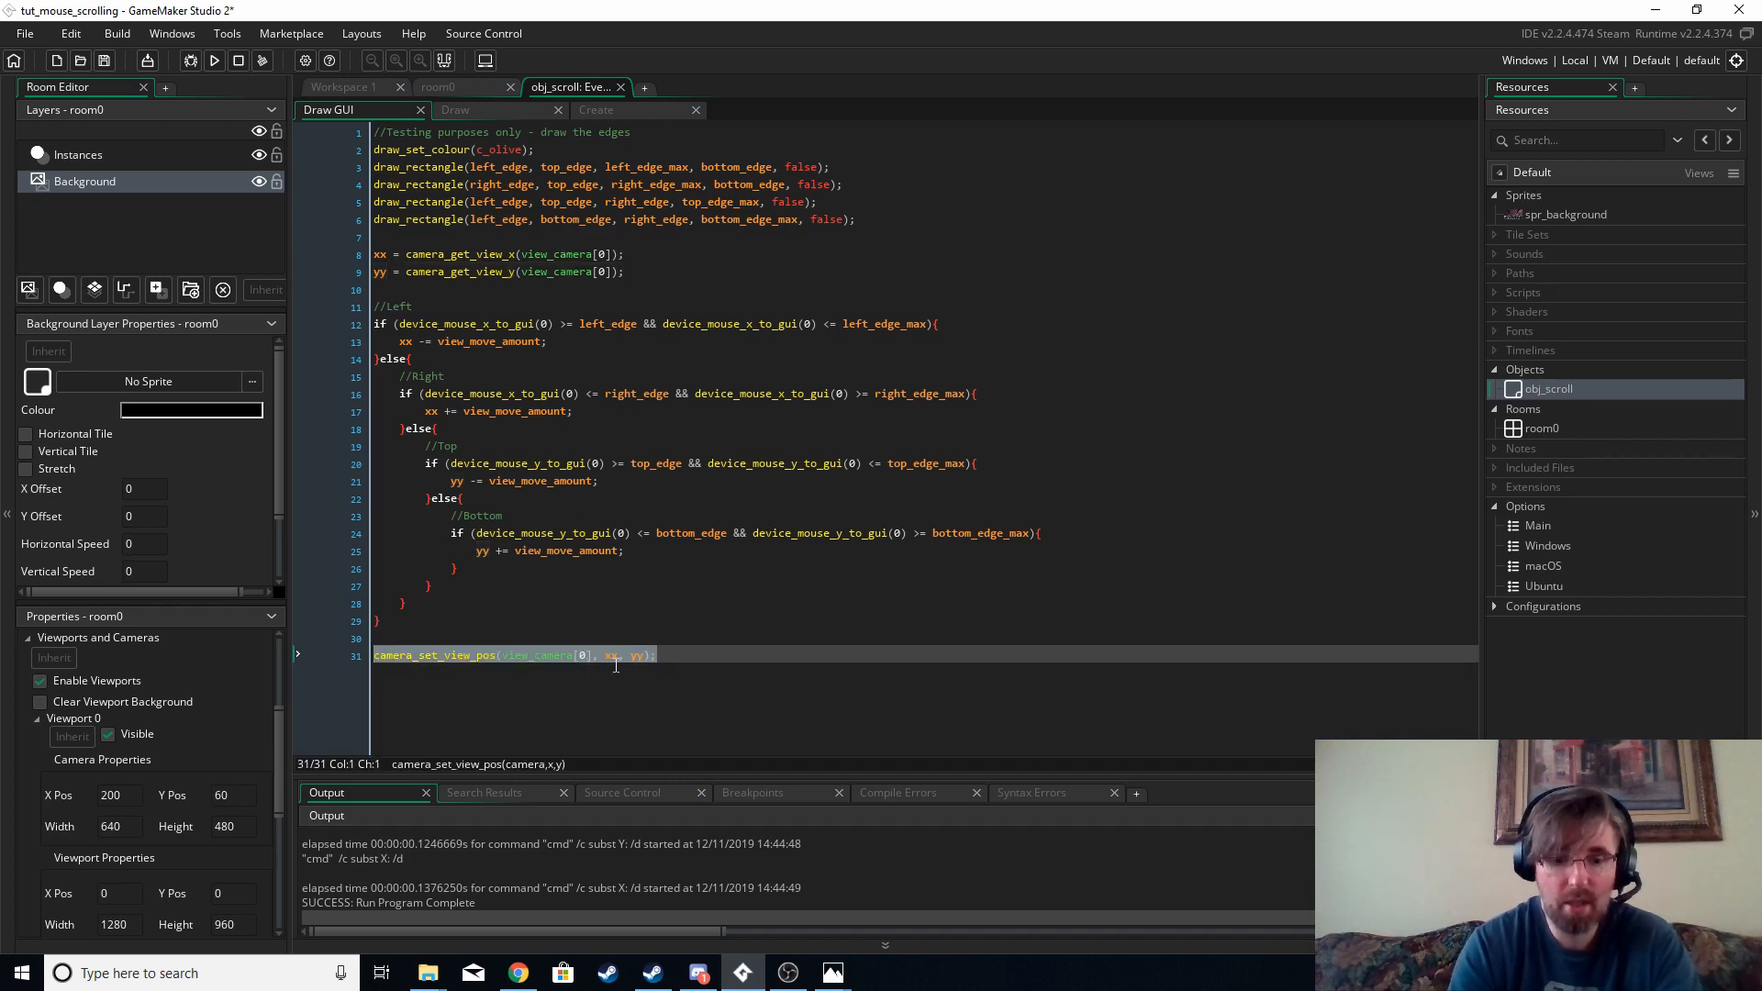
text(camera_set_view_pos(view_camera[0], xx, yy);)
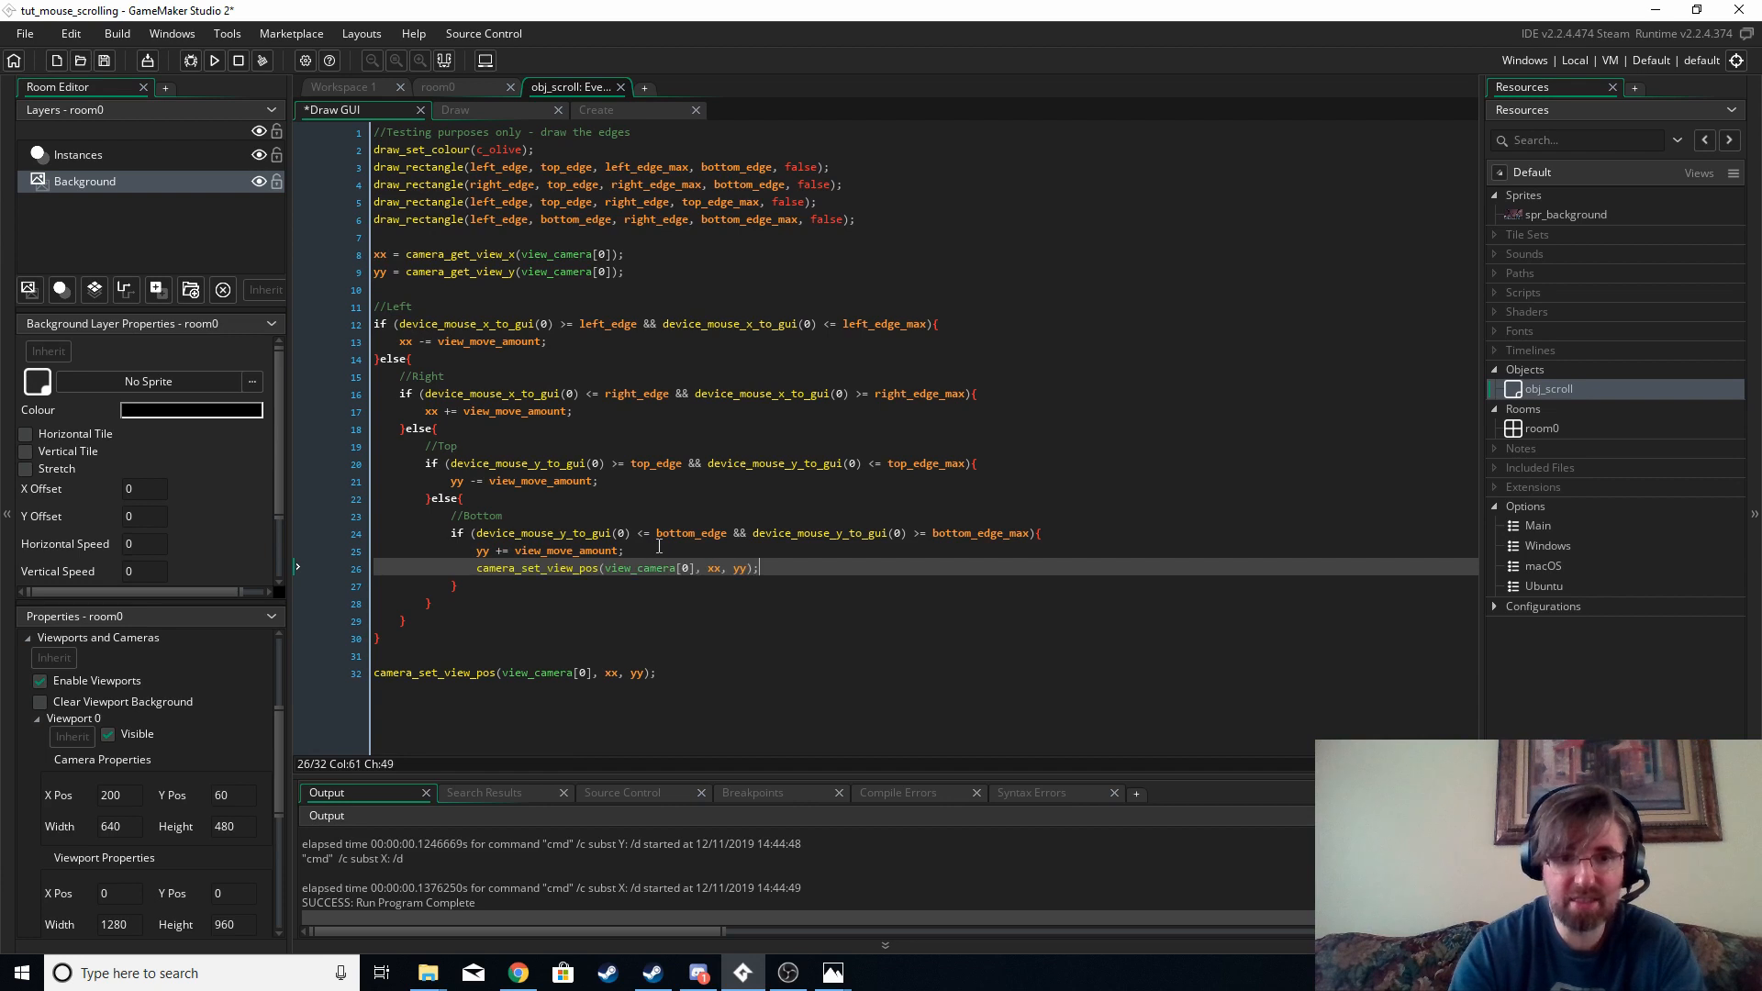